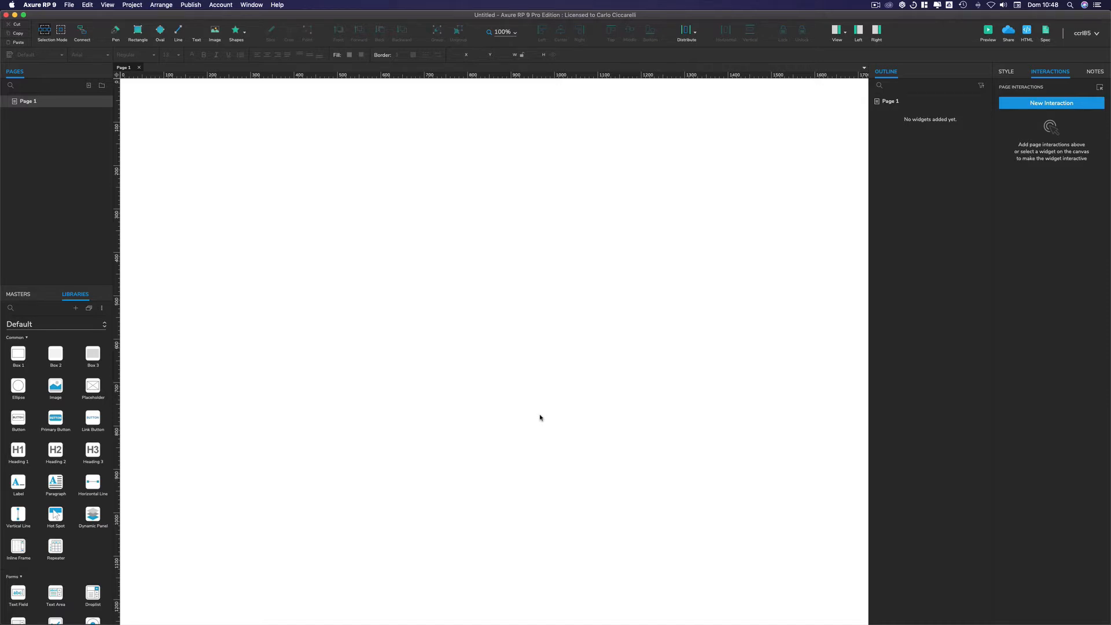
{"action": "mouse_move", "coordinate": [511, 375]}
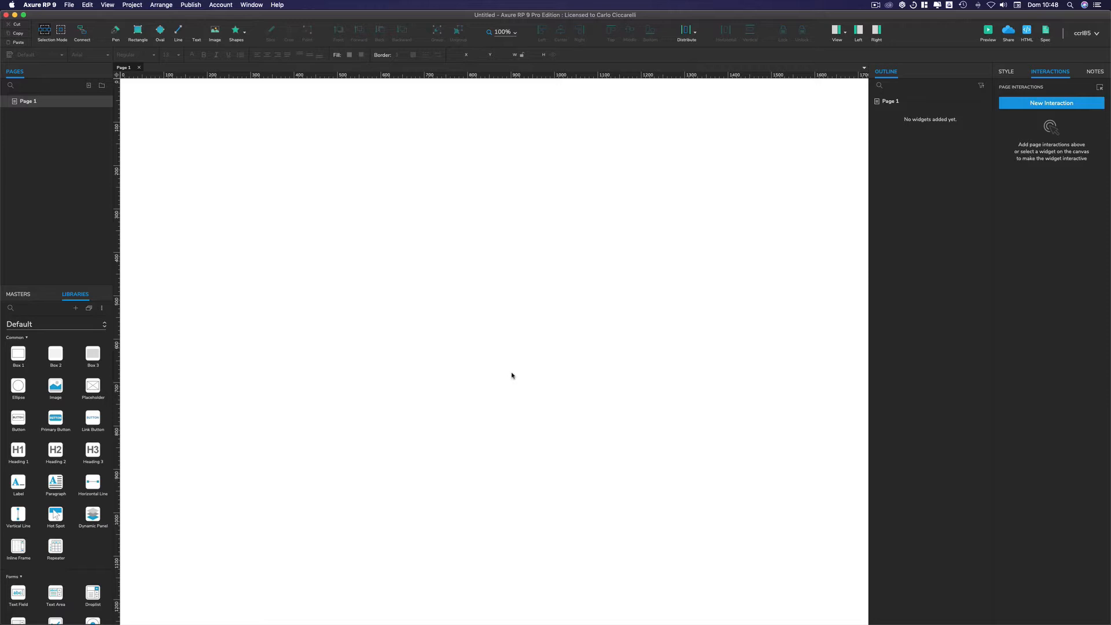
{"action": "mouse_move", "coordinate": [493, 376]}
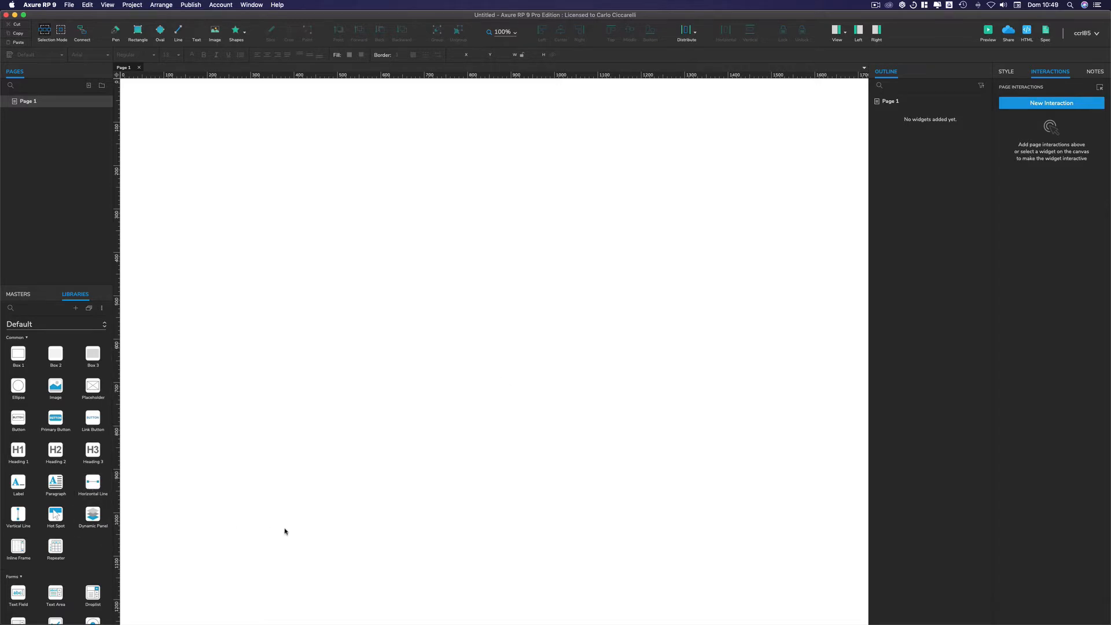
{"action": "mouse_move", "coordinate": [55, 548]}
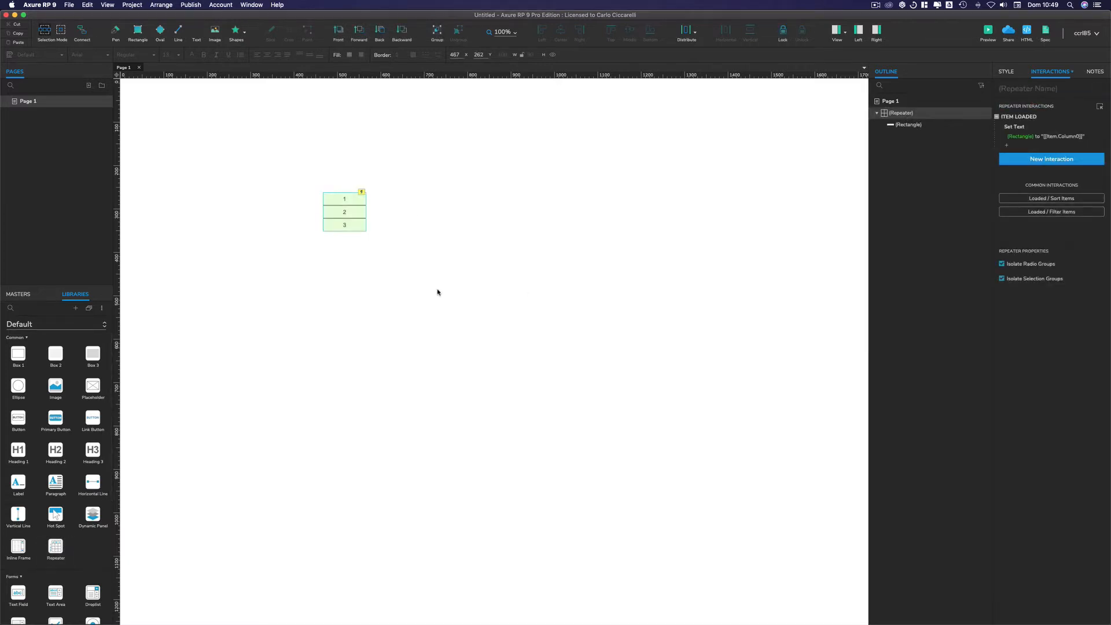
{"action": "mouse_move", "coordinate": [347, 268]}
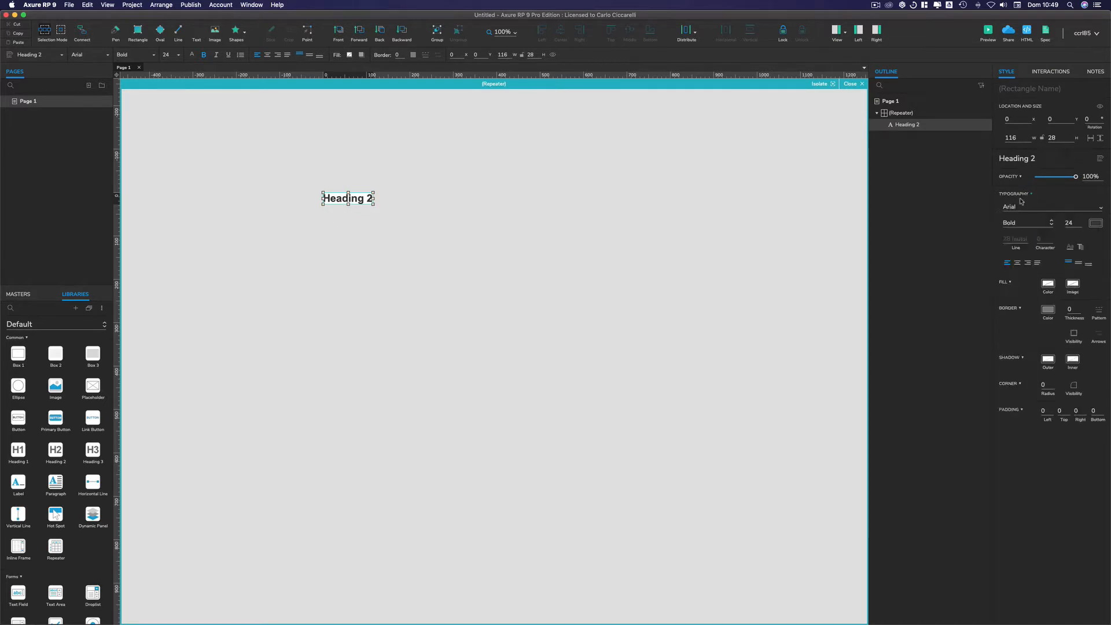
Set the heading's font to Roboto Regular, size 16.
{"action": "left_click", "coordinate": [1051, 206]}
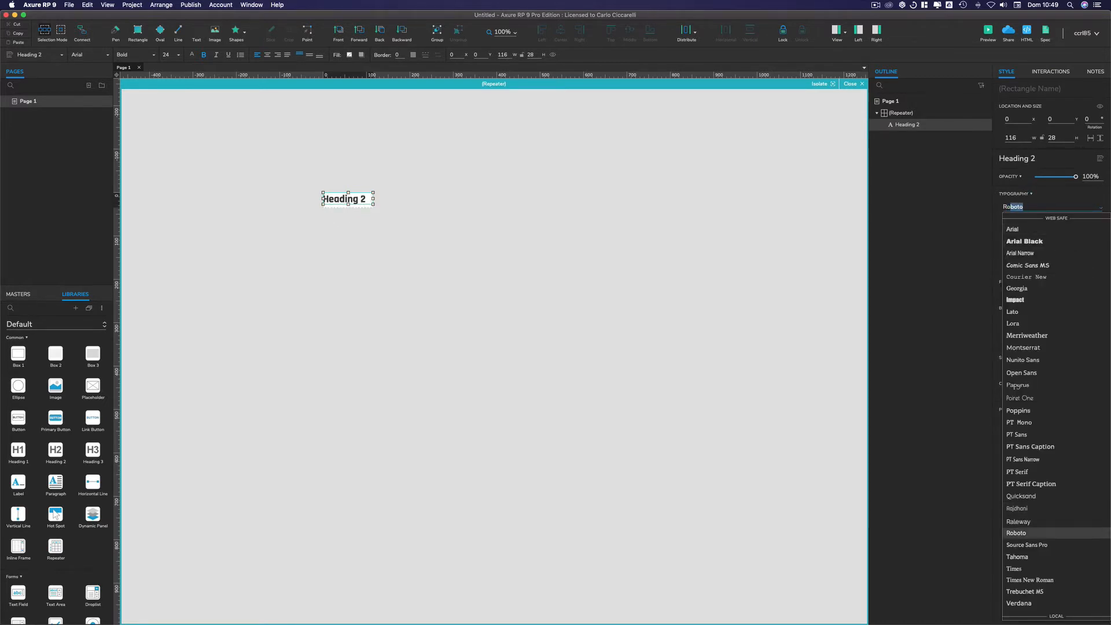
{"action": "left_click", "coordinate": [1016, 533]}
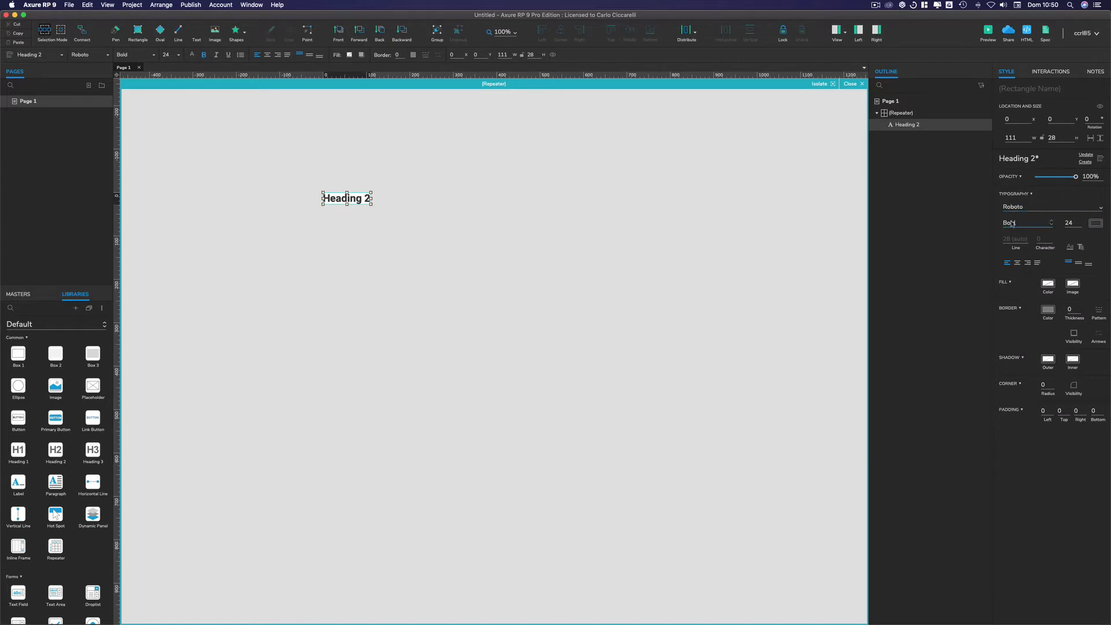
{"action": "left_click", "coordinate": [1027, 222]}
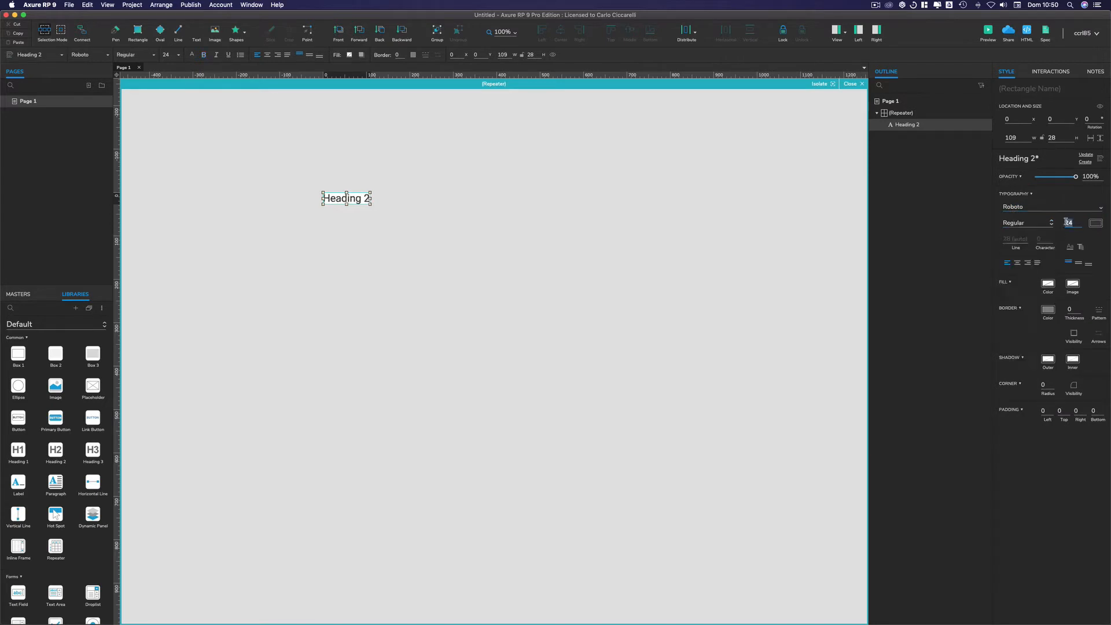
{"action": "type", "text": "16"}
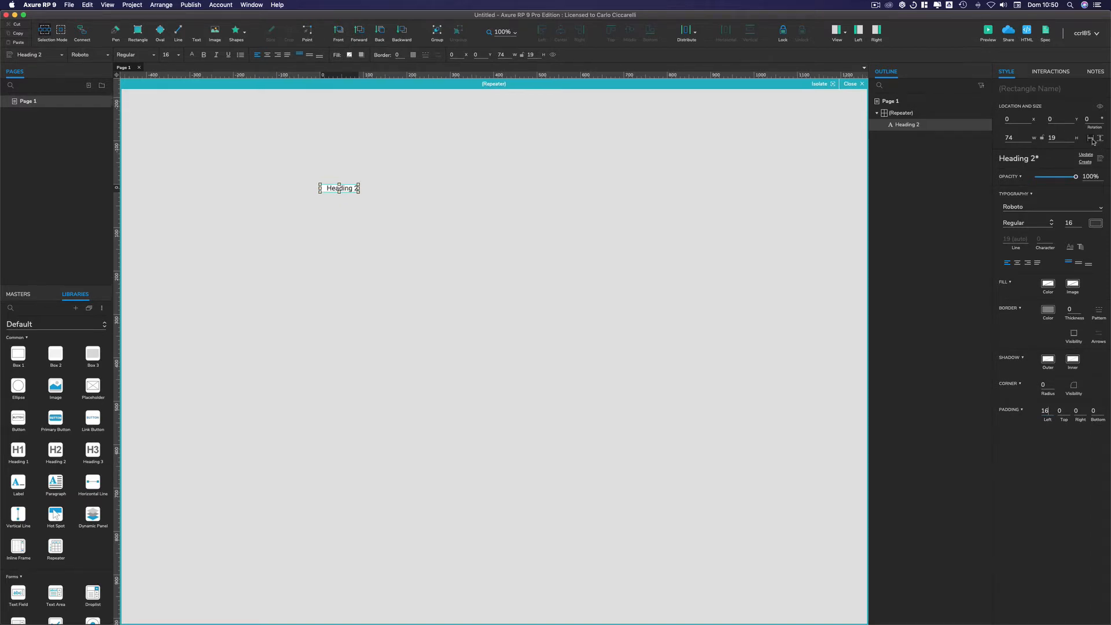
Turn off auto-fit on the heading box and set its width to 240.
{"action": "left_click", "coordinate": [1052, 138]}
{"action": "type", "text": "60"}
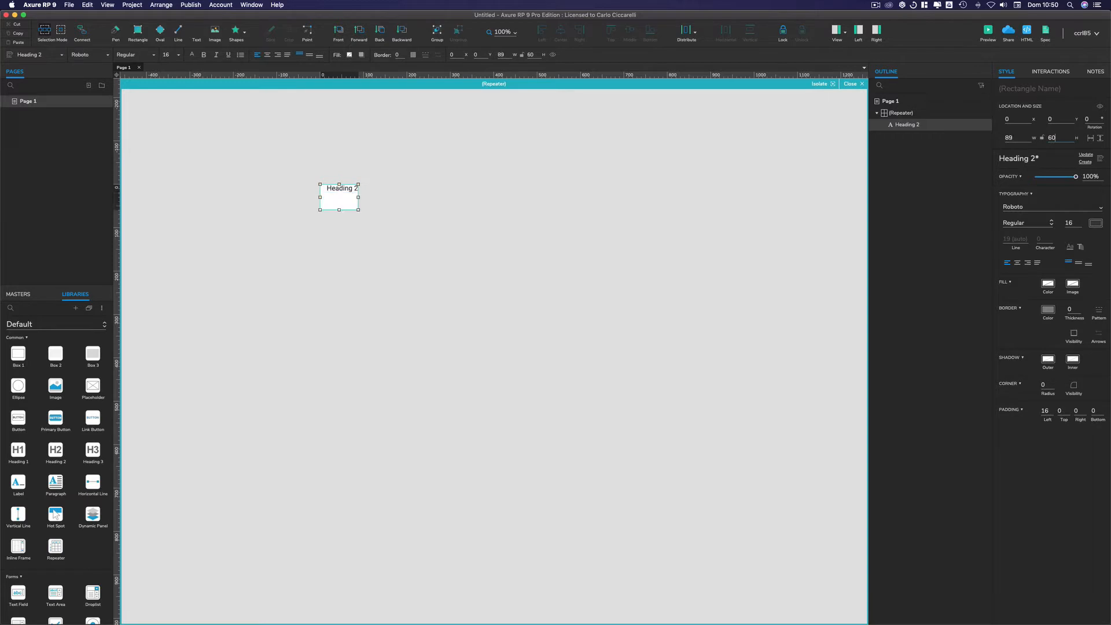
{"action": "left_click", "coordinate": [1013, 138]}
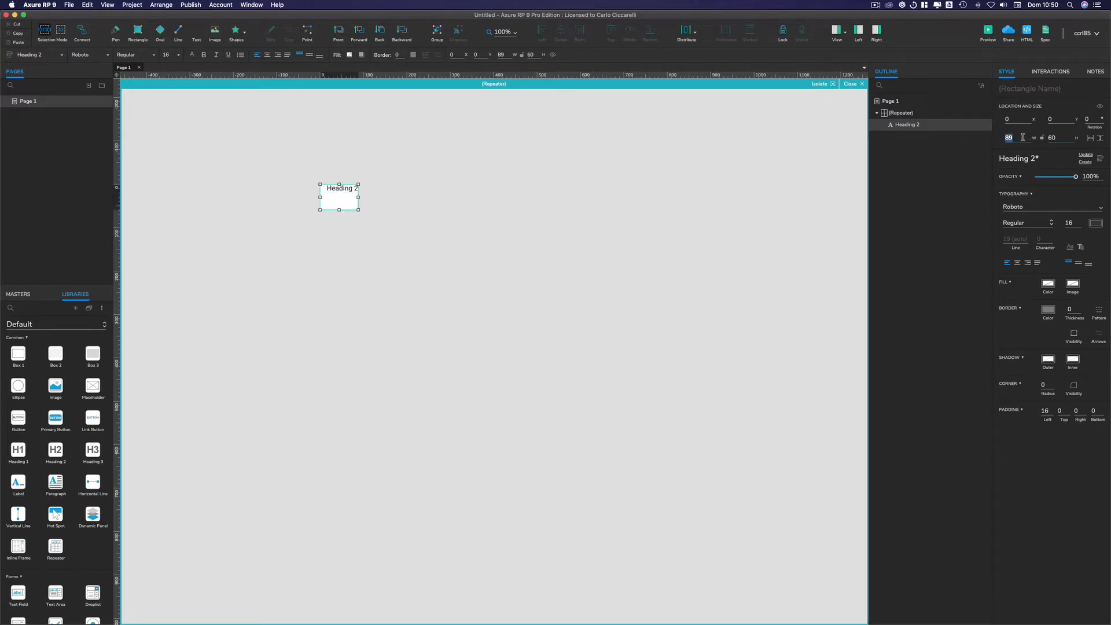
{"action": "type", "text": "240"}
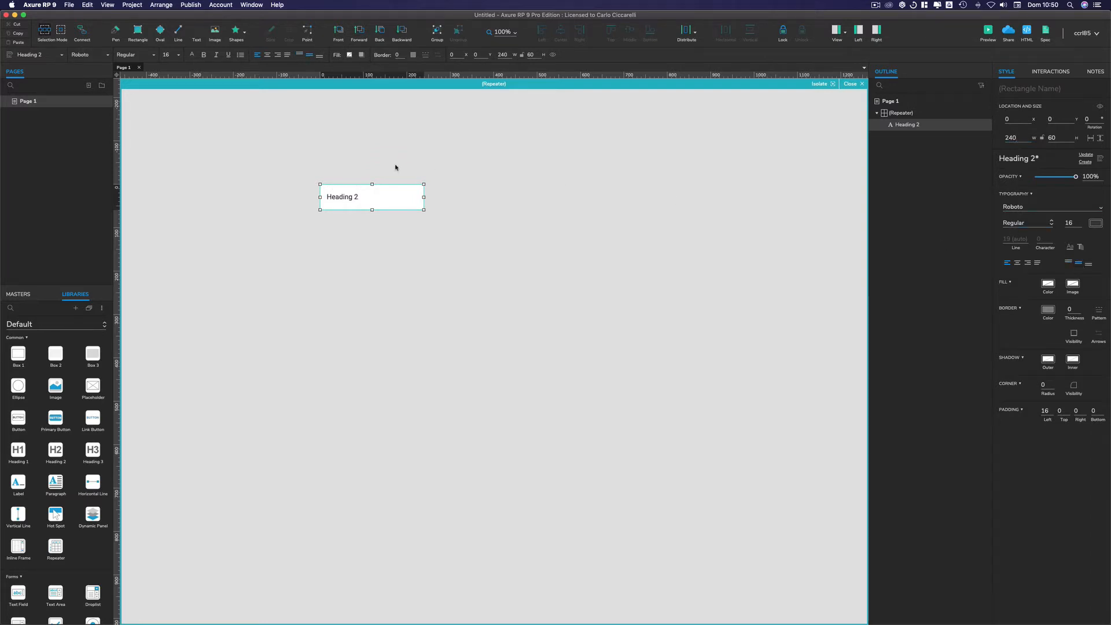
{"action": "mouse_move", "coordinate": [361, 196]}
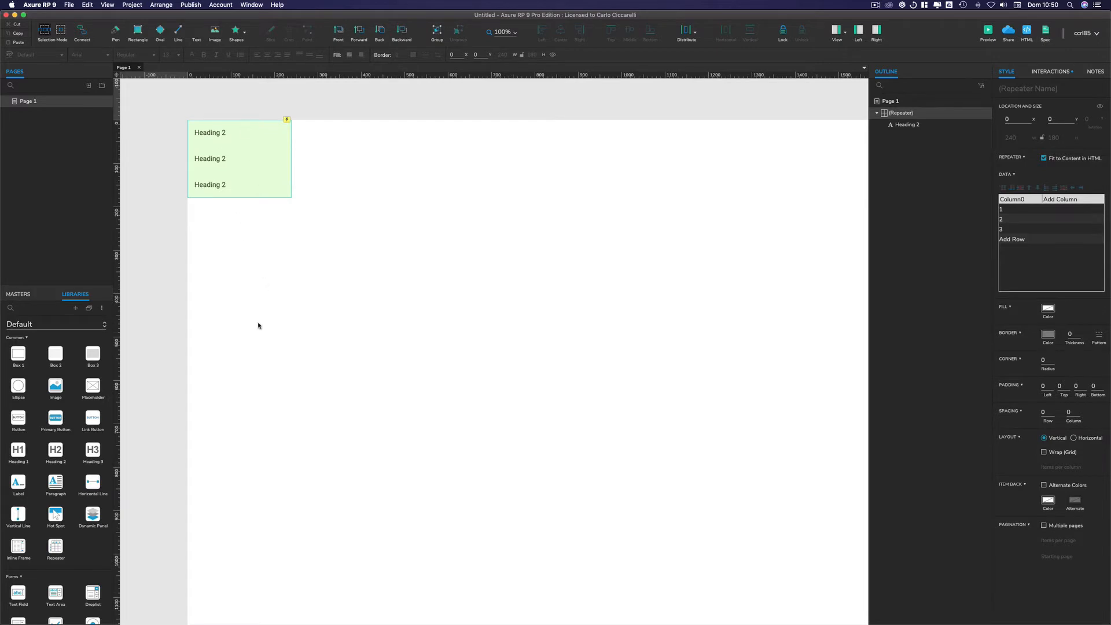
{"action": "mouse_move", "coordinate": [349, 294]}
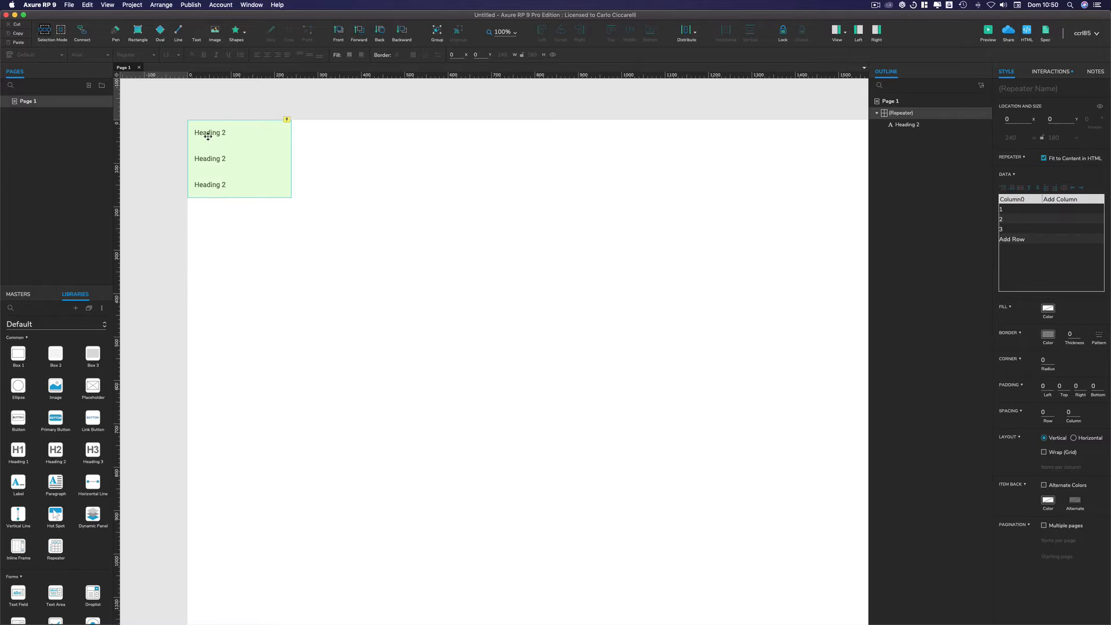
{"action": "mouse_move", "coordinate": [202, 164]}
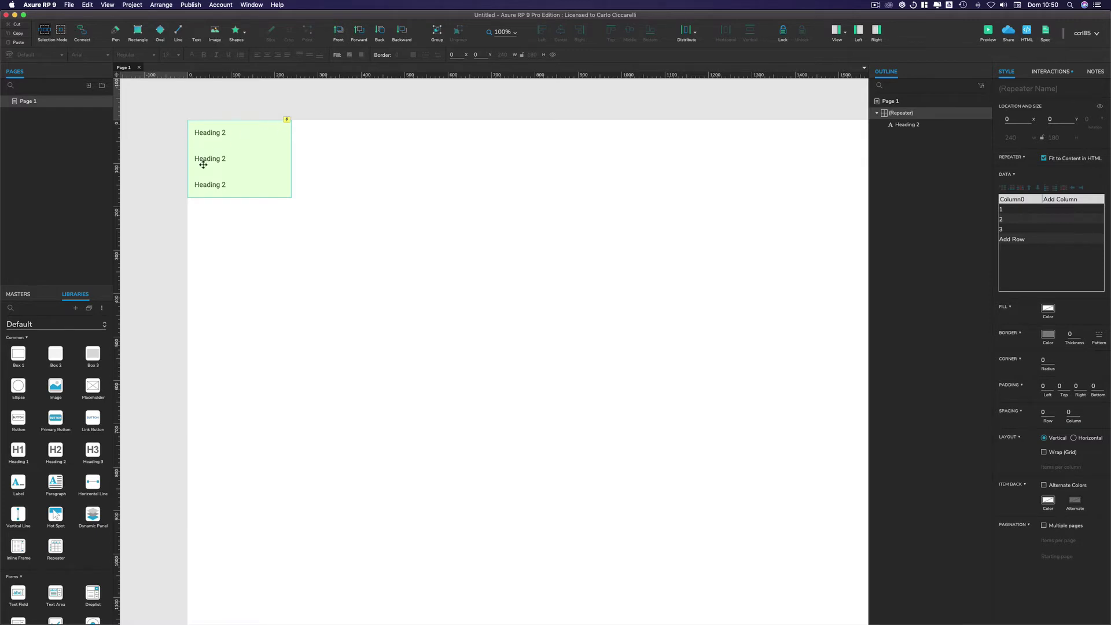
{"action": "mouse_move", "coordinate": [201, 167]}
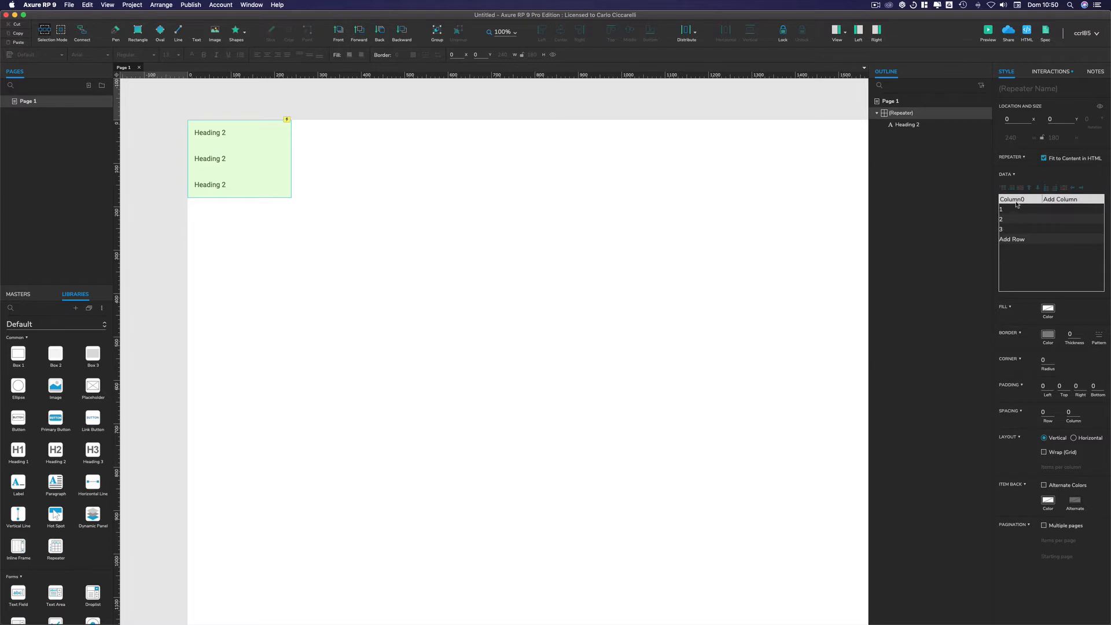
Rename the data column to Links and enter Home, Our product and Company.
{"action": "double_click", "coordinate": [1019, 199]}
{"action": "type", "text": "Links"}
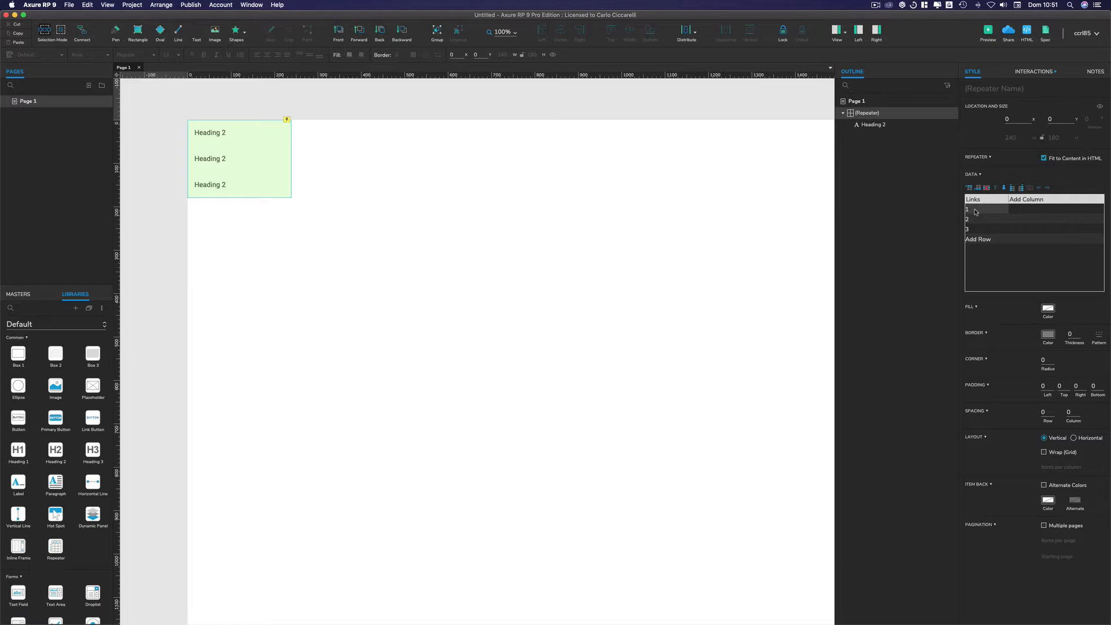
{"action": "left_click", "coordinate": [984, 209]}
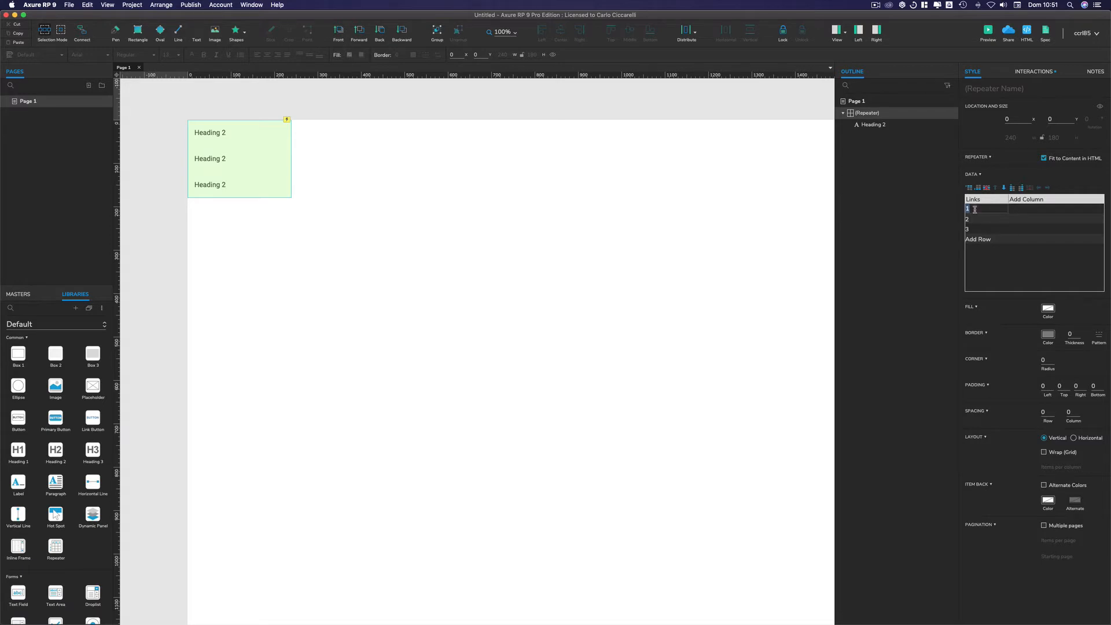
{"action": "type", "text": "Home"}
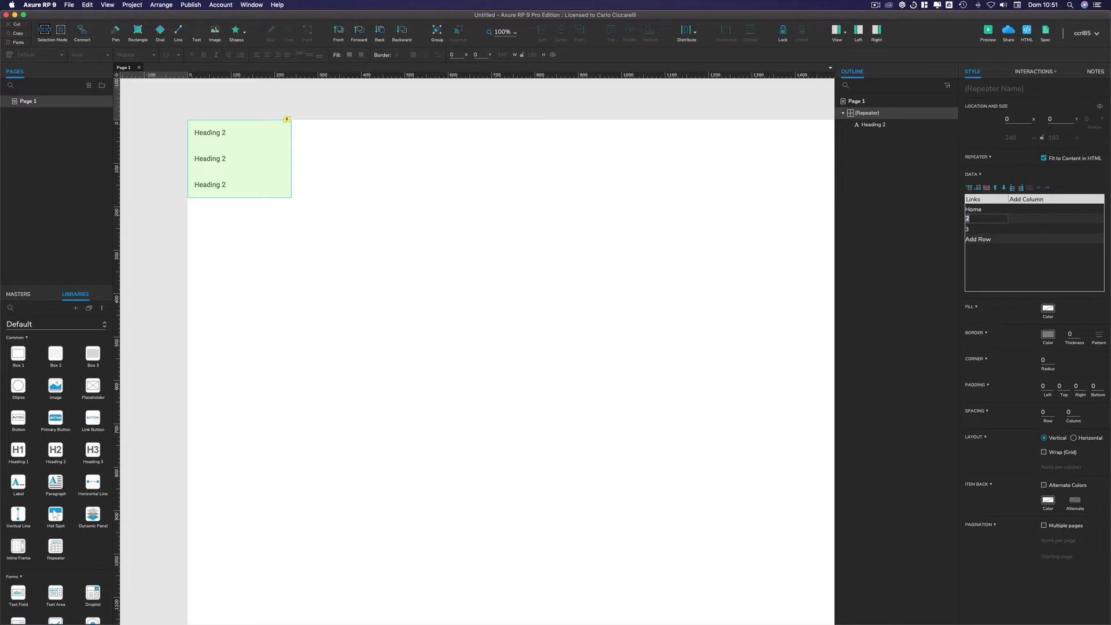
{"action": "type", "text": "Our"}
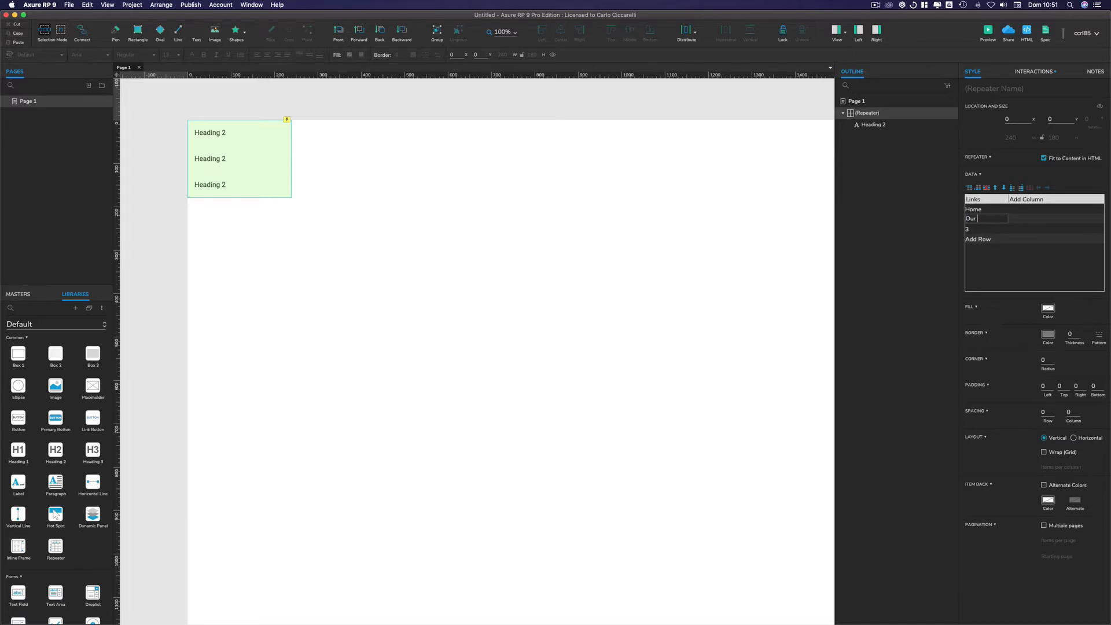
{"action": "type", "text": "product"}
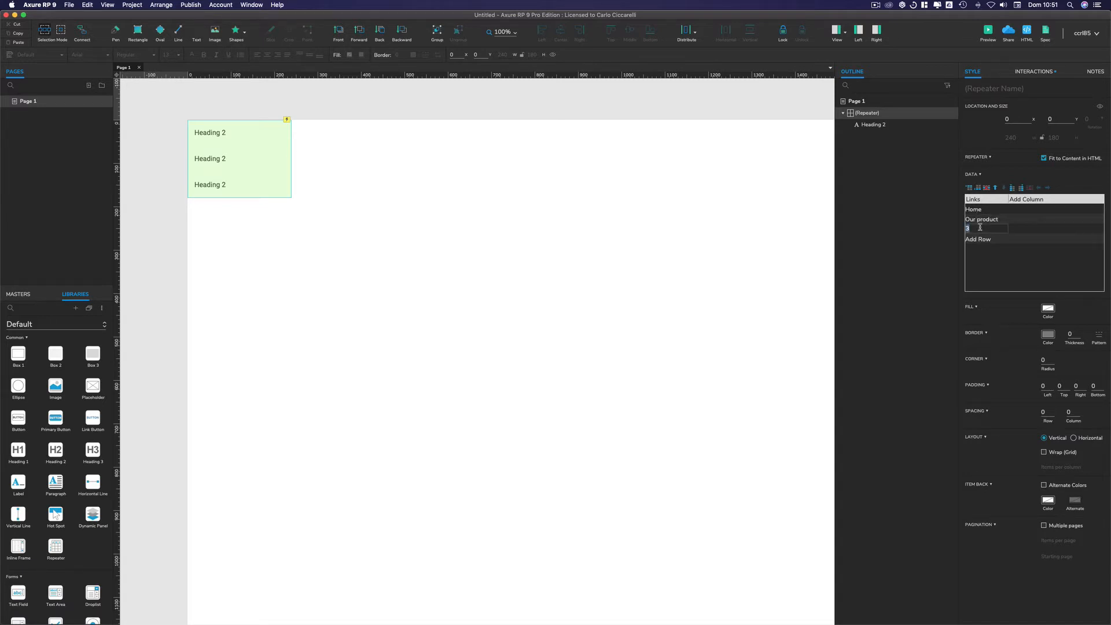
{"action": "type", "text": "company"}
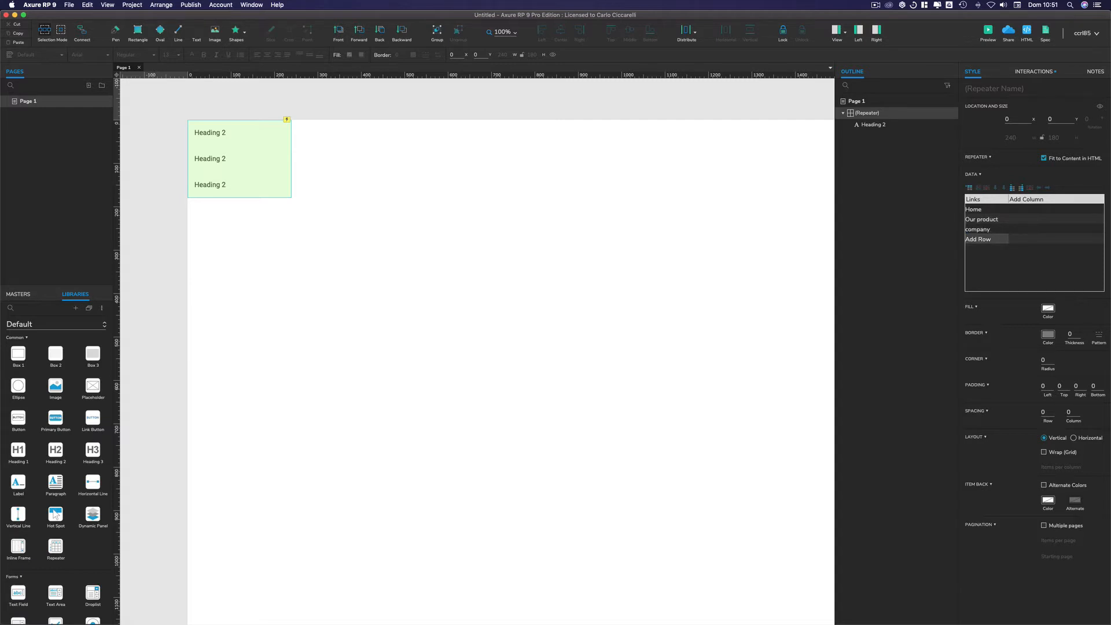
Fix the Company row's capitalization and add About Us and Login rows.
{"action": "double_click", "coordinate": [977, 229]}
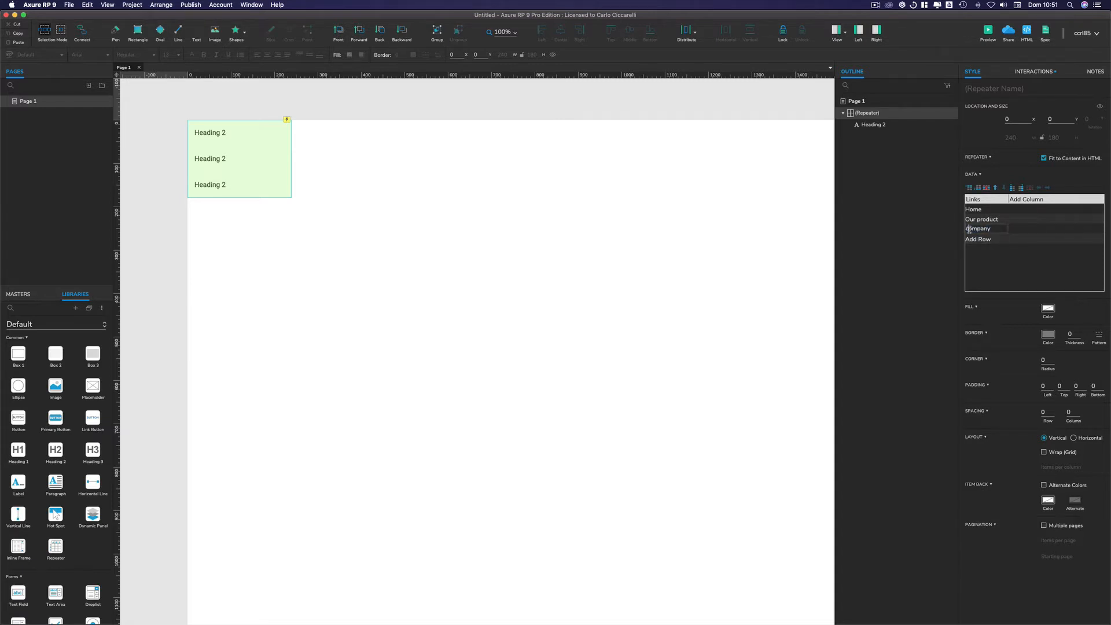
{"action": "left_click", "coordinate": [985, 239]}
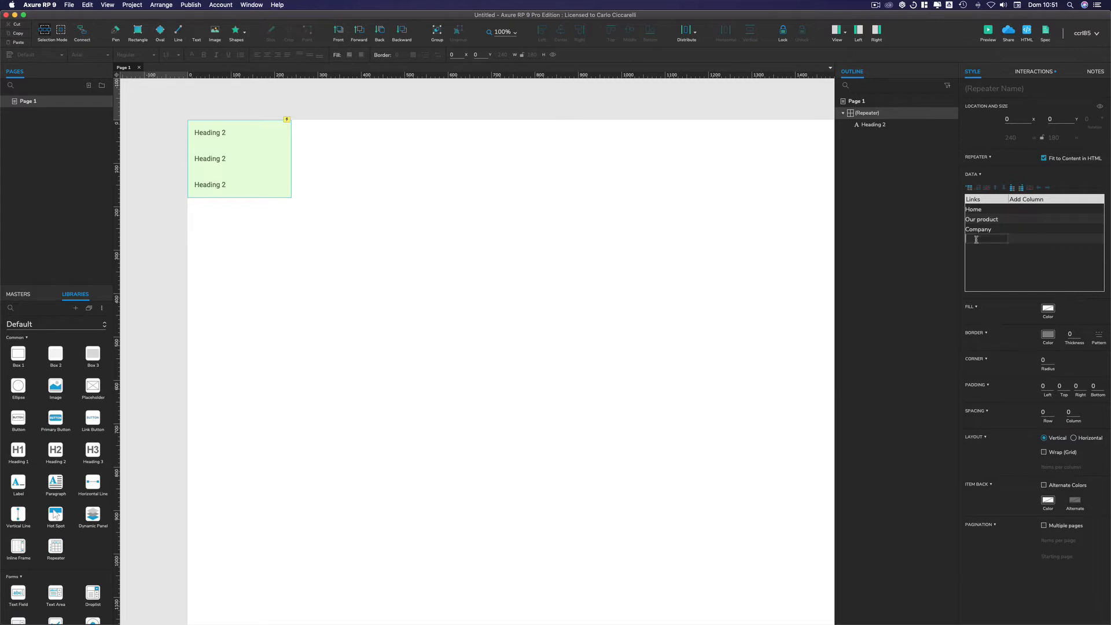
{"action": "type", "text": "About Us"}
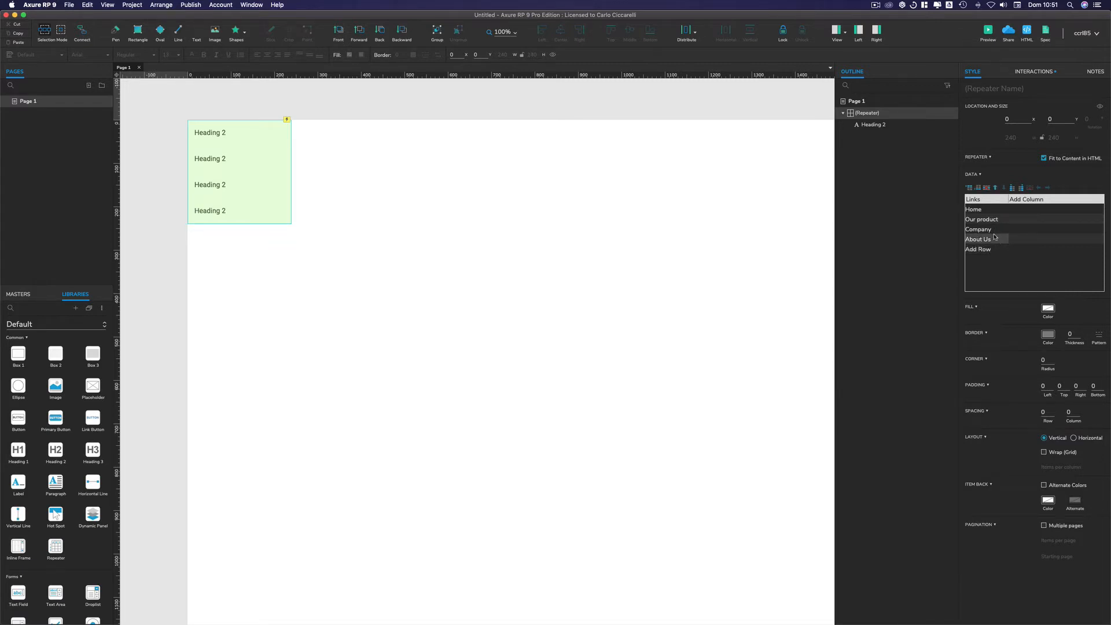
{"action": "left_click", "coordinate": [978, 249]}
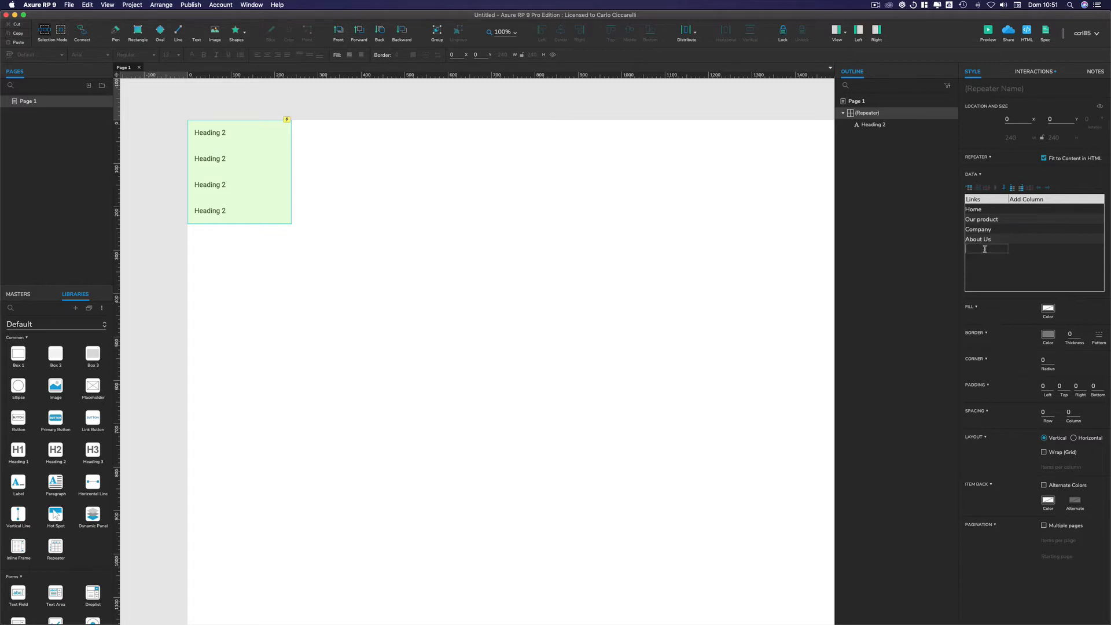
{"action": "type", "text": "Login"}
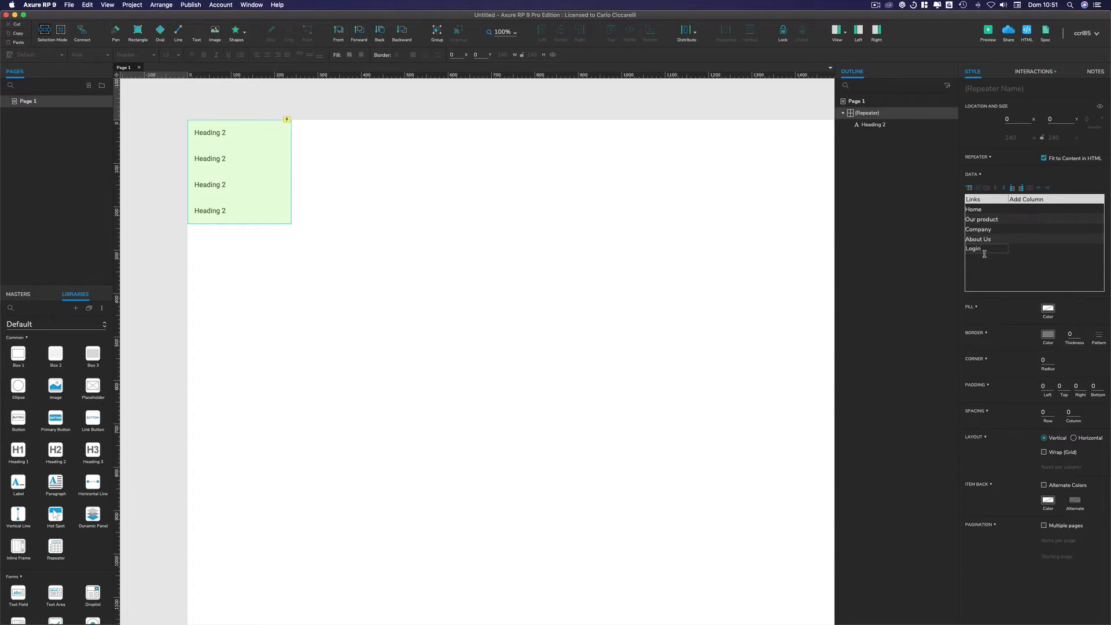
Make the Item Loaded Set Text action target Heading 2 with value [[Item.Links]].
{"action": "left_click", "coordinate": [1032, 72]}
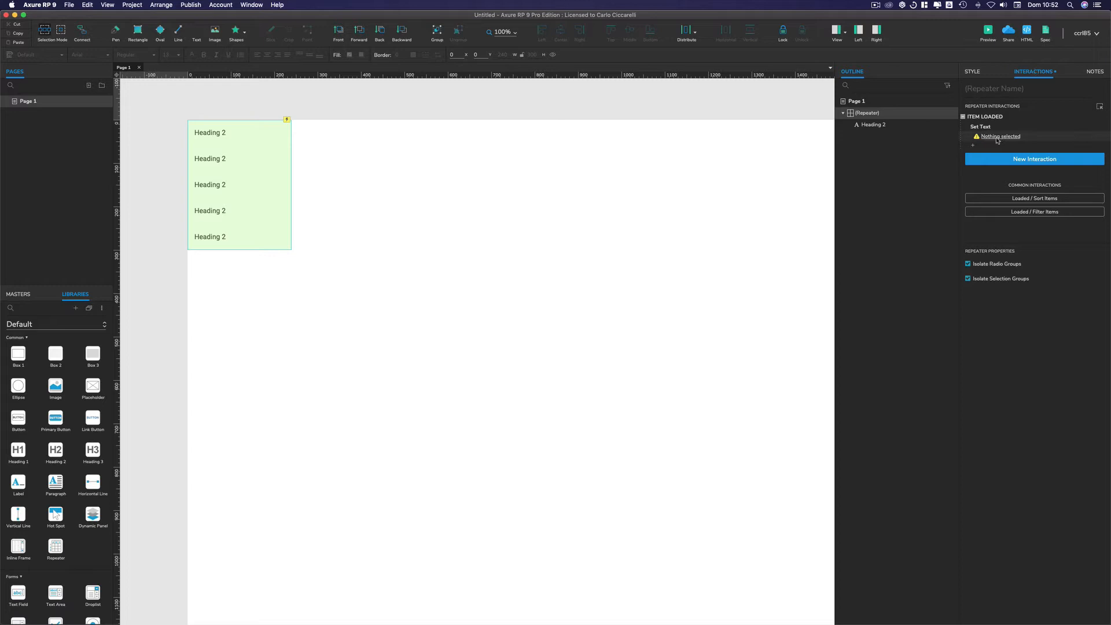
{"action": "left_click", "coordinate": [1000, 137]}
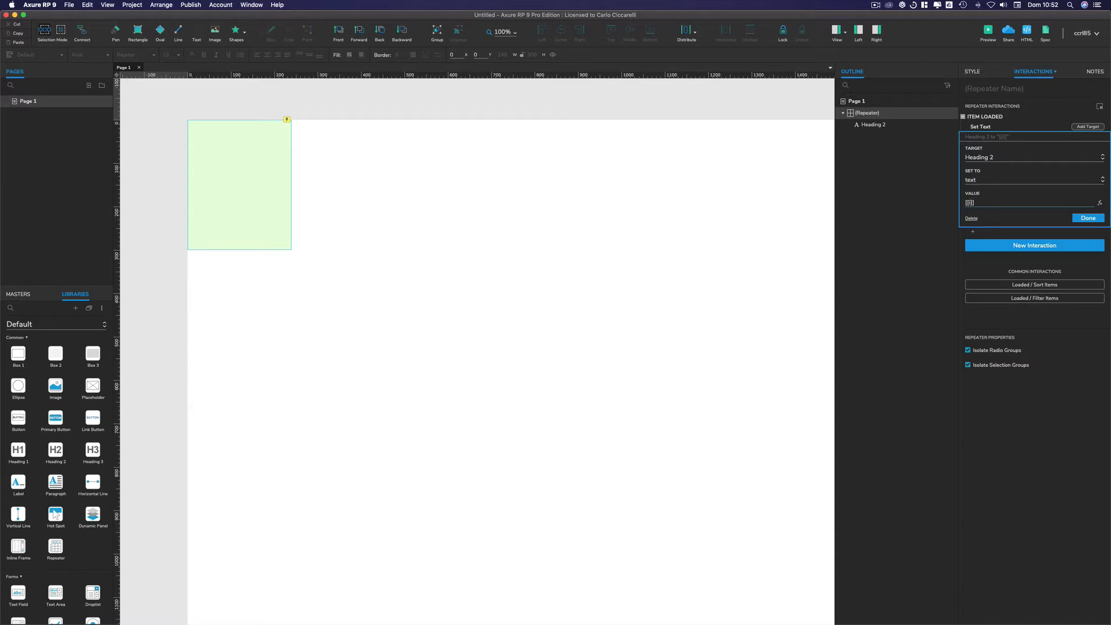
{"action": "type", "text": "[[item.Link]]"}
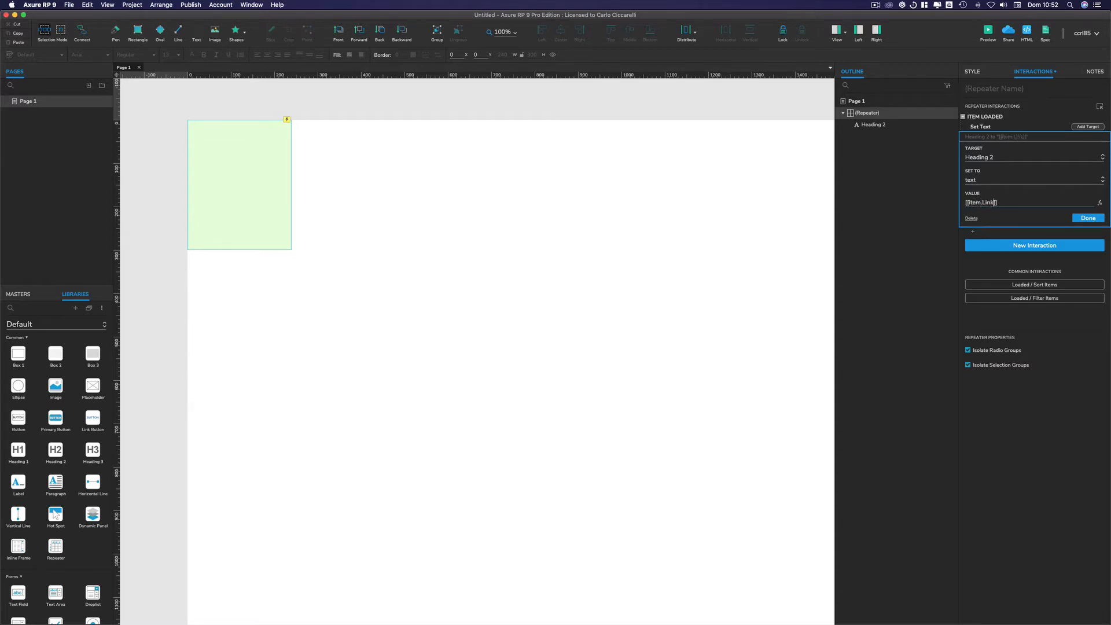
{"action": "left_click", "coordinate": [1088, 219]}
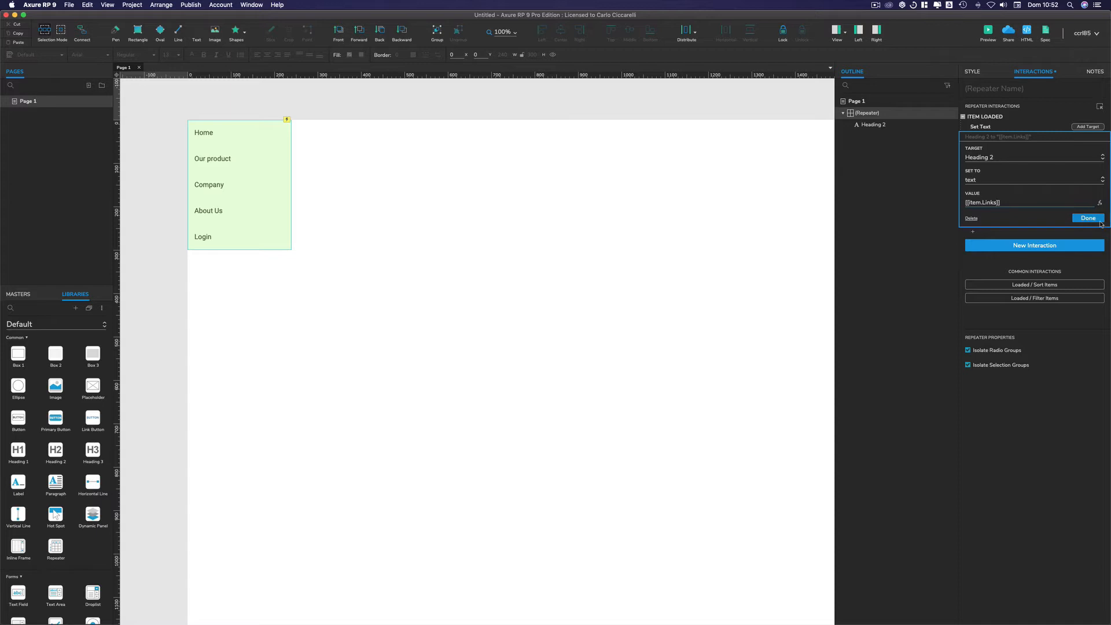
{"action": "left_click", "coordinate": [1088, 218]}
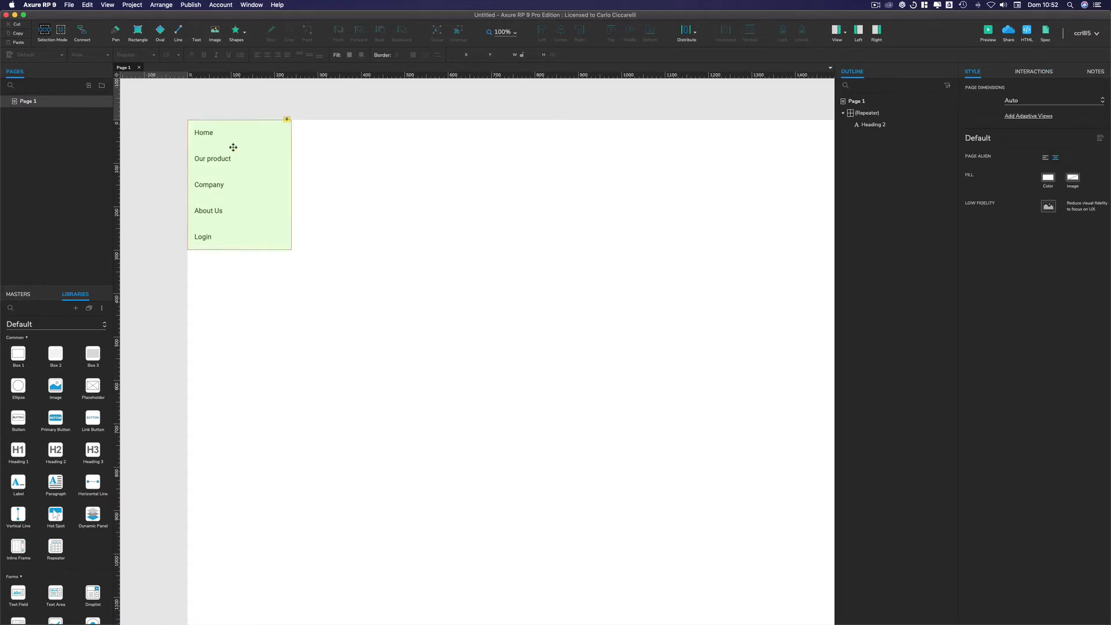
{"action": "mouse_move", "coordinate": [273, 137]}
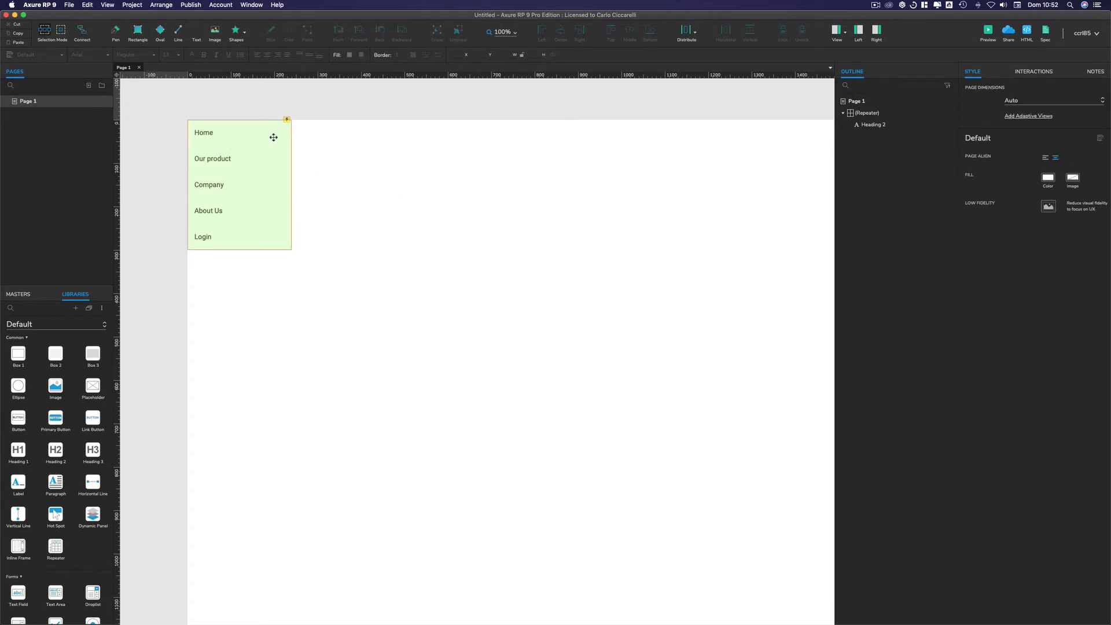
{"action": "mouse_move", "coordinate": [251, 136]}
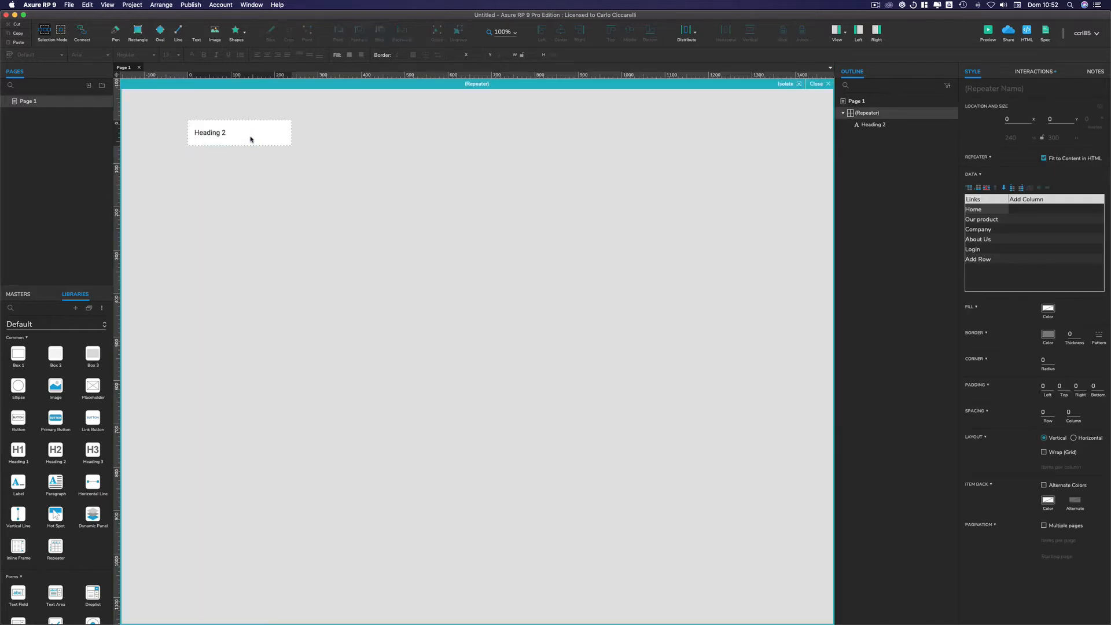
Give Heading 2 a MouseOver style effect with green fill and font colours.
{"action": "left_click", "coordinate": [239, 132]}
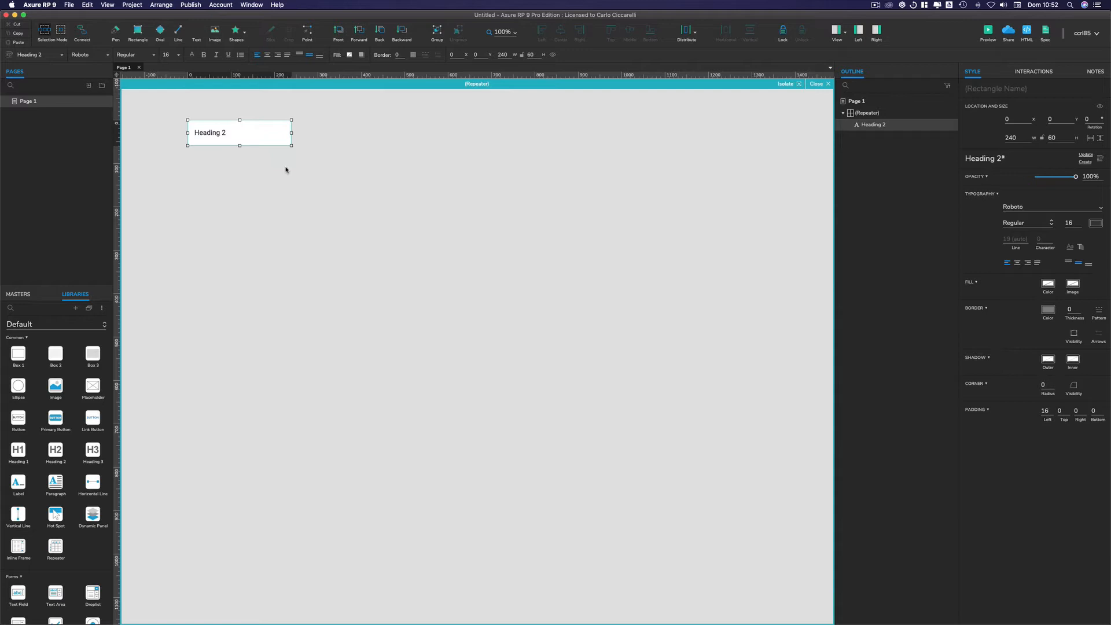
{"action": "left_click", "coordinate": [1034, 71]}
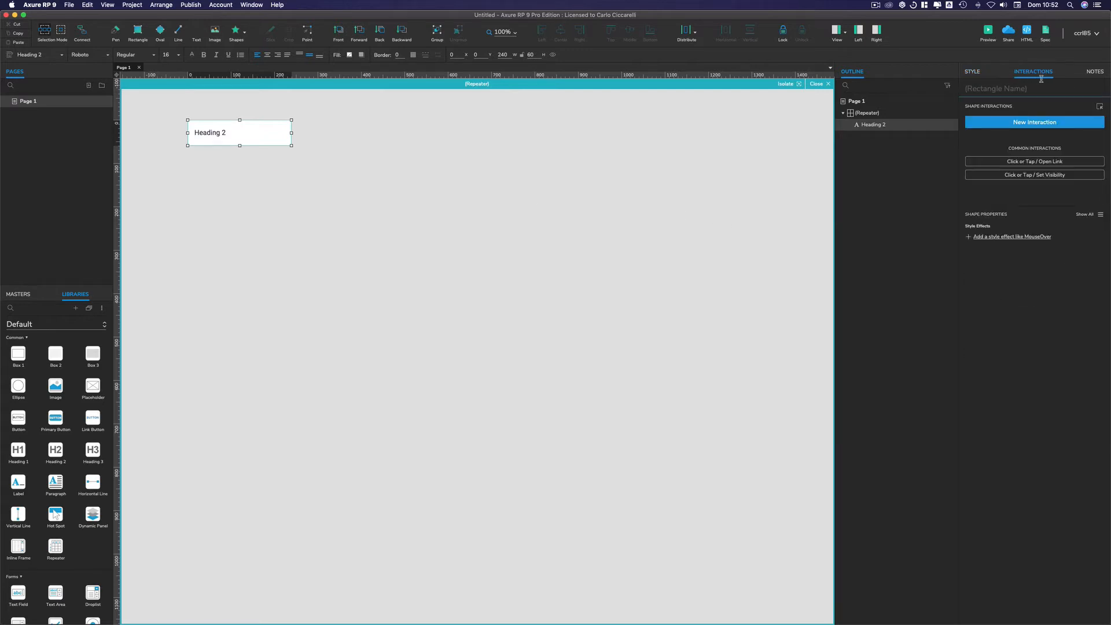
{"action": "mouse_move", "coordinate": [1004, 217]}
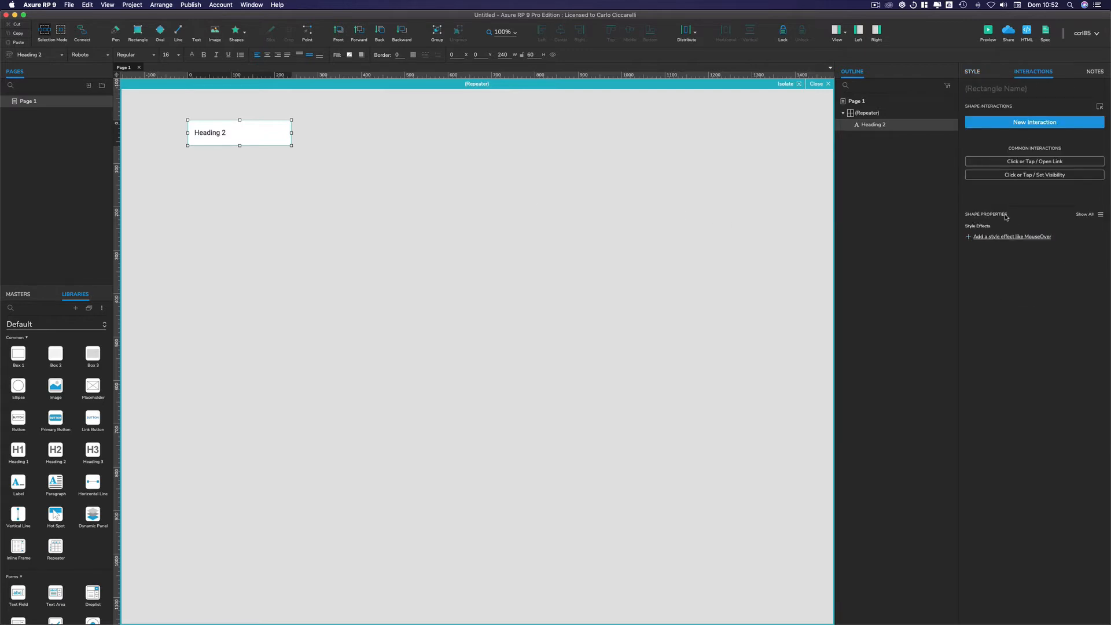
{"action": "left_click", "coordinate": [1012, 236]}
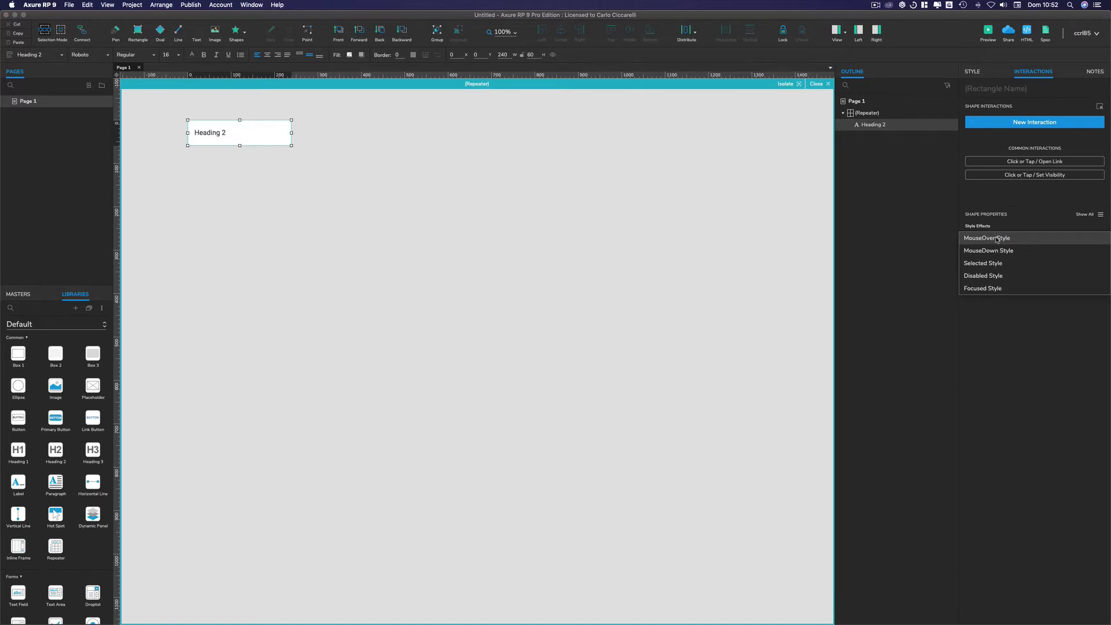
{"action": "left_click", "coordinate": [986, 238]}
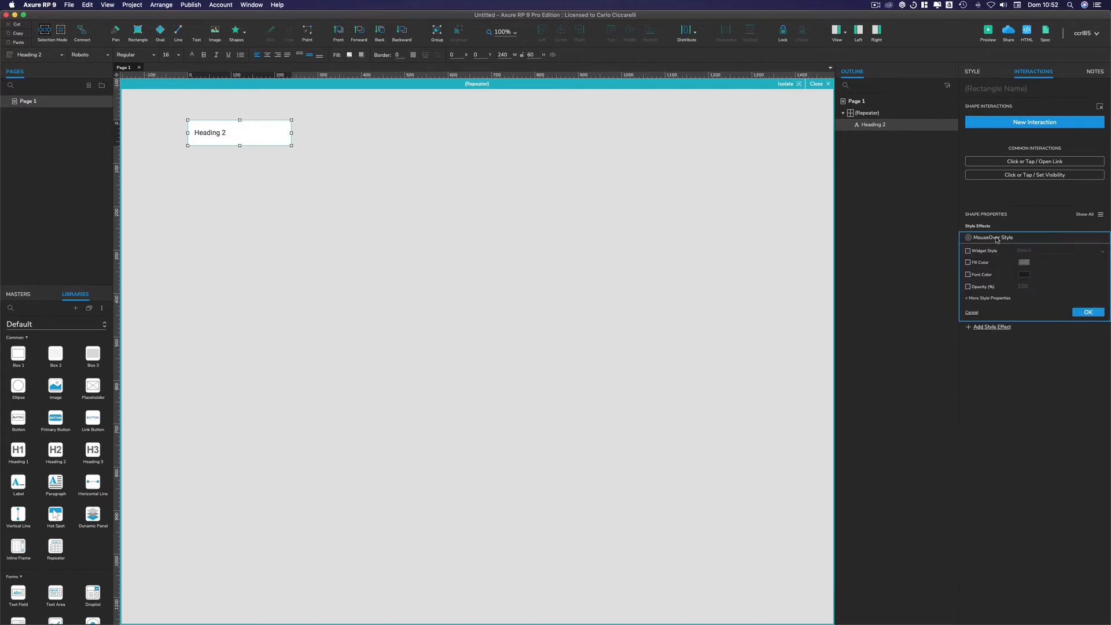
{"action": "left_click", "coordinate": [967, 262]}
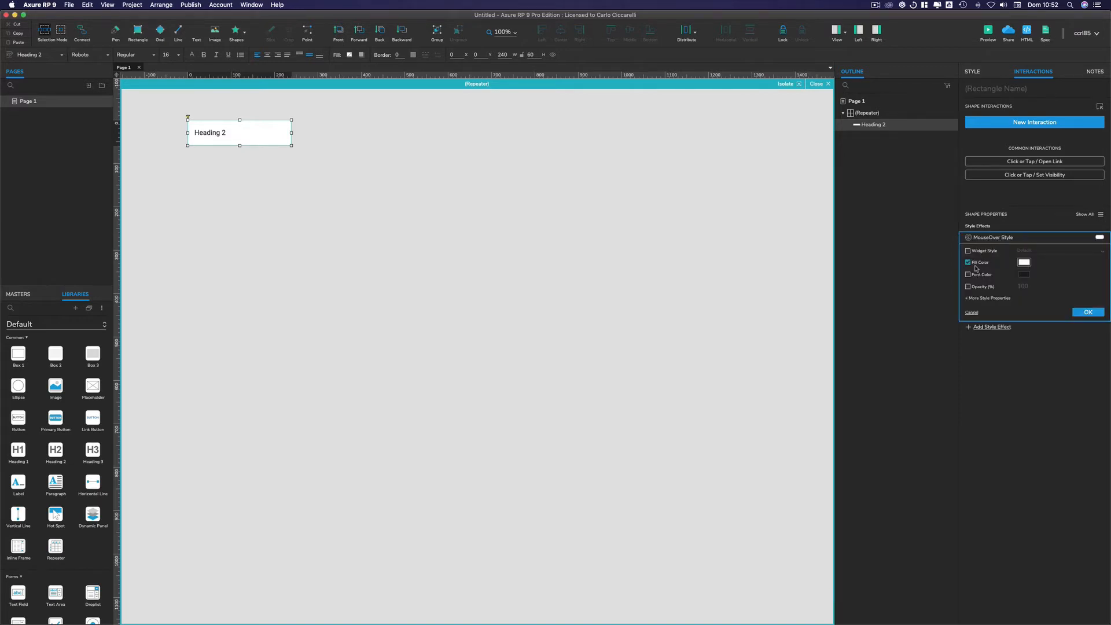
{"action": "left_click", "coordinate": [1024, 262]}
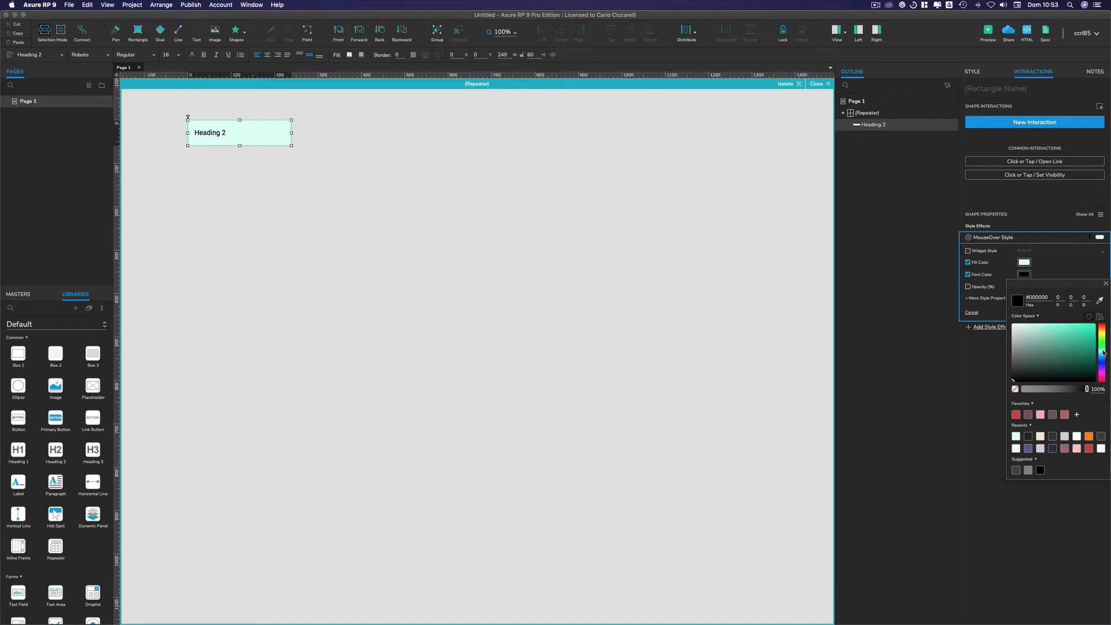
{"action": "left_click", "coordinate": [1061, 335]}
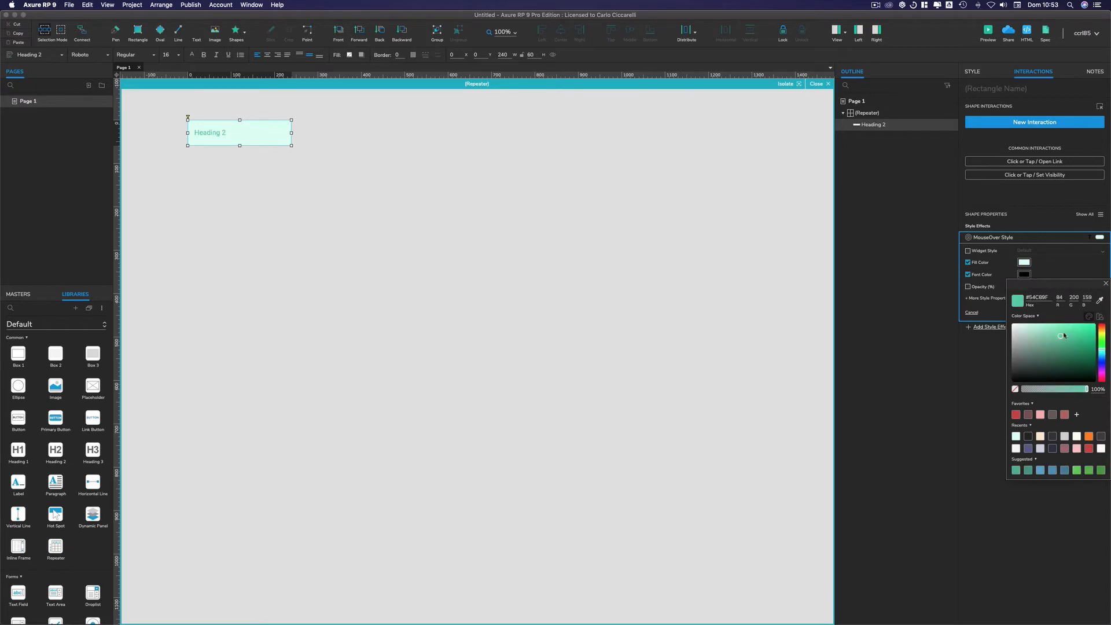
{"action": "left_click", "coordinate": [1097, 343]}
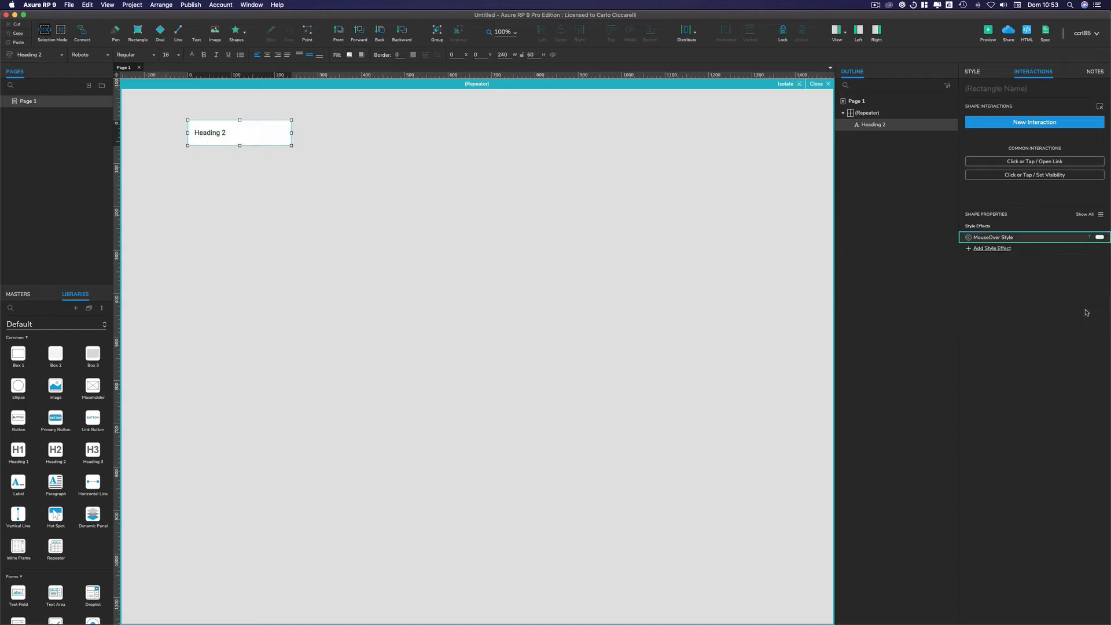
{"action": "mouse_move", "coordinate": [1049, 240]}
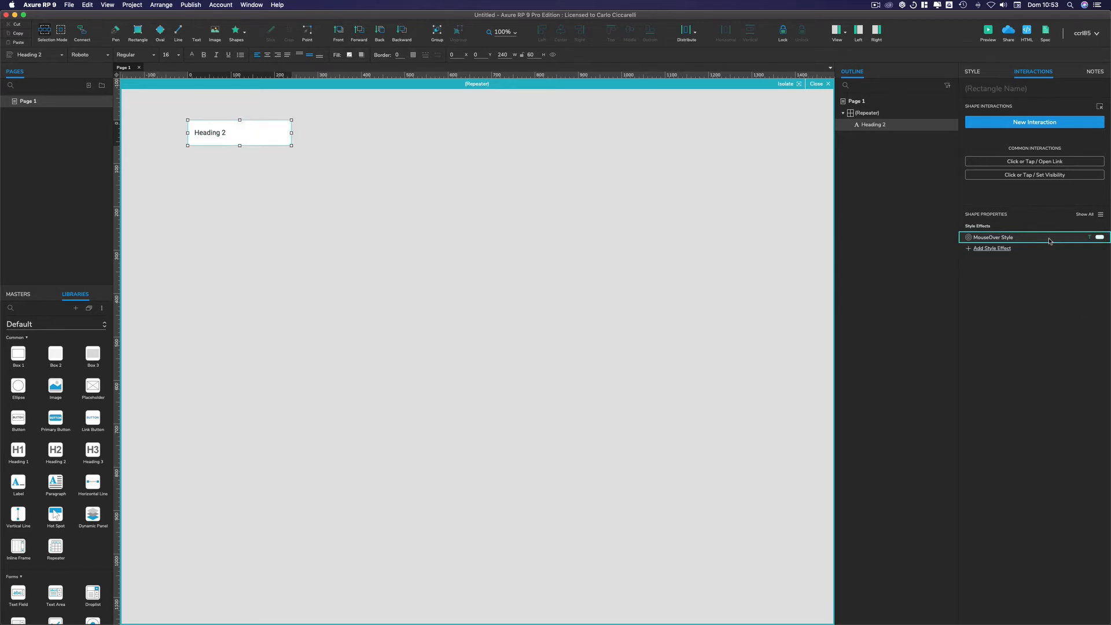
Add a Selected style to Heading 2: light green fill, green text, 4px green border.
{"action": "left_click", "coordinate": [992, 248]}
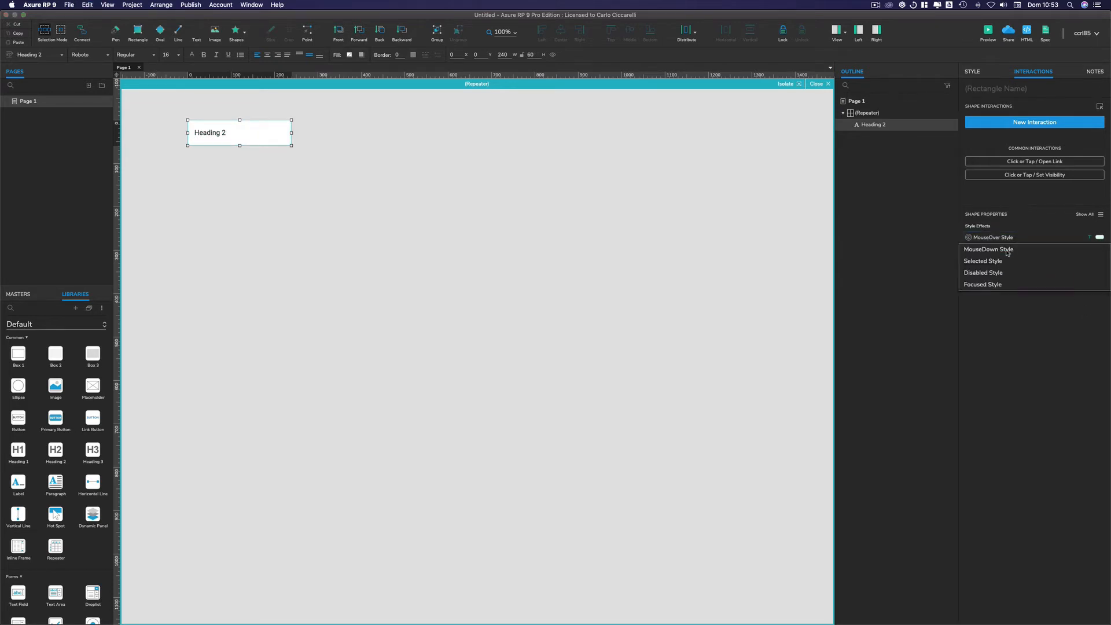
{"action": "left_click", "coordinate": [982, 261]}
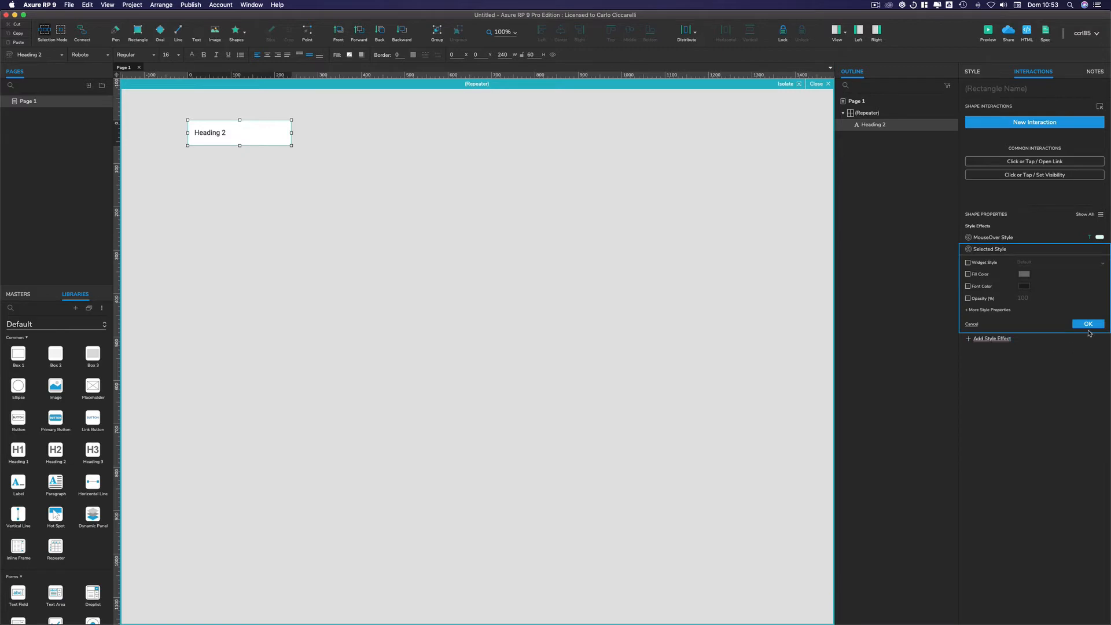
{"action": "left_click", "coordinate": [1088, 324]}
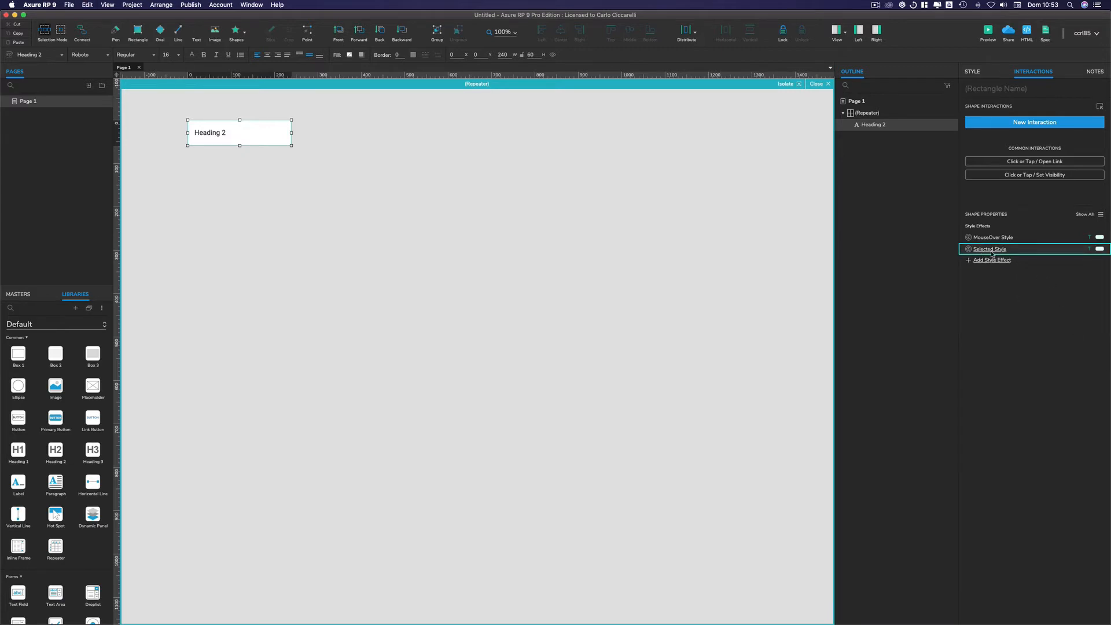
{"action": "left_click", "coordinate": [989, 249]}
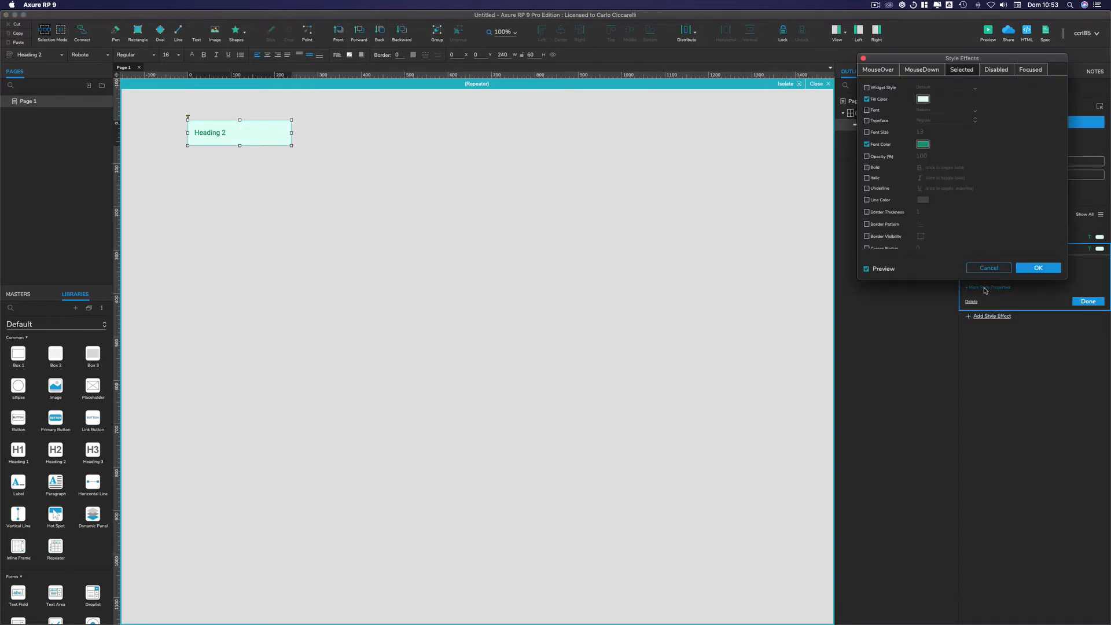
{"action": "left_click", "coordinate": [866, 212]}
{"action": "type", "text": "4"}
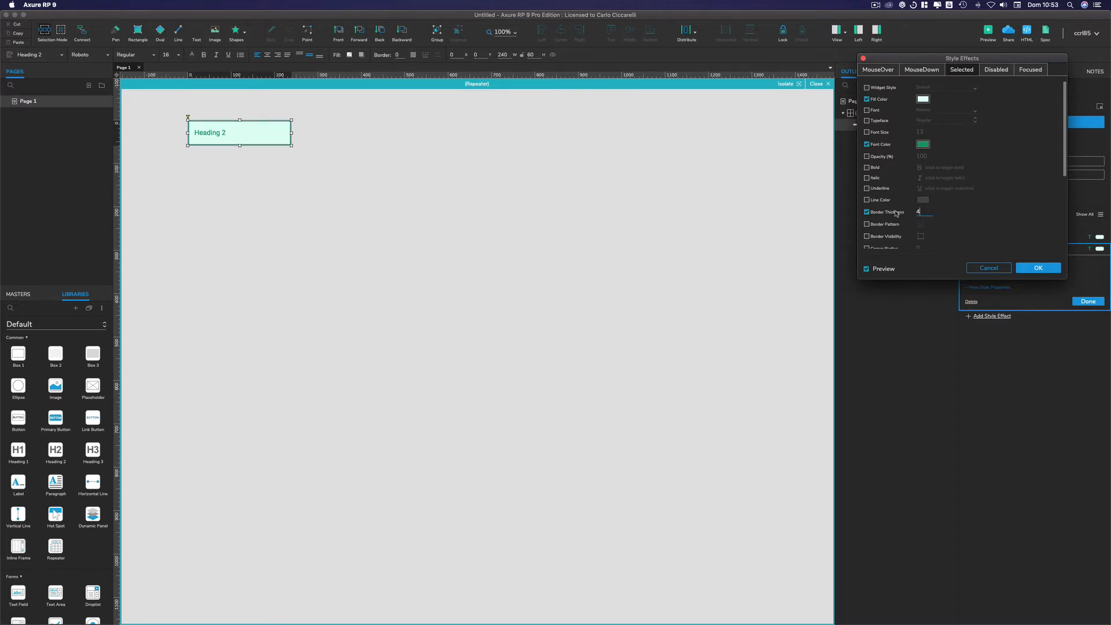
{"action": "left_click", "coordinate": [866, 236]}
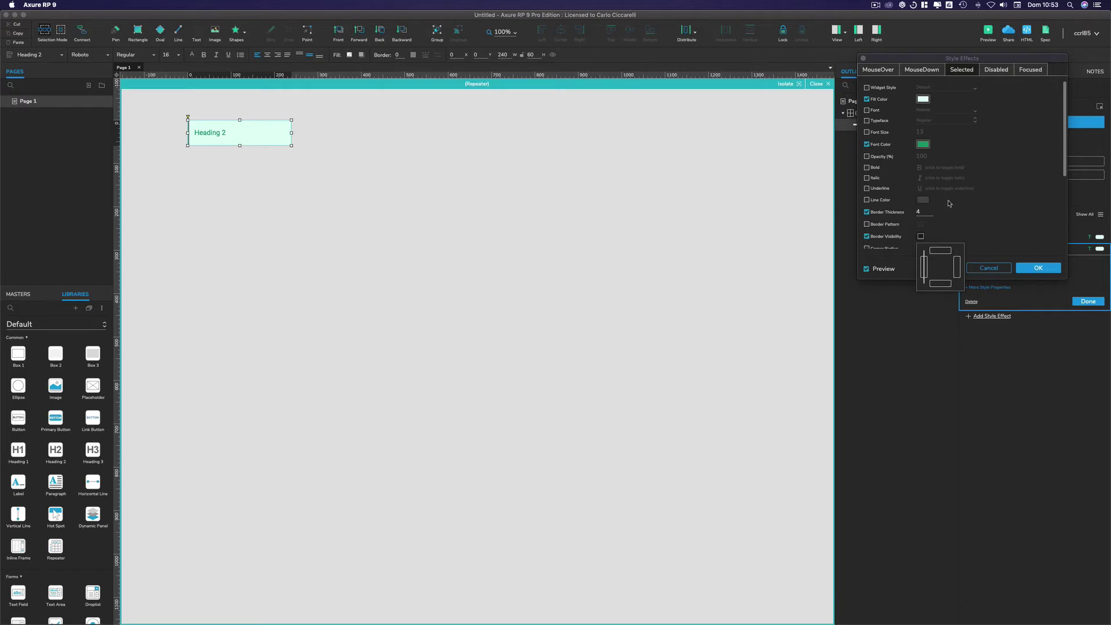
{"action": "left_click", "coordinate": [866, 199]}
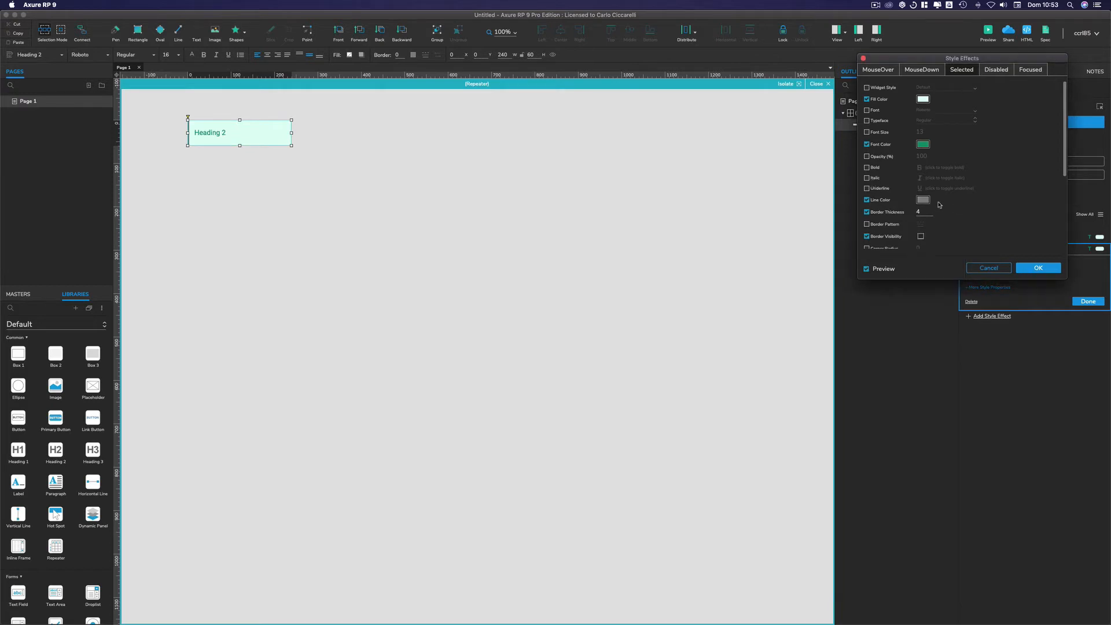
{"action": "left_click", "coordinate": [922, 200]}
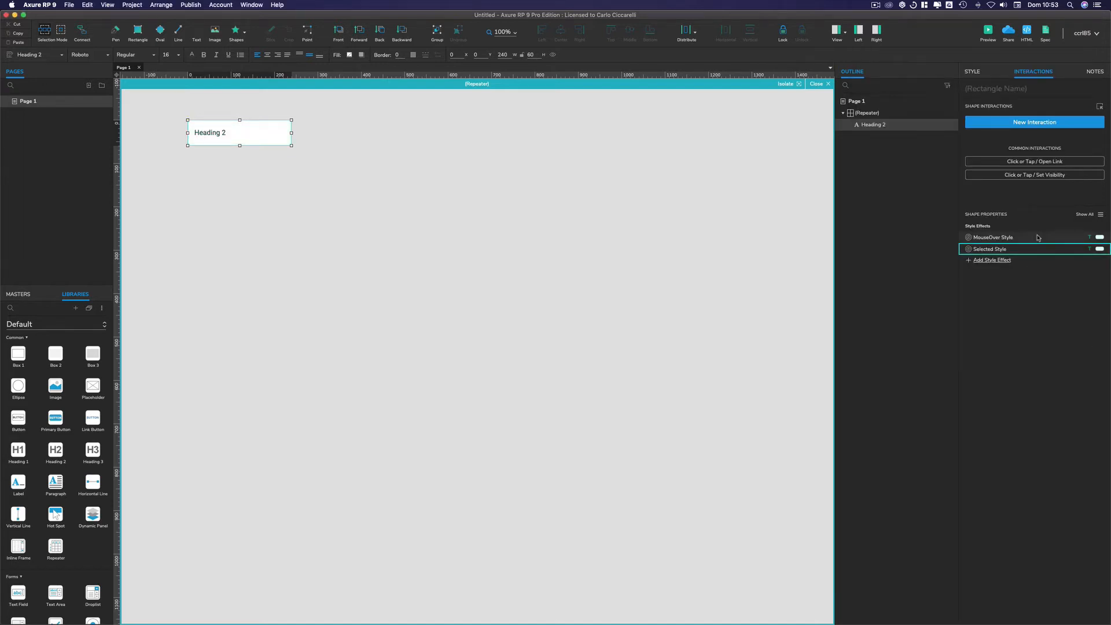
{"action": "left_click", "coordinate": [992, 237]}
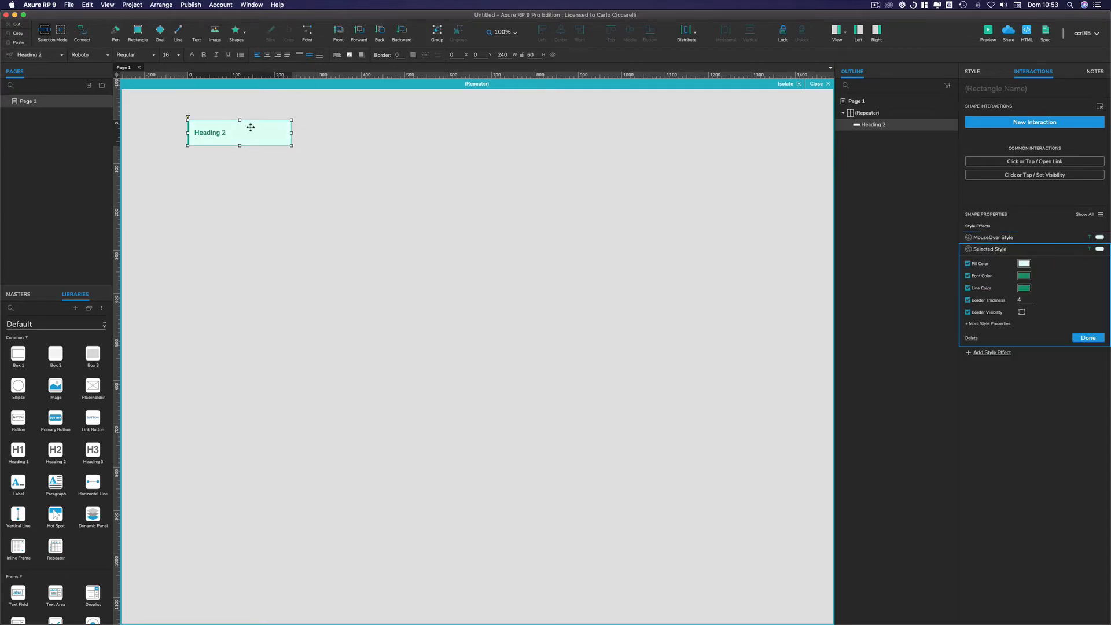
{"action": "left_click", "coordinate": [1087, 337]}
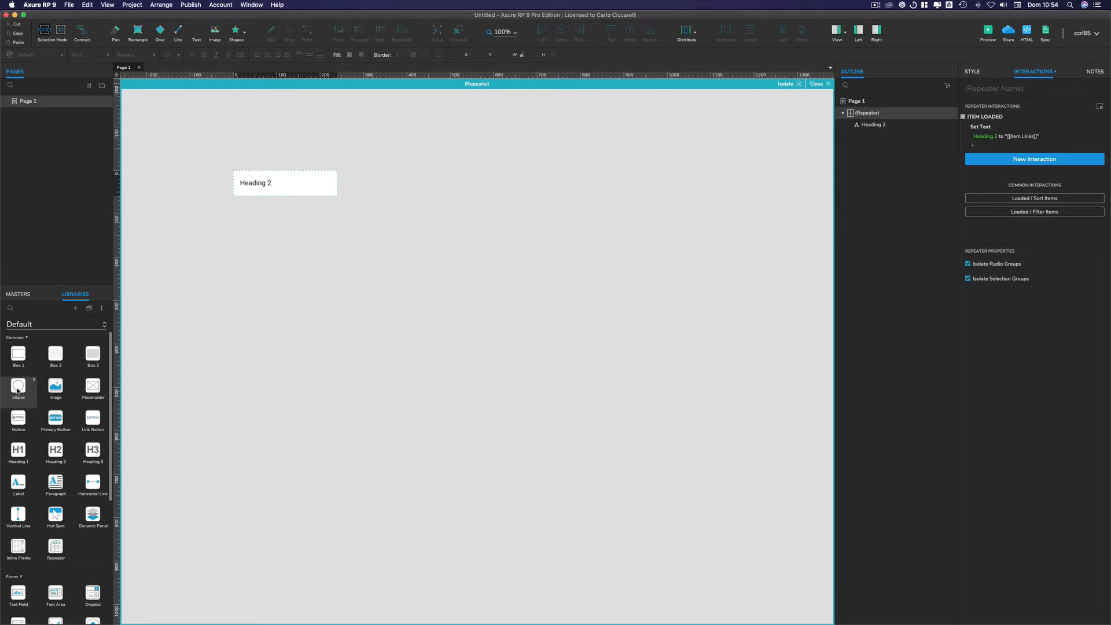
Drag an ellipse into the repeater item and place it at the heading row's right end.
{"action": "left_click_drag", "start_coordinate": [18, 387], "coordinate": [281, 328]}
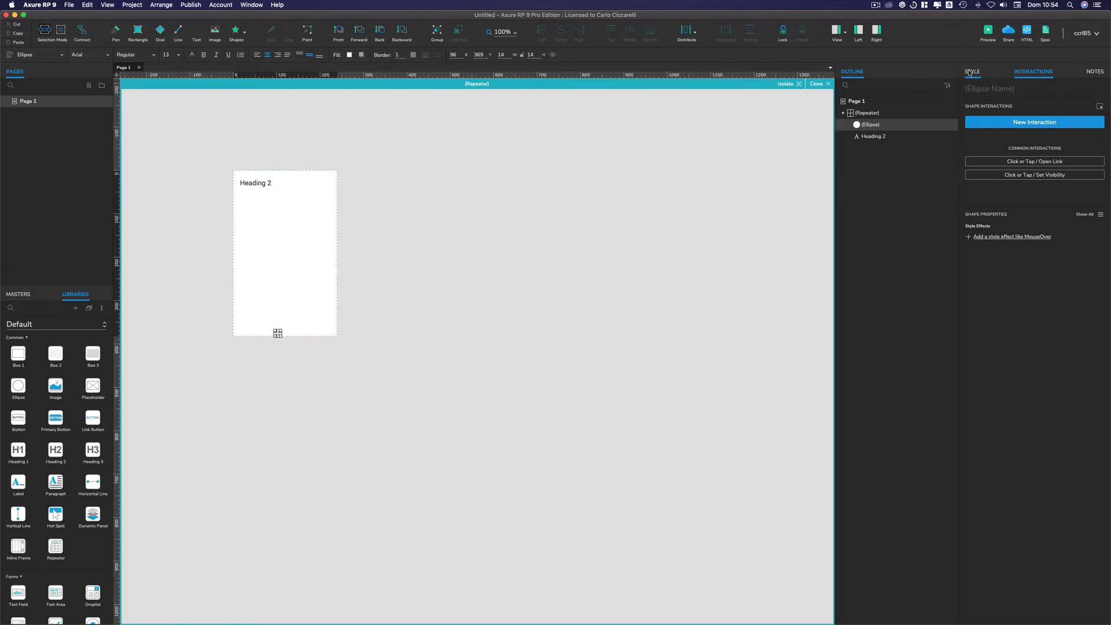
{"action": "left_click", "coordinate": [972, 71]}
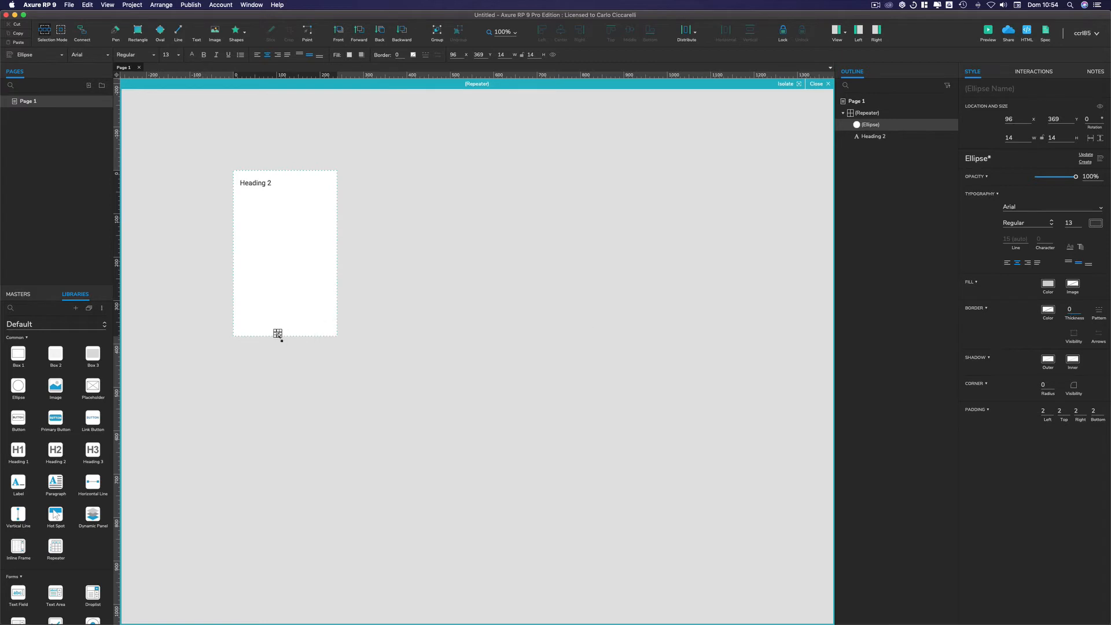
{"action": "left_click_drag", "start_coordinate": [278, 334], "coordinate": [328, 183]}
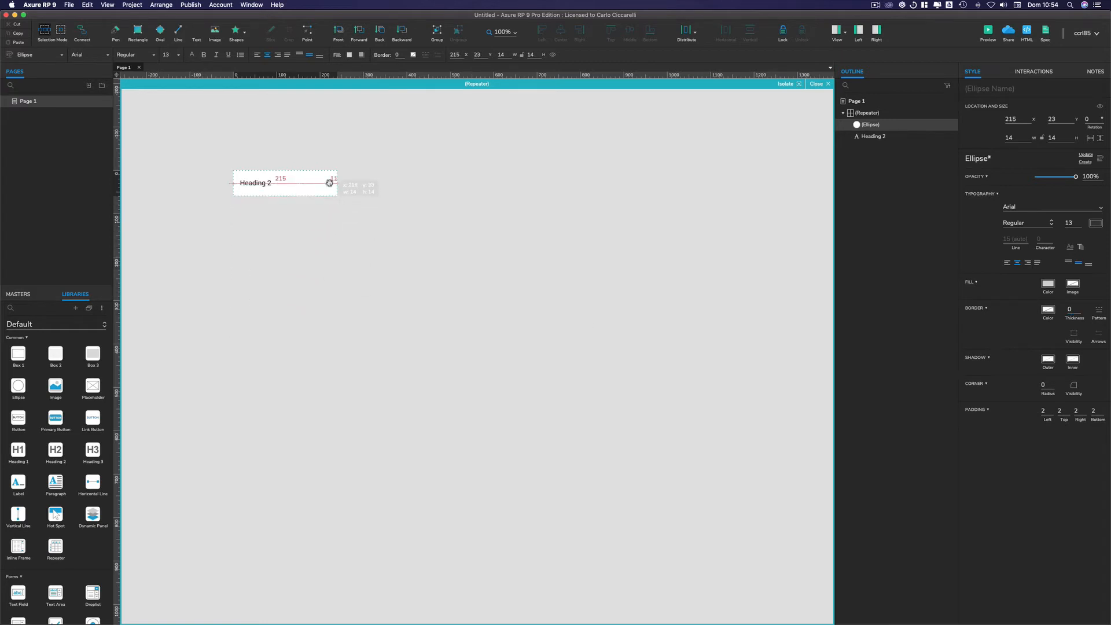
{"action": "left_click_drag", "start_coordinate": [329, 183], "coordinate": [327, 183]}
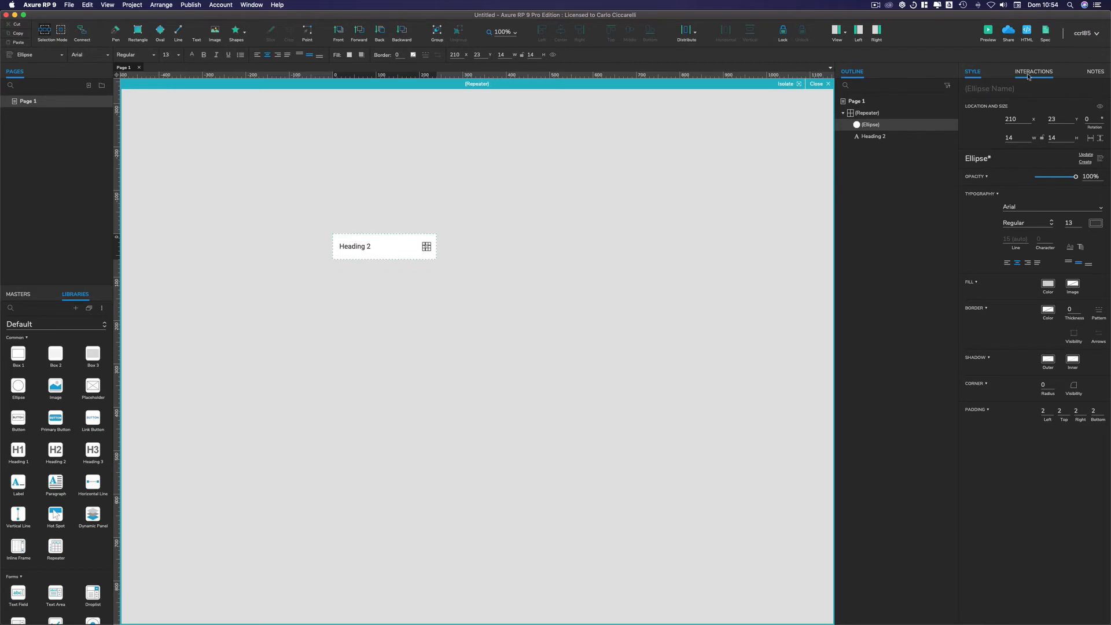
On the small circle, add a MouseOver style effect and then a Selected style effect.
{"action": "left_click", "coordinate": [1033, 72]}
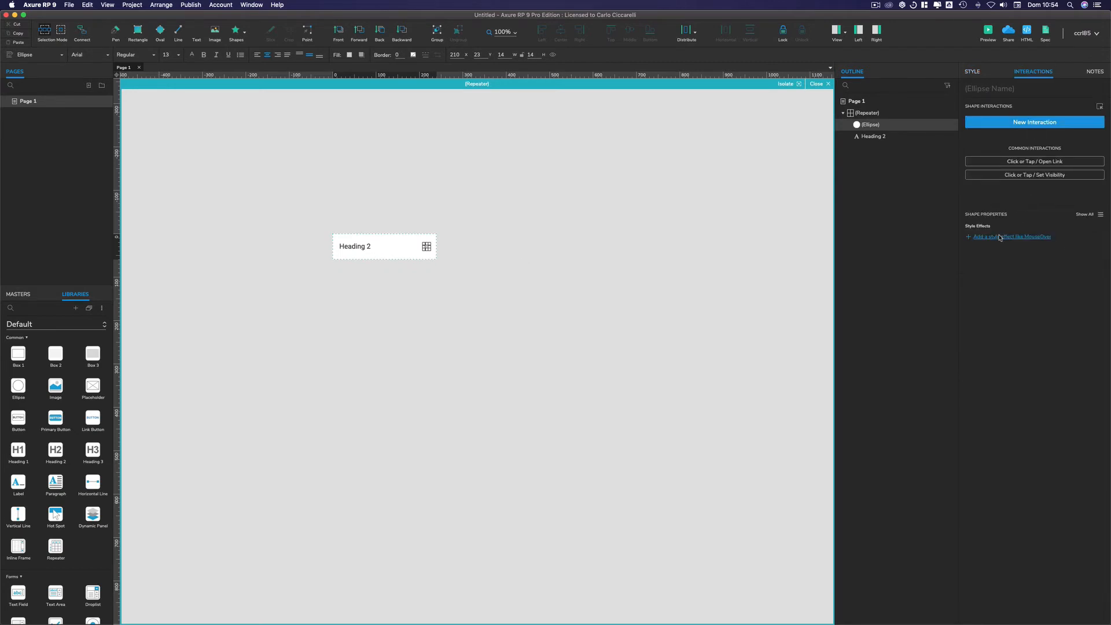
{"action": "left_click", "coordinate": [1011, 237]}
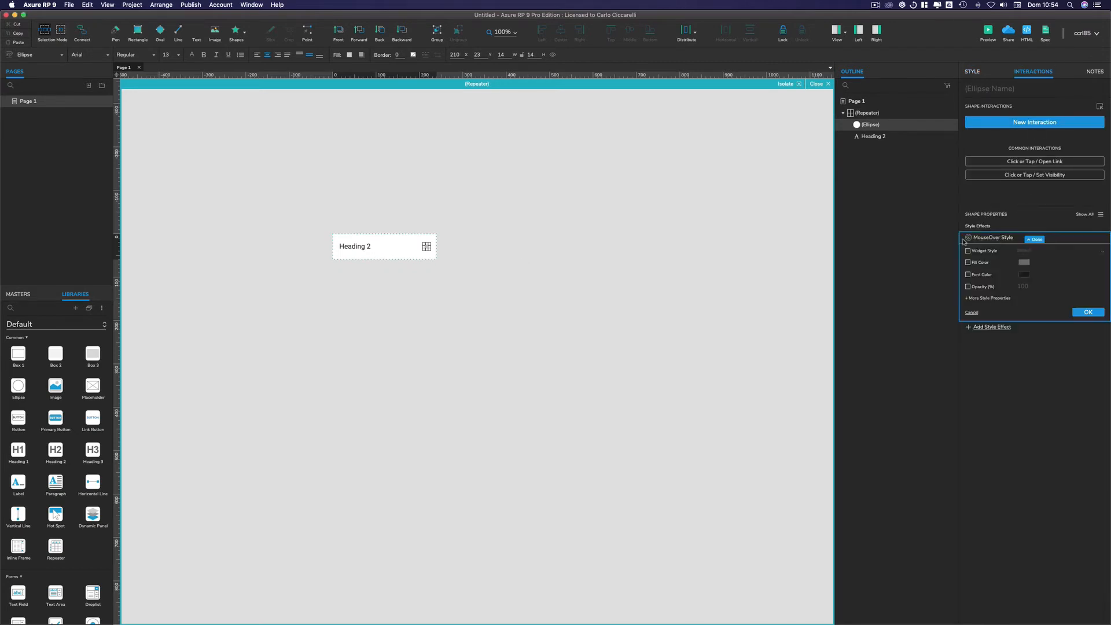
{"action": "left_click", "coordinate": [967, 262]}
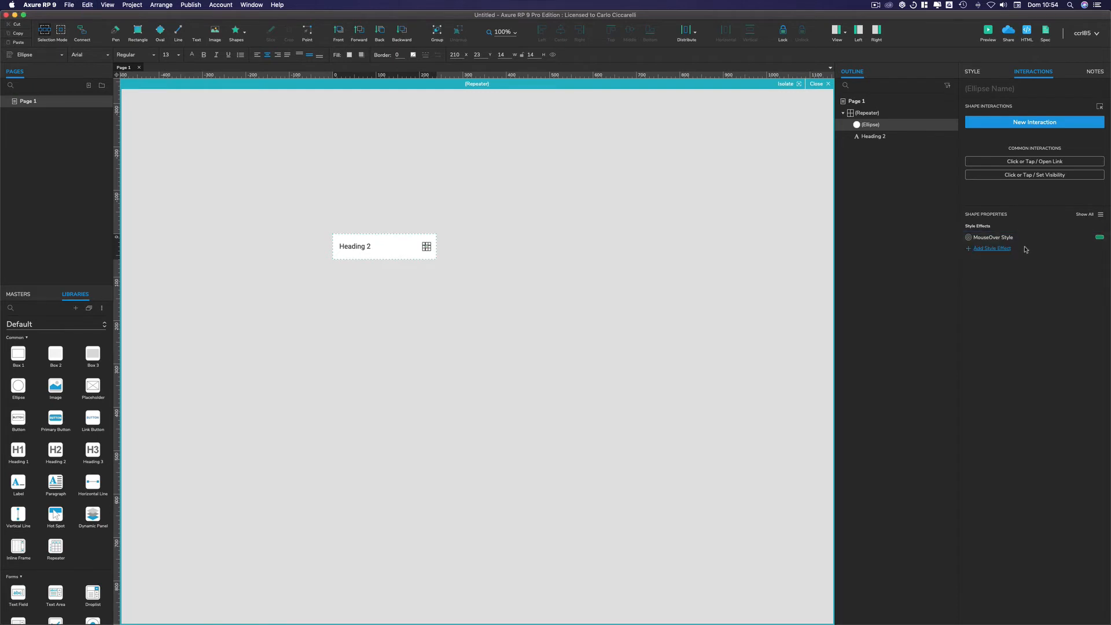
{"action": "left_click", "coordinate": [992, 248]}
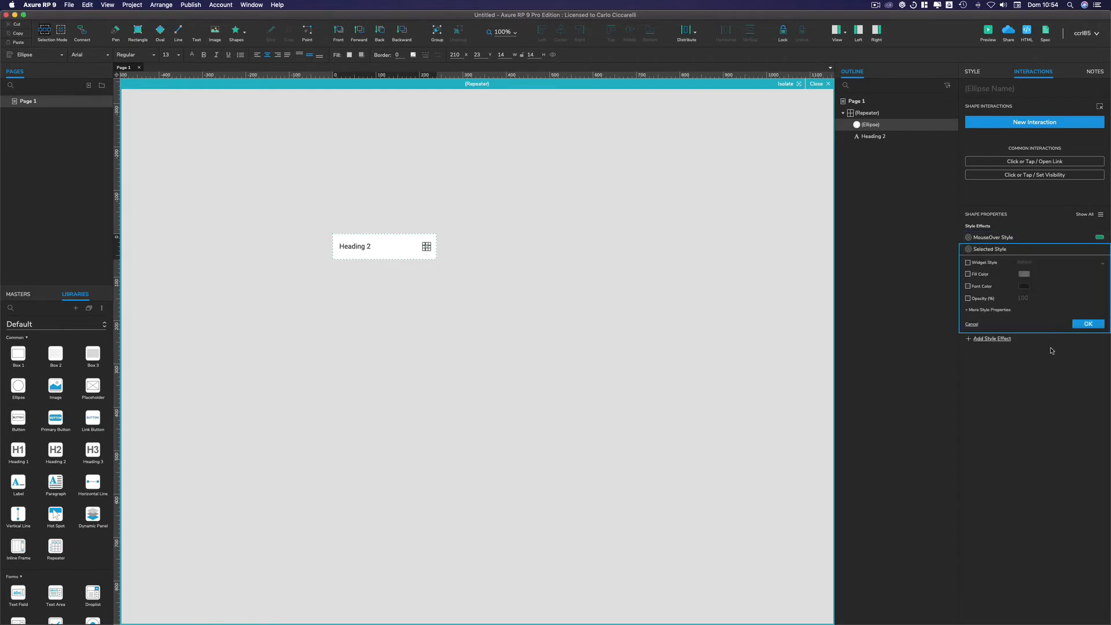
{"action": "left_click", "coordinate": [1088, 323]}
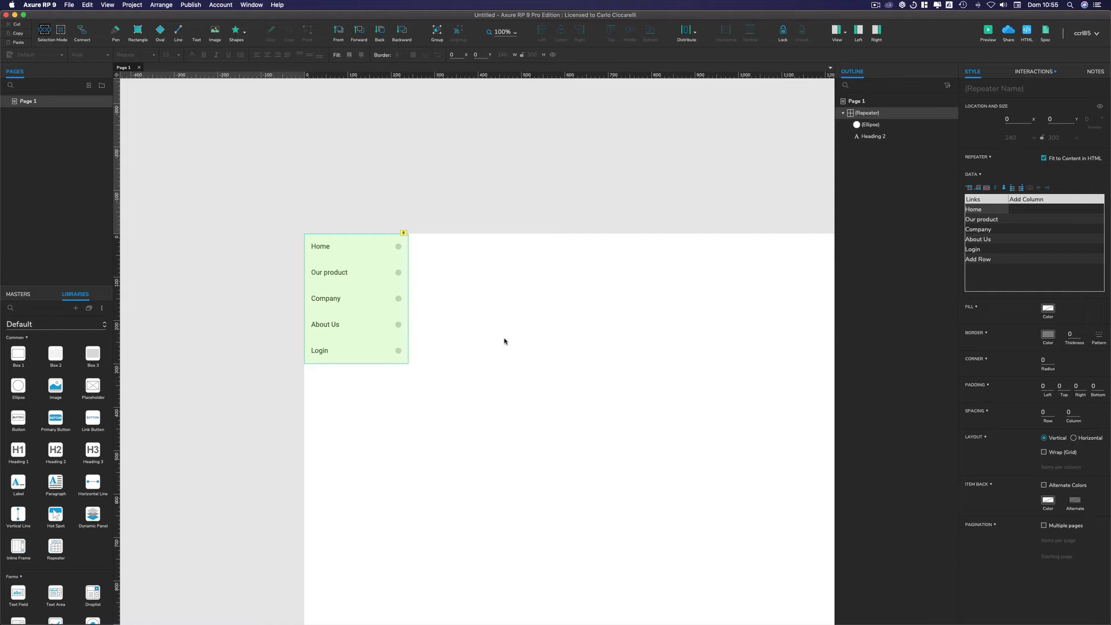
{"action": "mouse_move", "coordinate": [338, 324]}
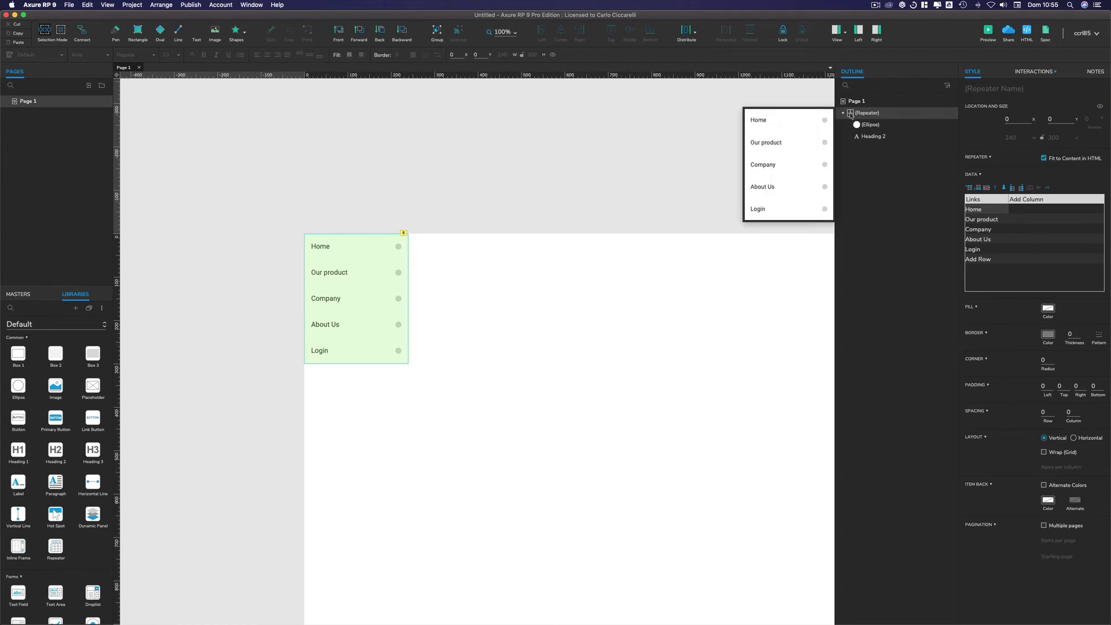
Select the whole menu repeater and view its interactions.
{"action": "left_click", "coordinate": [1031, 72]}
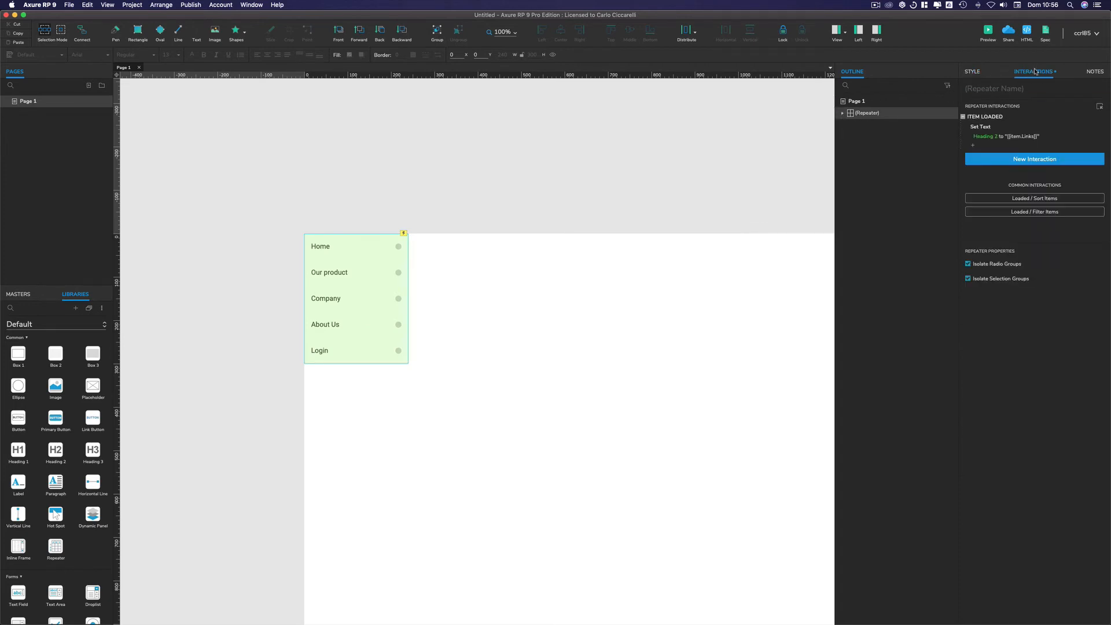
{"action": "left_click", "coordinate": [971, 72]}
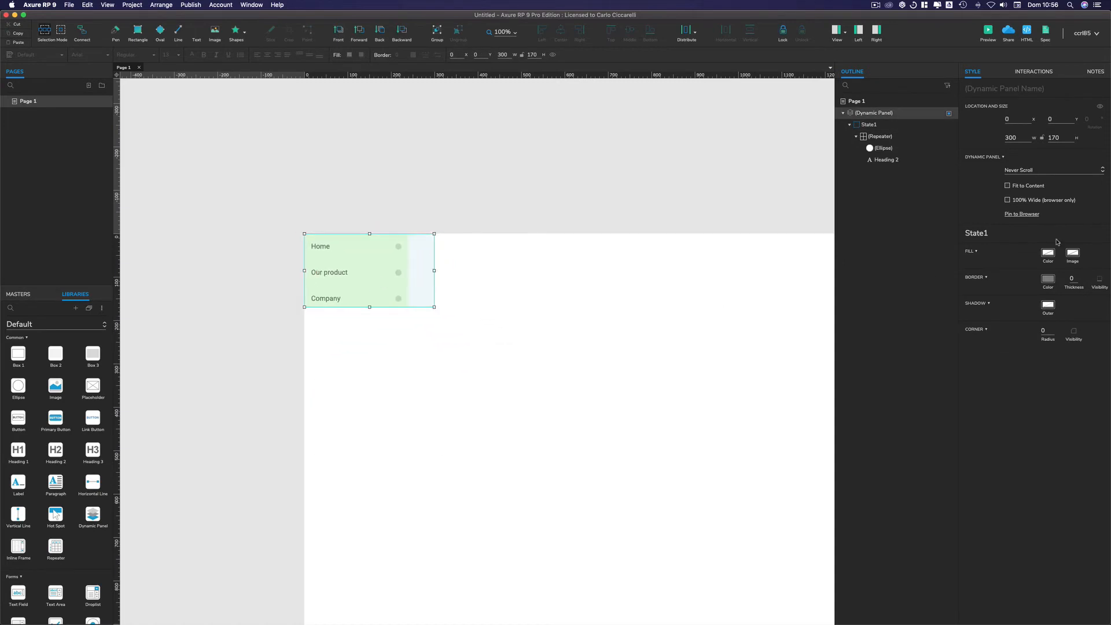
Set the dynamic panel to fit its content and pin it to the browser's top-left.
{"action": "left_click", "coordinate": [1007, 185]}
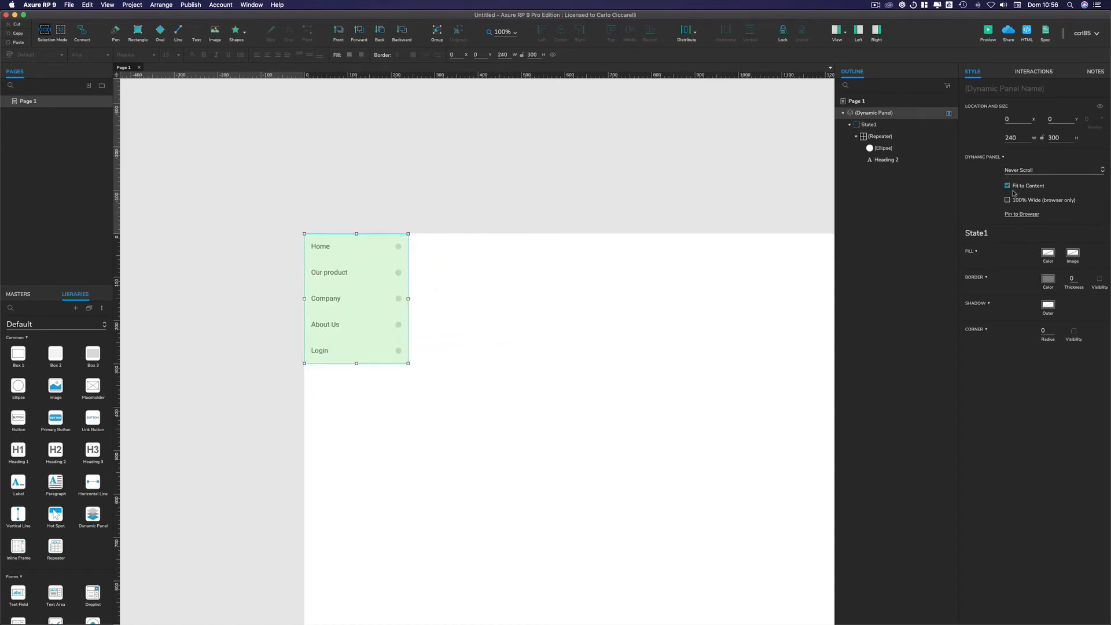
{"action": "left_click", "coordinate": [1021, 213]}
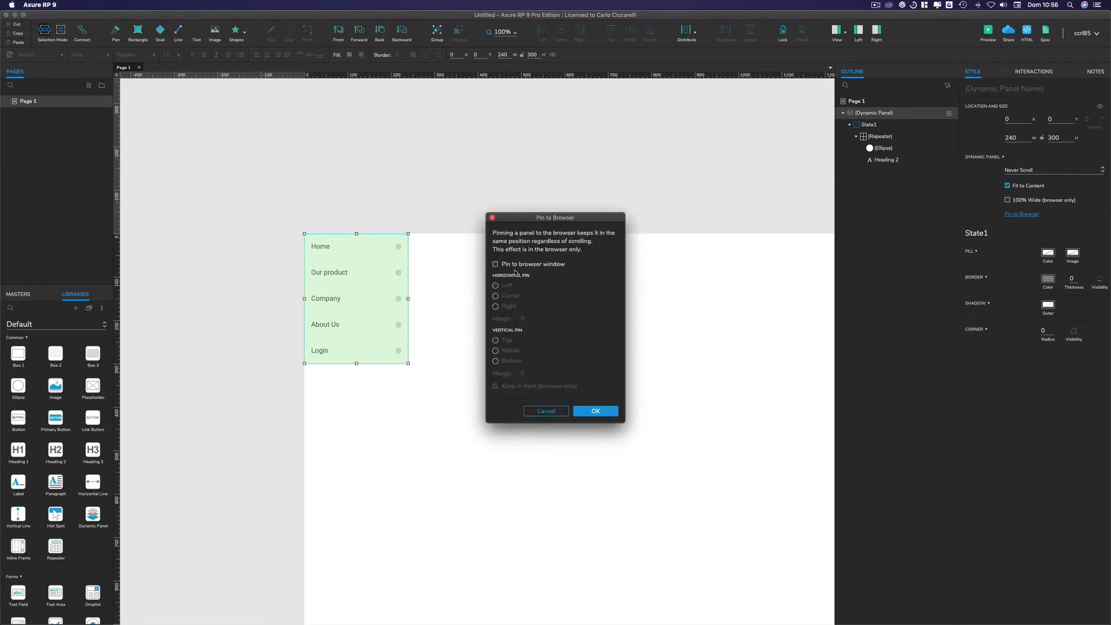
{"action": "left_click", "coordinate": [494, 264]}
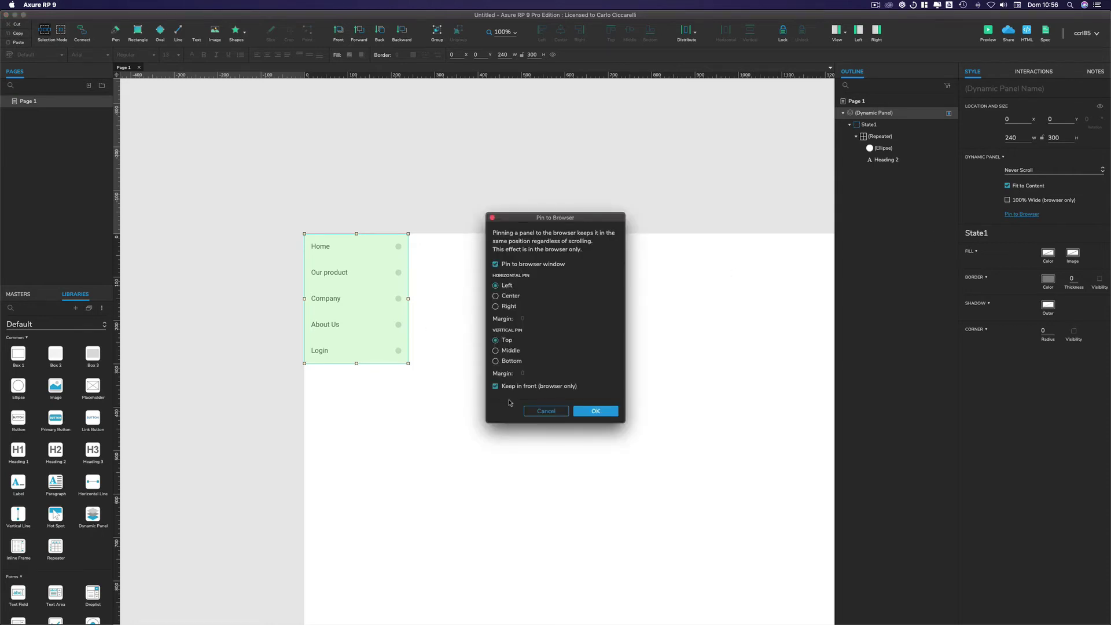
{"action": "left_click", "coordinate": [595, 411]}
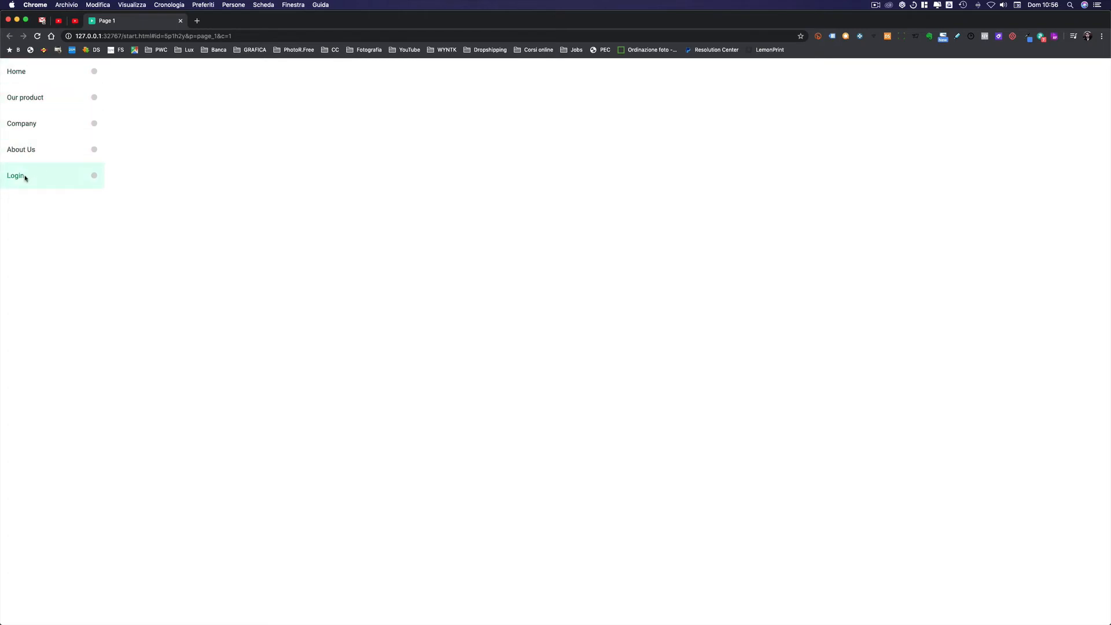
{"action": "mouse_move", "coordinate": [92, 181]}
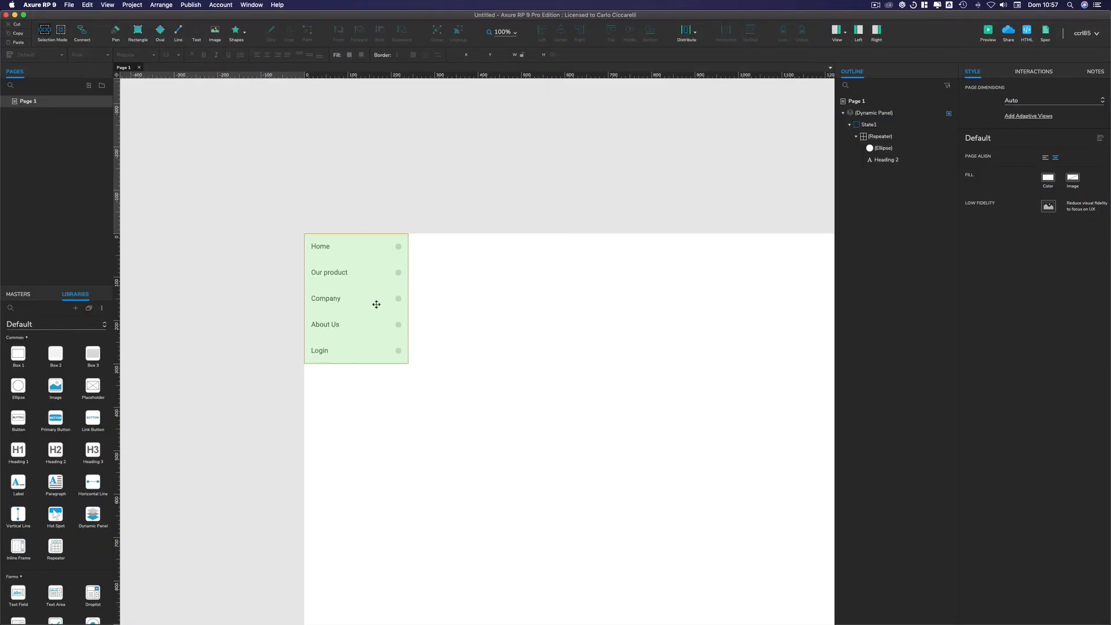
Select the repeater's heading-and-ellipse group and rename it Content.
{"action": "left_click", "coordinate": [376, 303]}
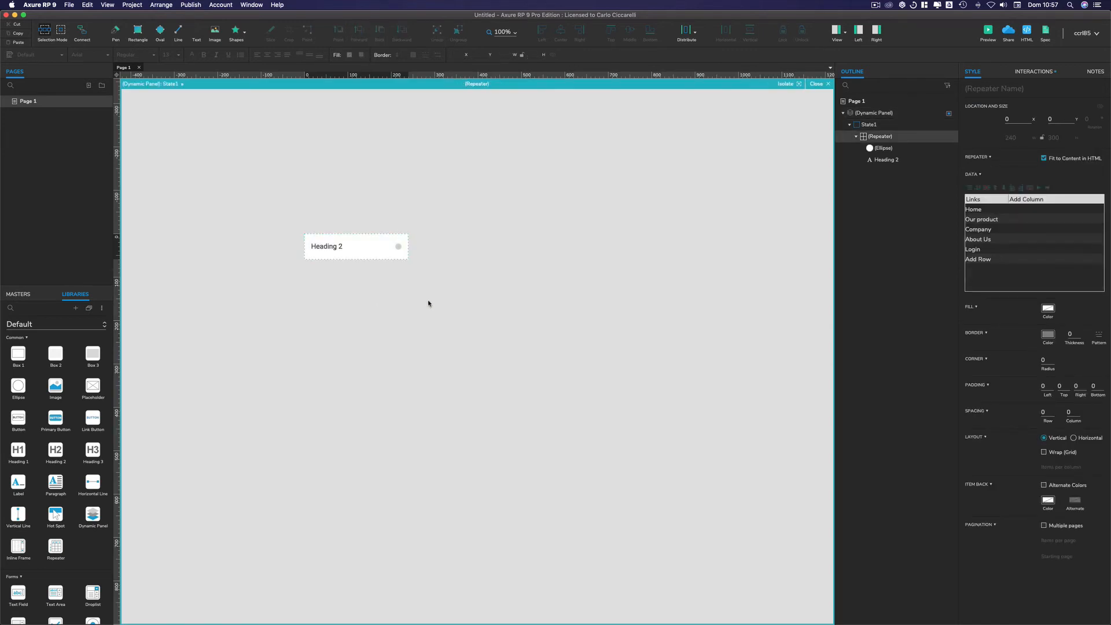
{"action": "left_click", "coordinate": [355, 245]}
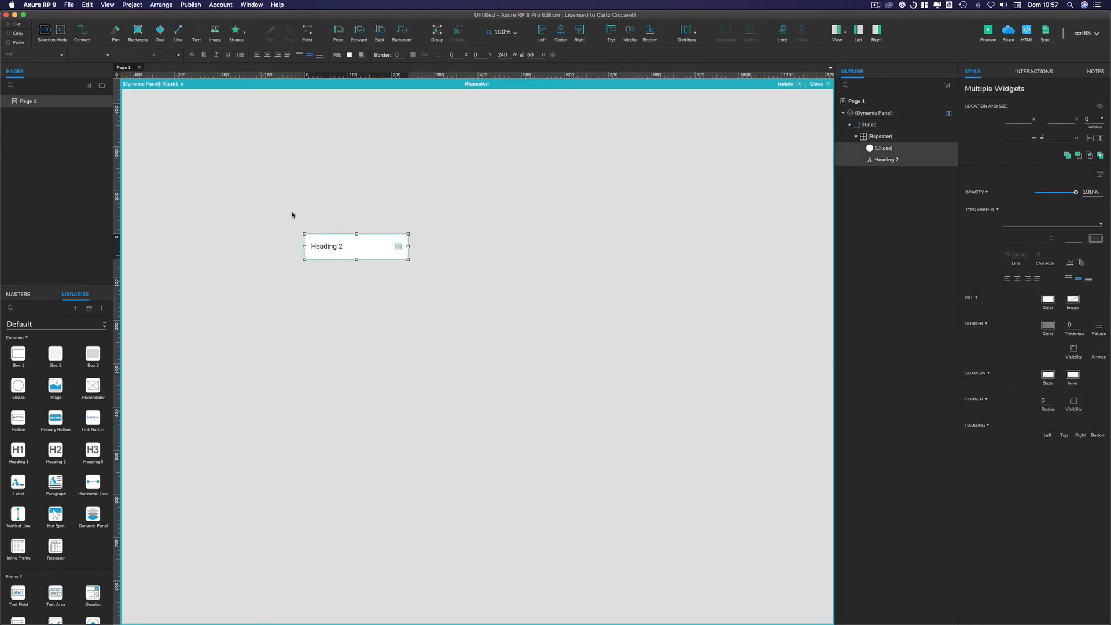
{"action": "mouse_move", "coordinate": [384, 271]}
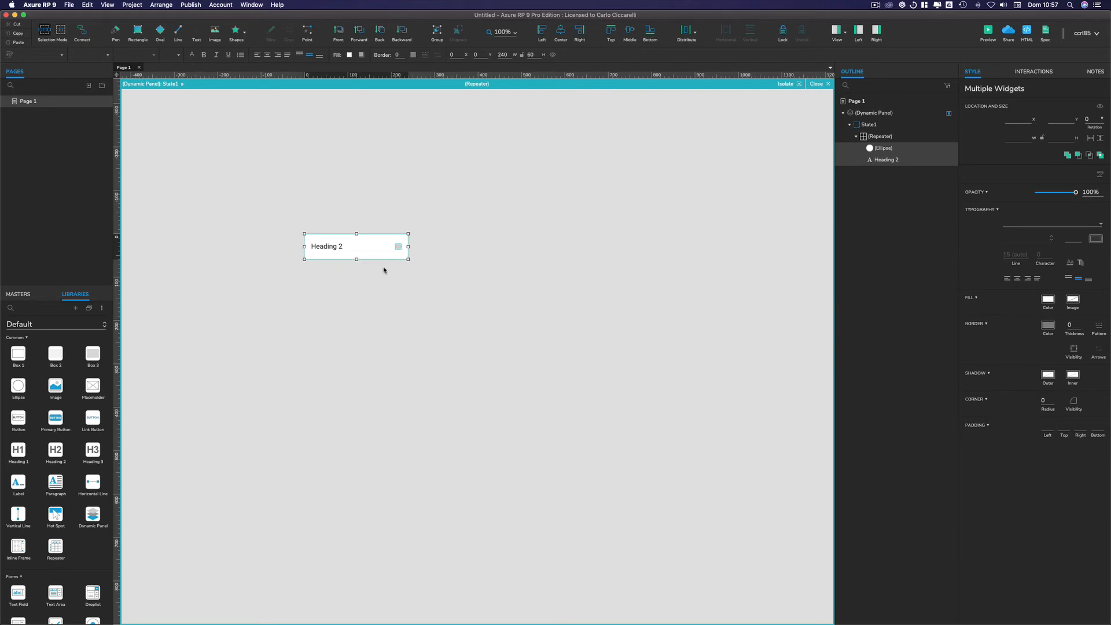
{"action": "mouse_move", "coordinate": [896, 209]}
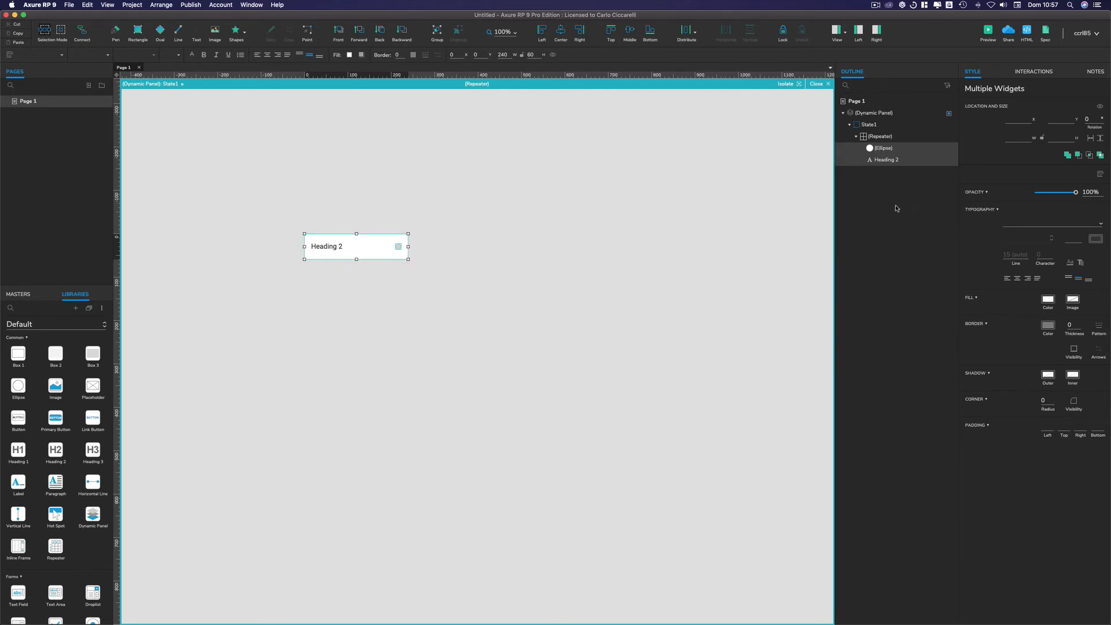
{"action": "left_click", "coordinate": [437, 30]}
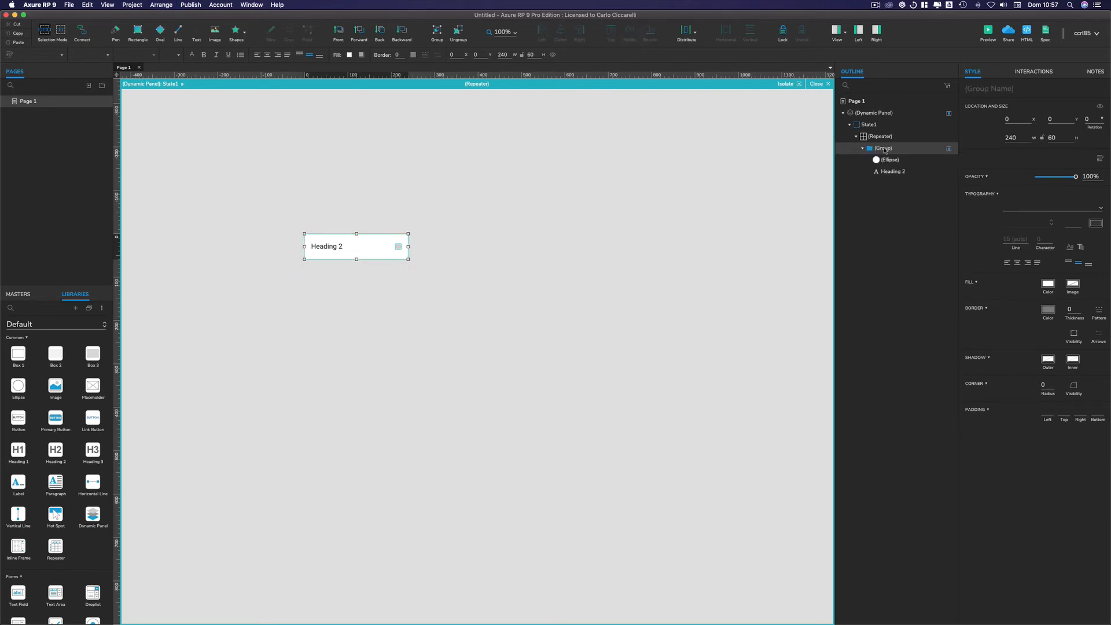
{"action": "double_click", "coordinate": [884, 148]}
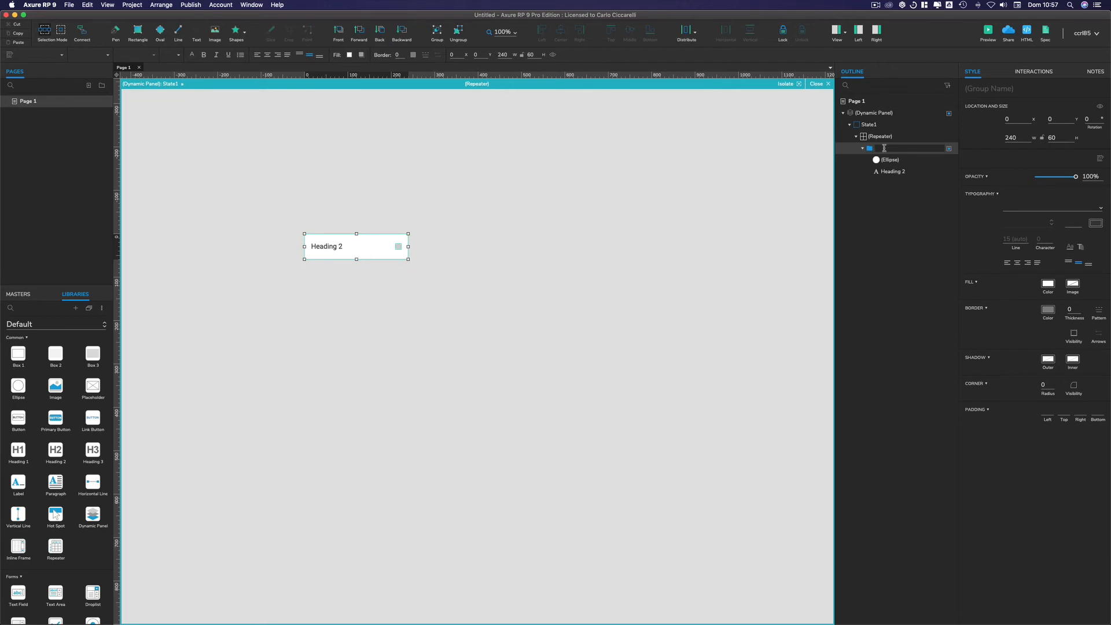
{"action": "type", "text": "Content"}
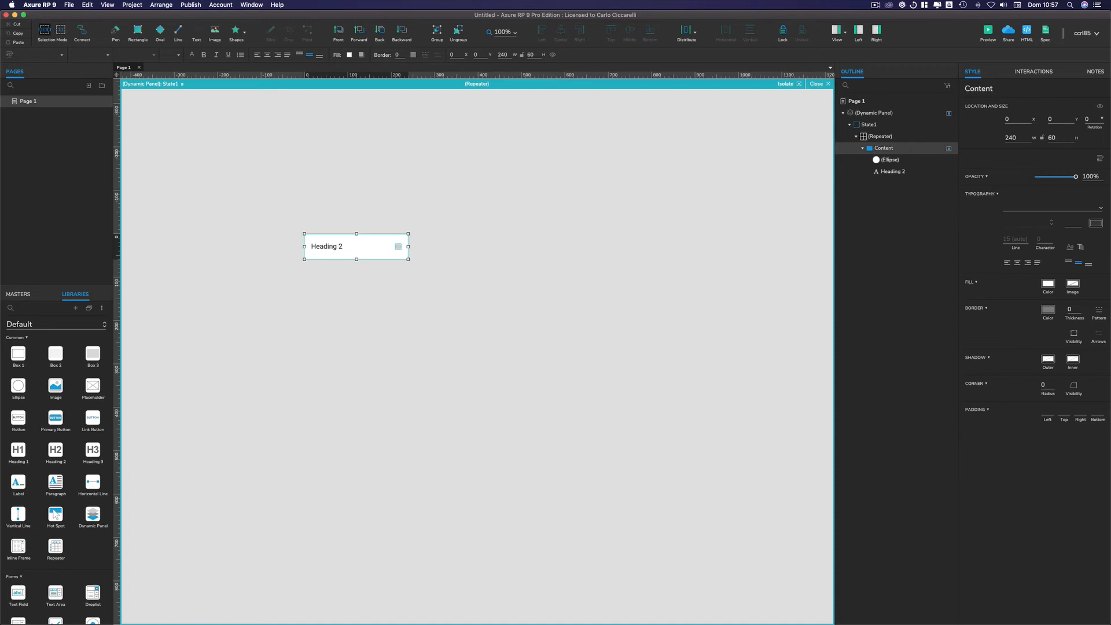
{"action": "left_click", "coordinate": [863, 148]}
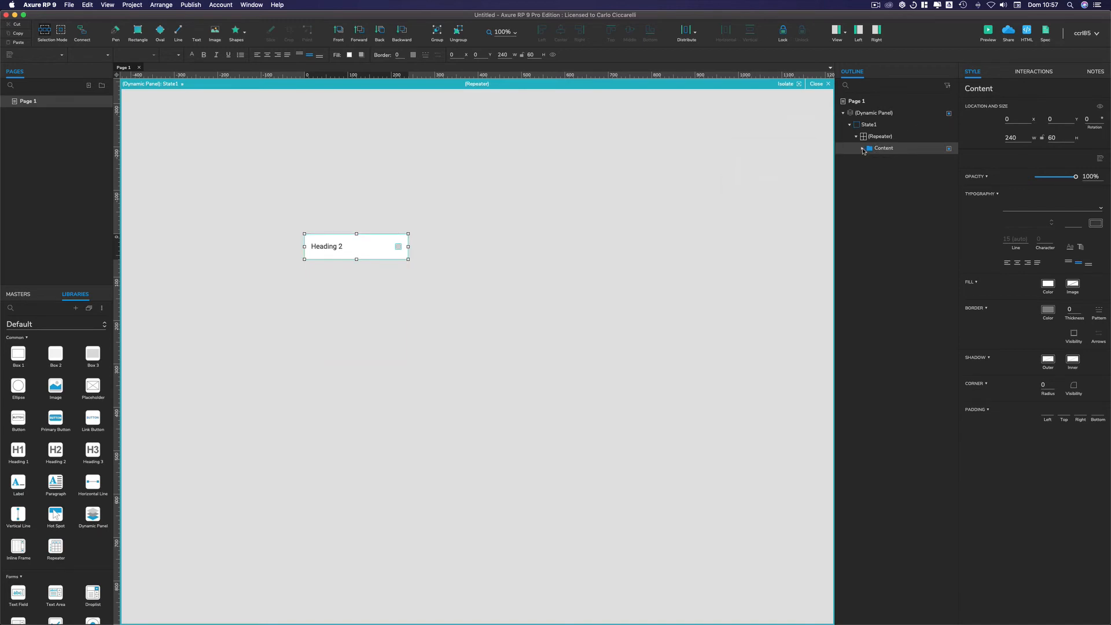
Enable Fire Mouse Style Effects on Content and test selecting menu items in preview.
{"action": "left_click", "coordinate": [1033, 71]}
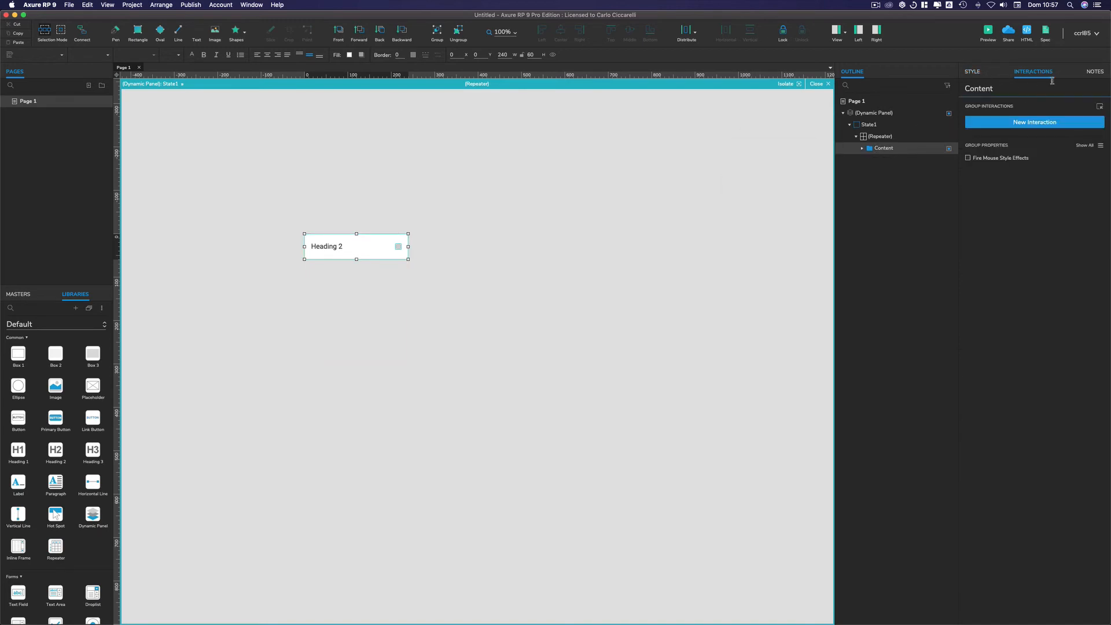
{"action": "mouse_move", "coordinate": [1031, 67]}
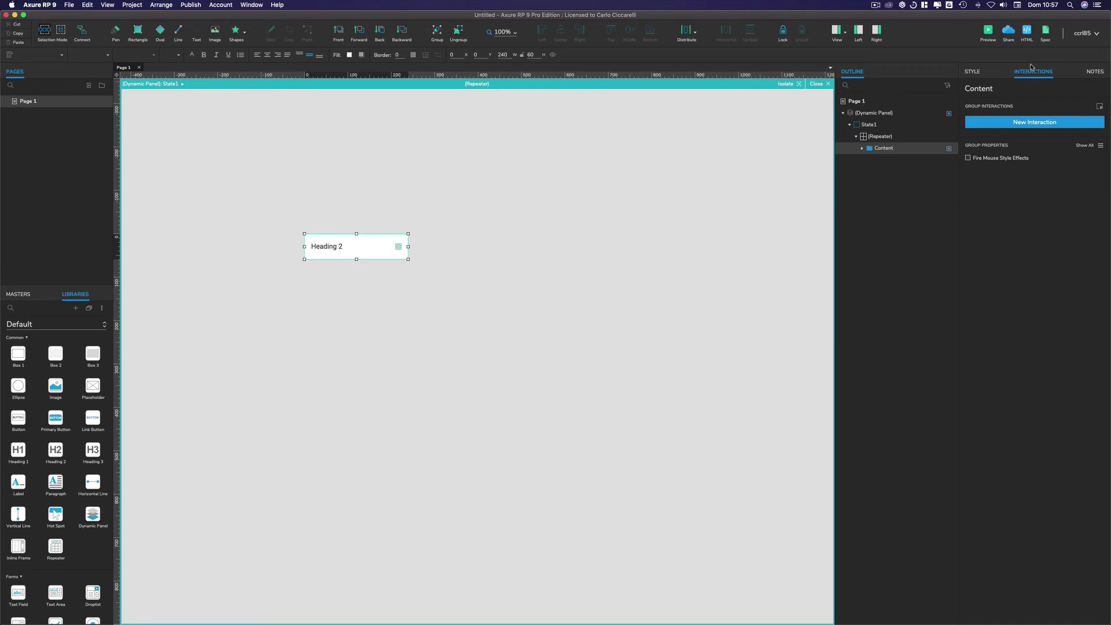
{"action": "mouse_move", "coordinate": [1005, 161]}
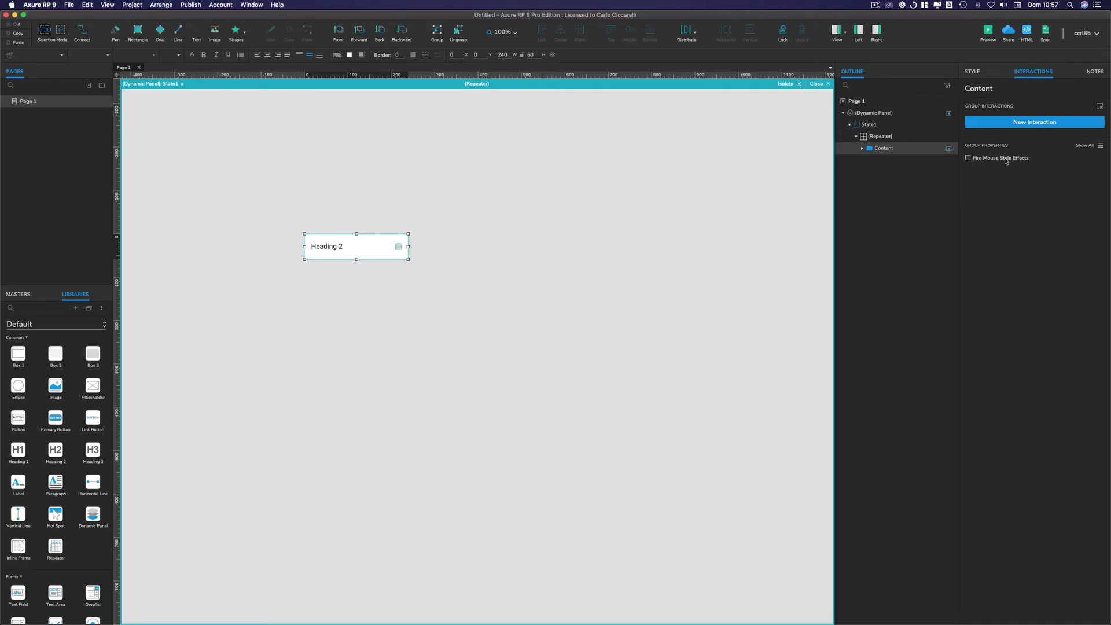
{"action": "left_click", "coordinate": [967, 157]}
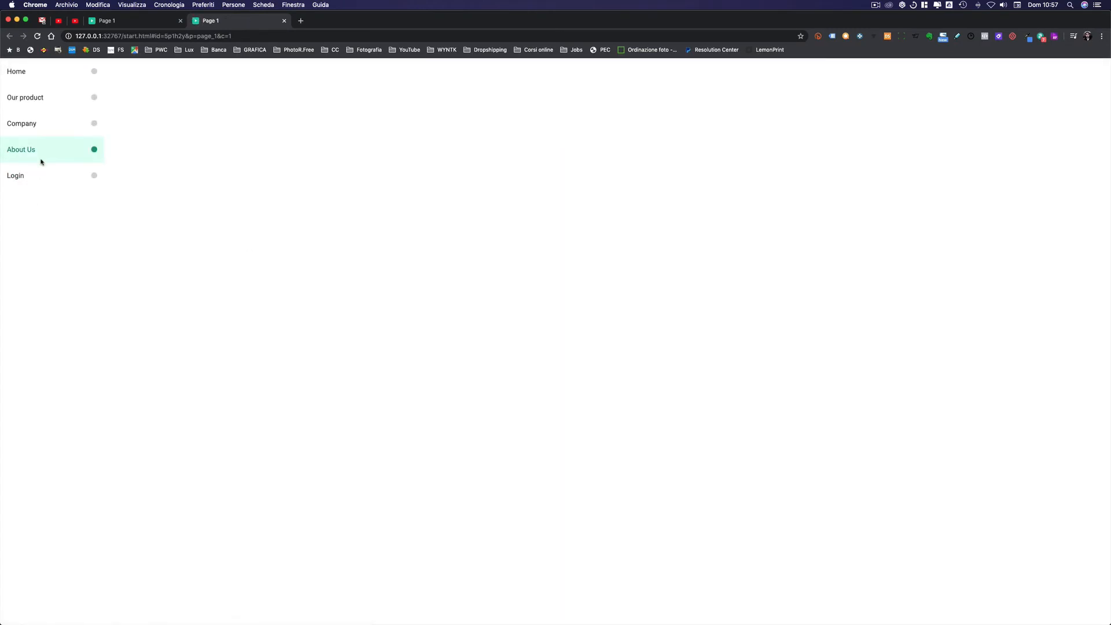
{"action": "left_click", "coordinate": [25, 97]}
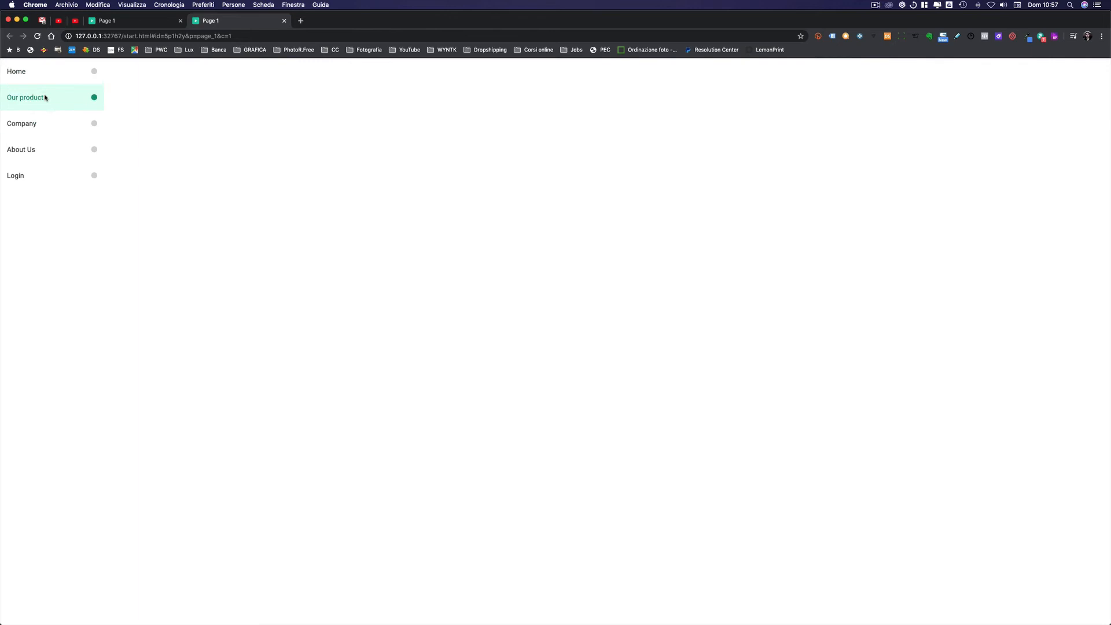
{"action": "left_click", "coordinate": [21, 123]}
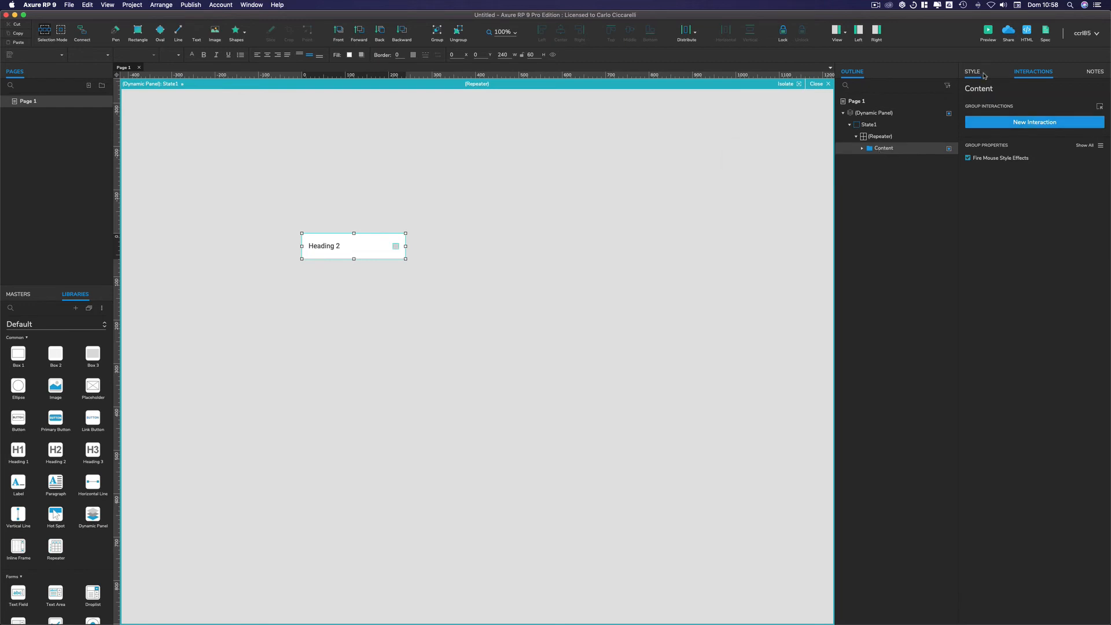
{"action": "mouse_move", "coordinate": [1028, 124]}
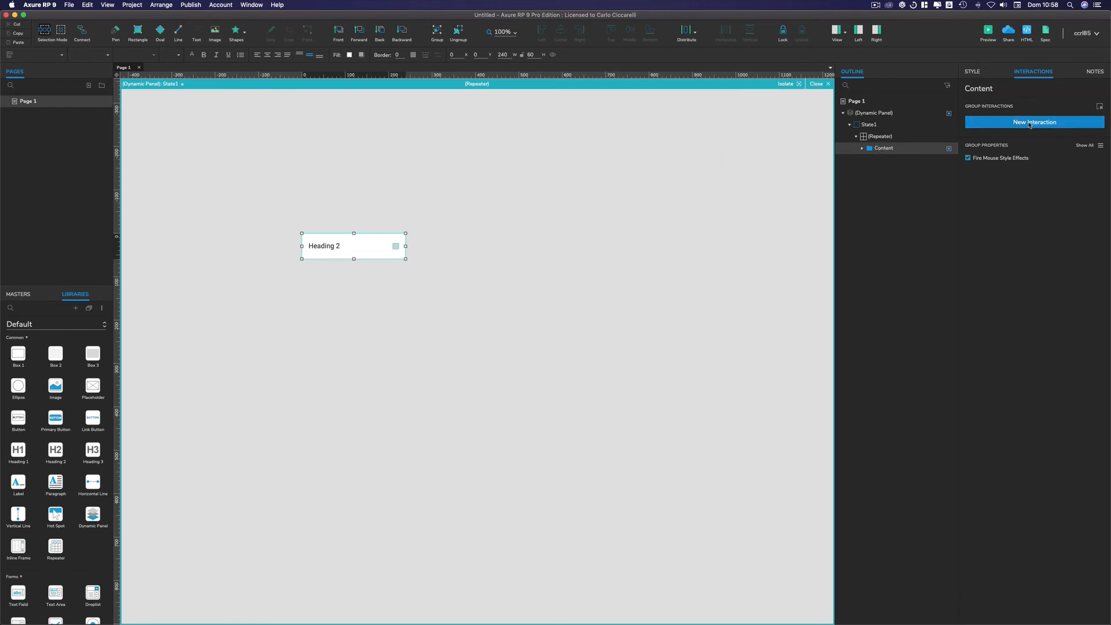
Give the Content group a Click or Tap interaction that sets This selected to true.
{"action": "left_click", "coordinate": [1034, 122]}
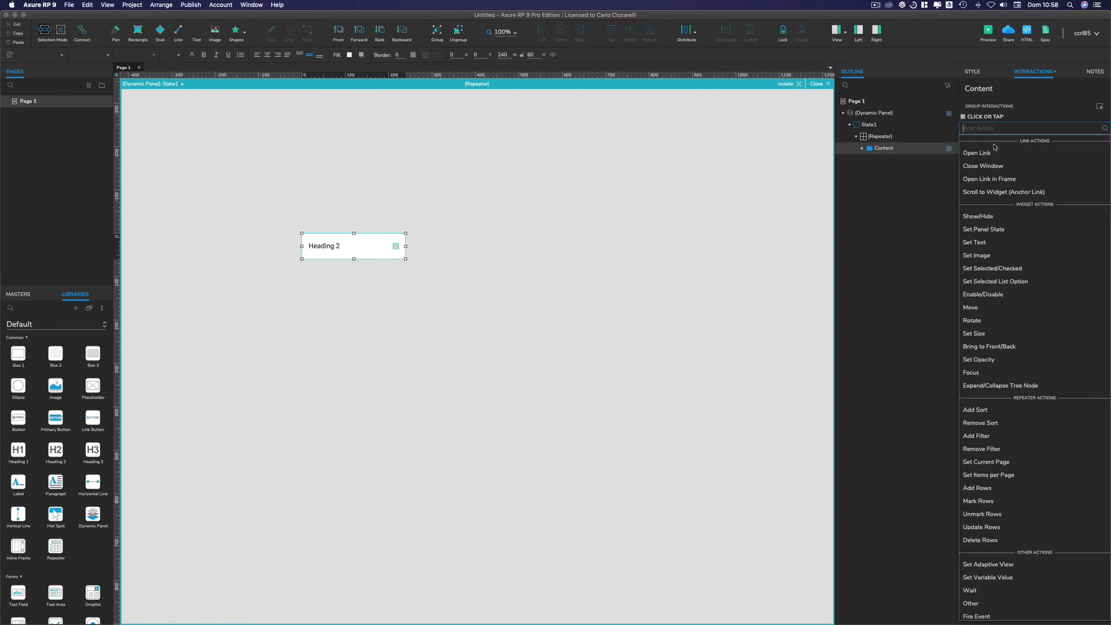
{"action": "mouse_move", "coordinate": [992, 268]}
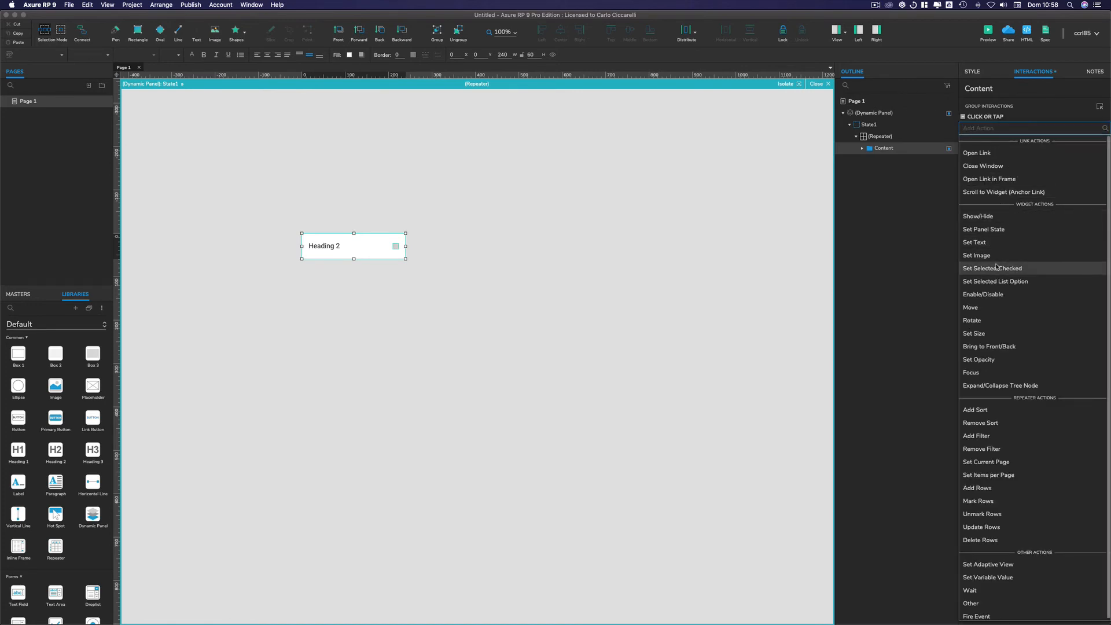
{"action": "left_click", "coordinate": [992, 268]}
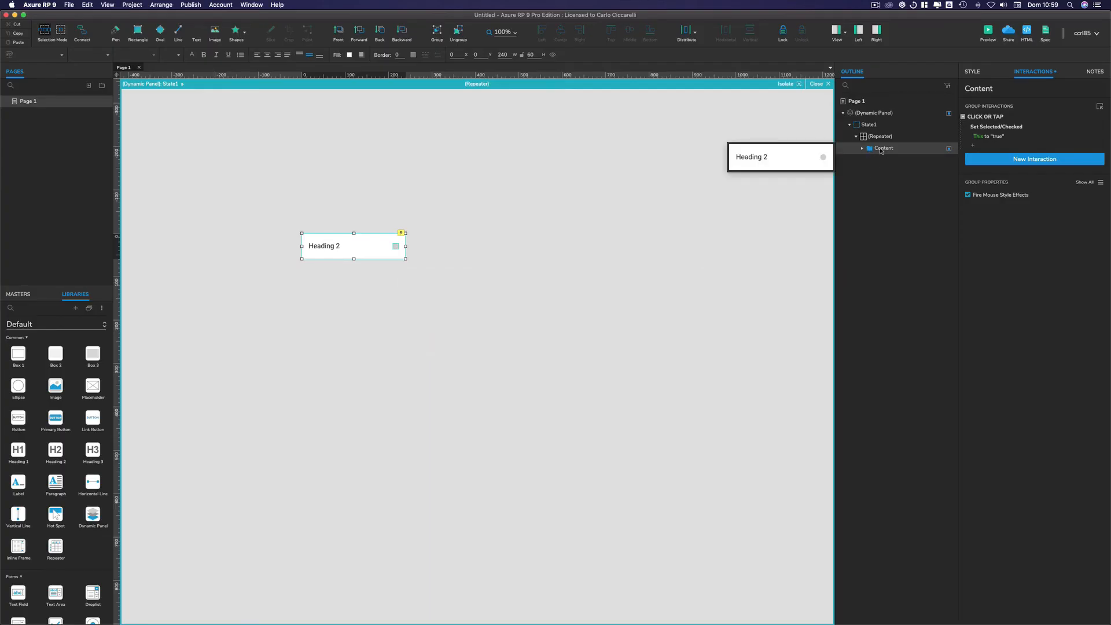
Fill in Content's Selection Group and uncheck the repeater's Isolate Selection Groups, keeping Isolate Radio Groups on.
{"action": "right_click", "coordinate": [882, 149]}
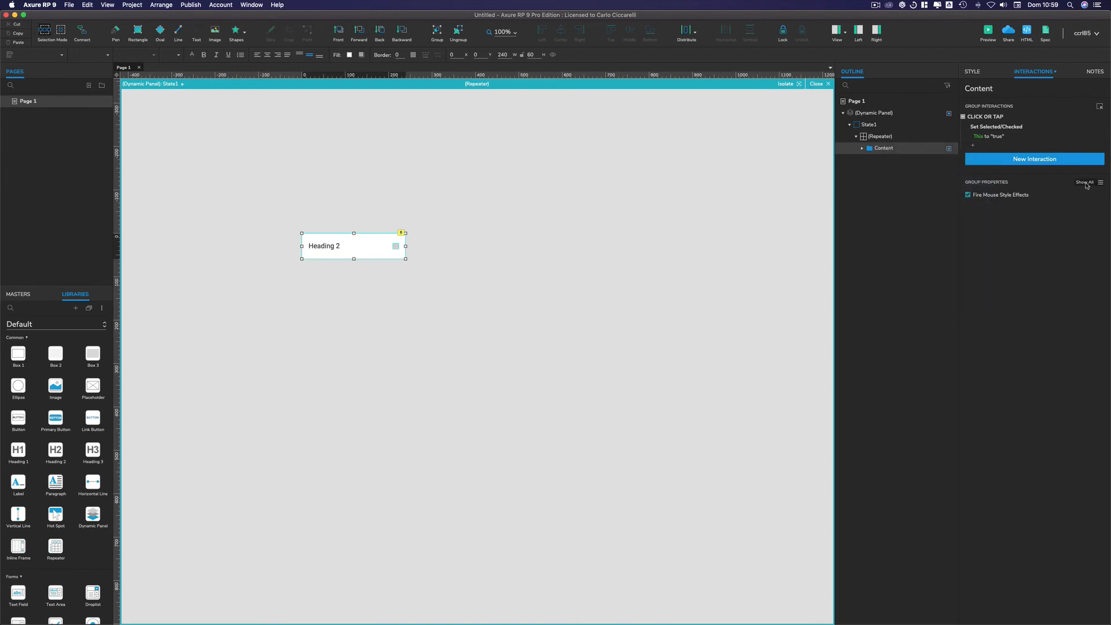
{"action": "left_click", "coordinate": [1073, 182]}
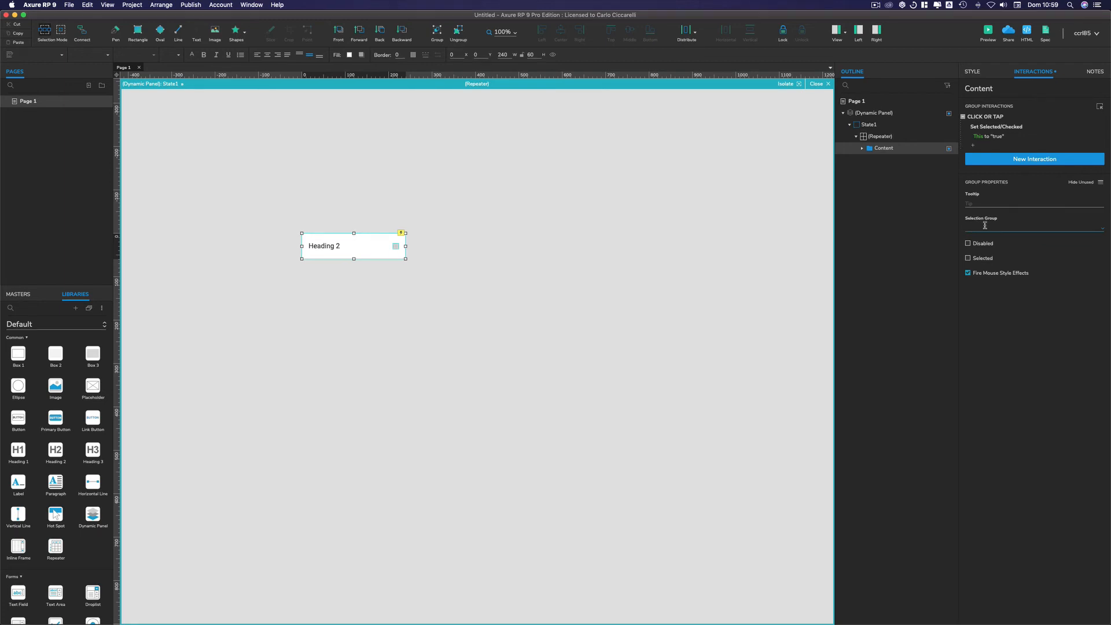
{"action": "left_click", "coordinate": [1033, 226]}
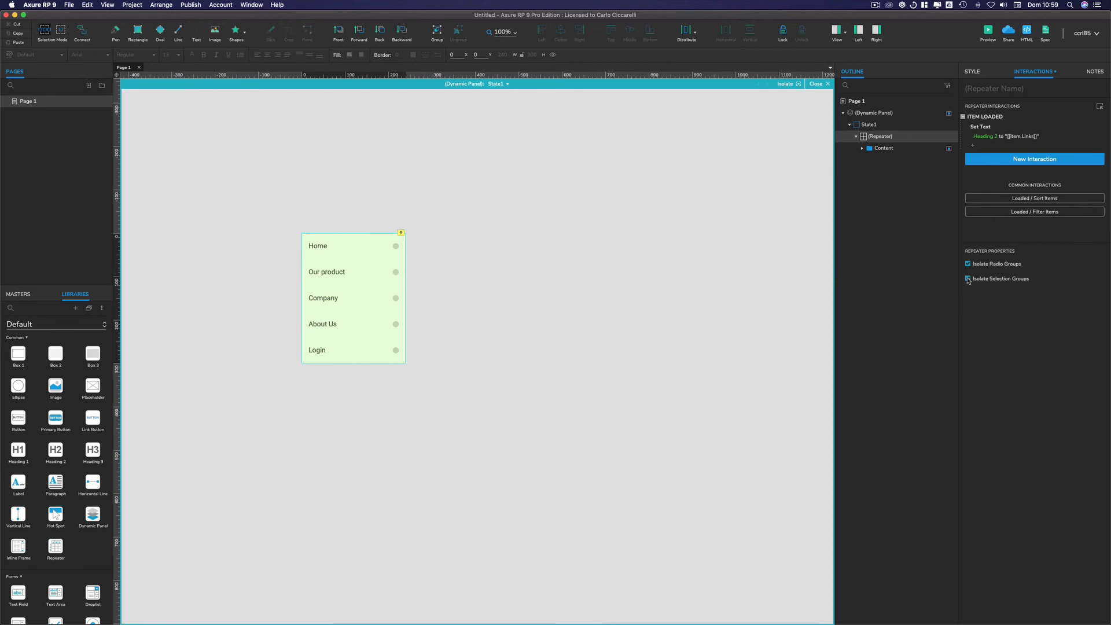
{"action": "left_click", "coordinate": [968, 279]}
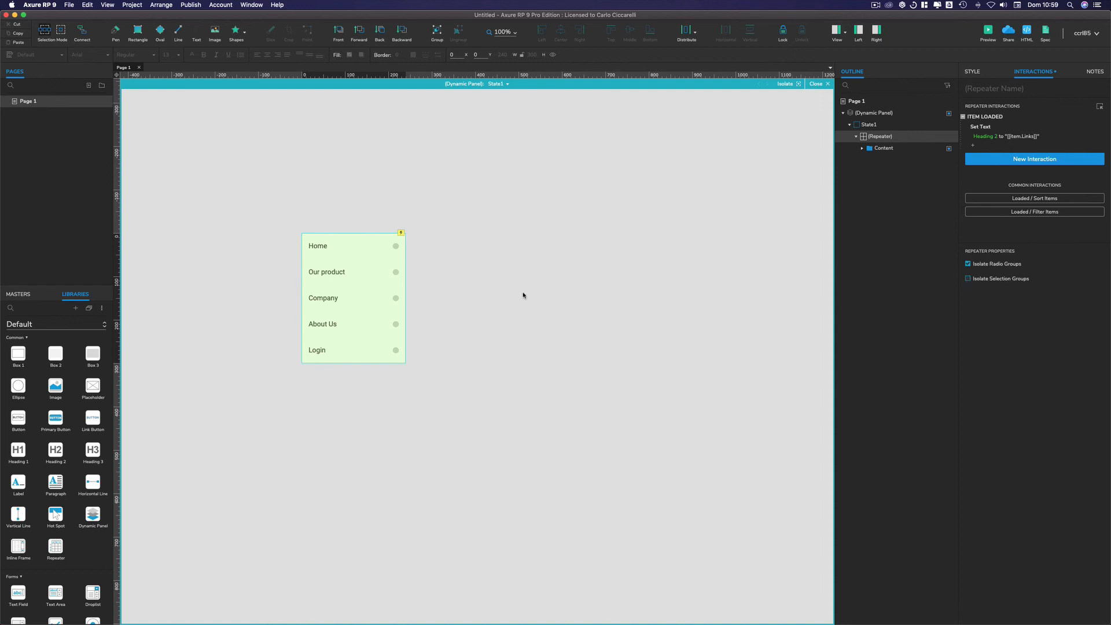
{"action": "mouse_move", "coordinate": [513, 288]}
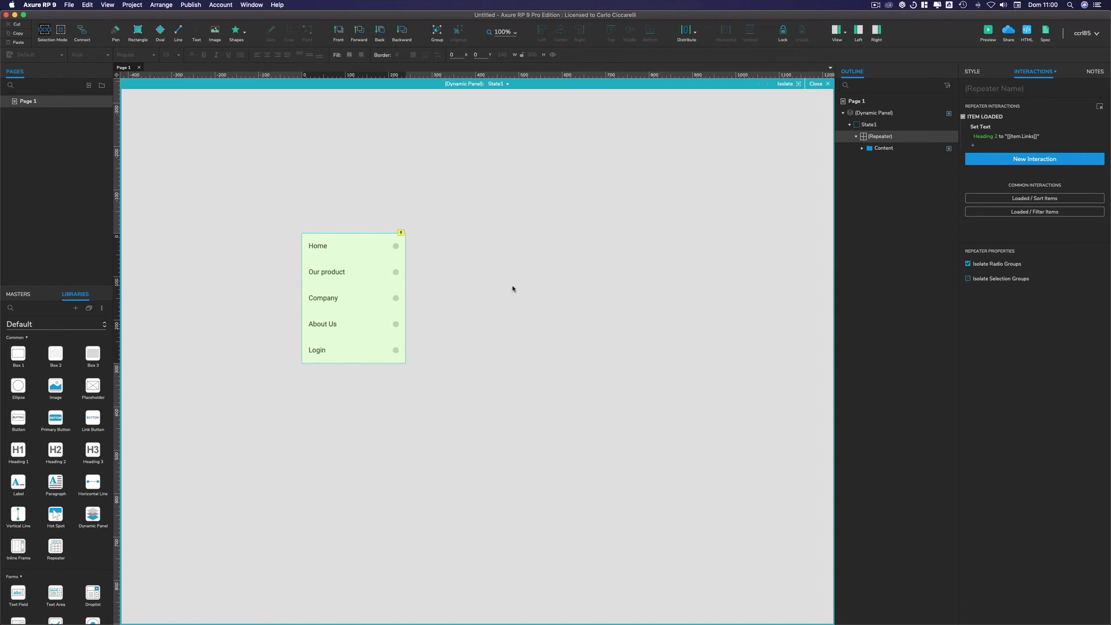
{"action": "mouse_move", "coordinate": [367, 173]}
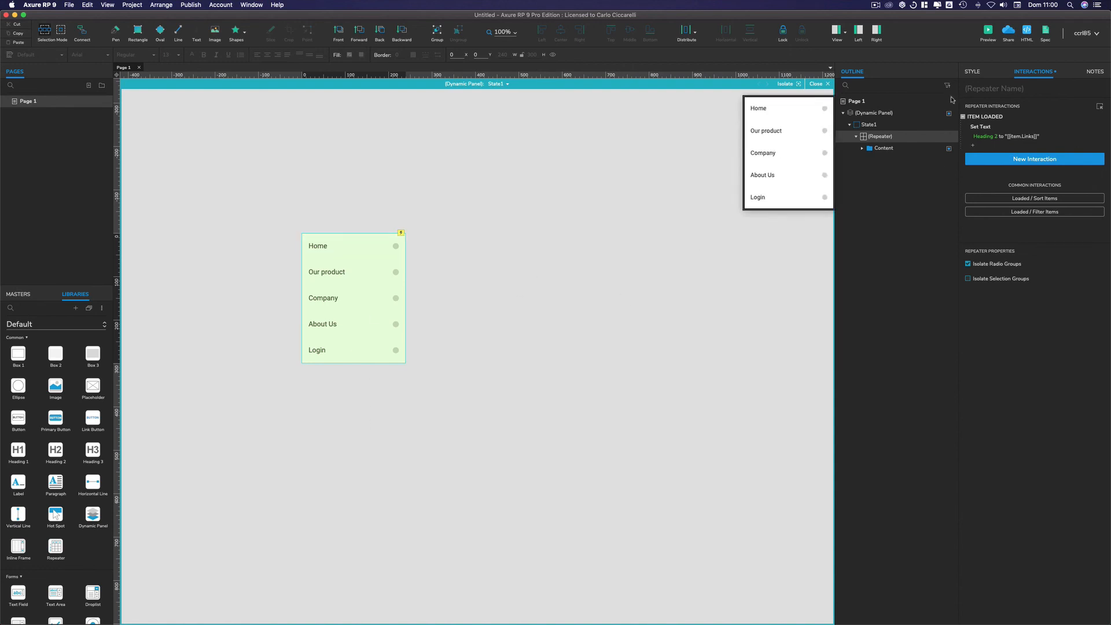
Set the menu repeater's Layout to Horizontal so Home through Login run in one row.
{"action": "left_click", "coordinate": [971, 71]}
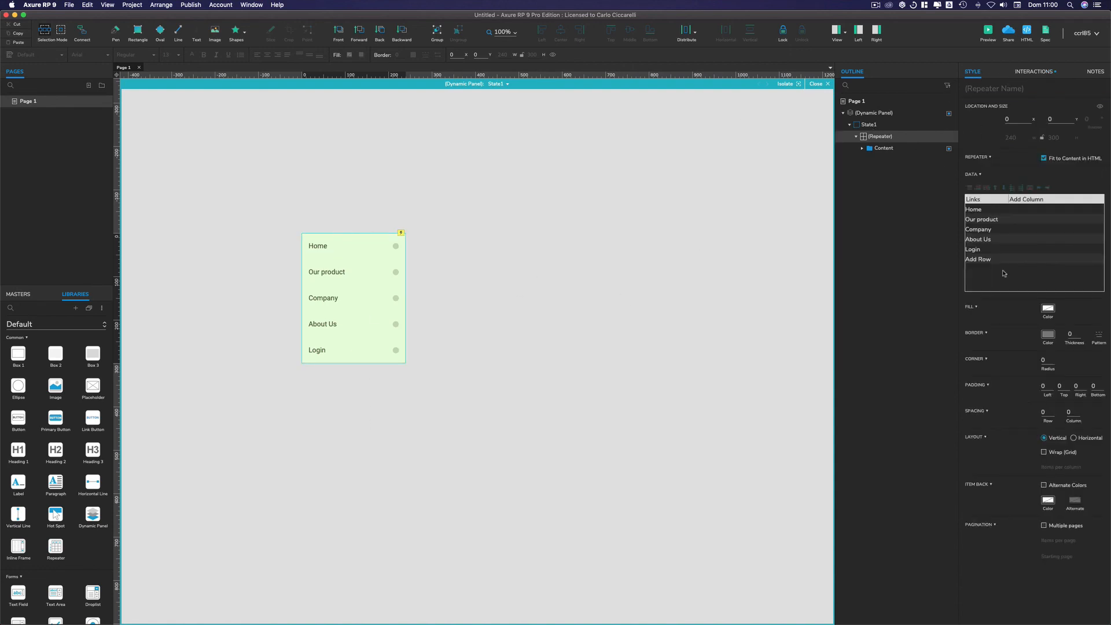
{"action": "left_click", "coordinate": [1071, 437]}
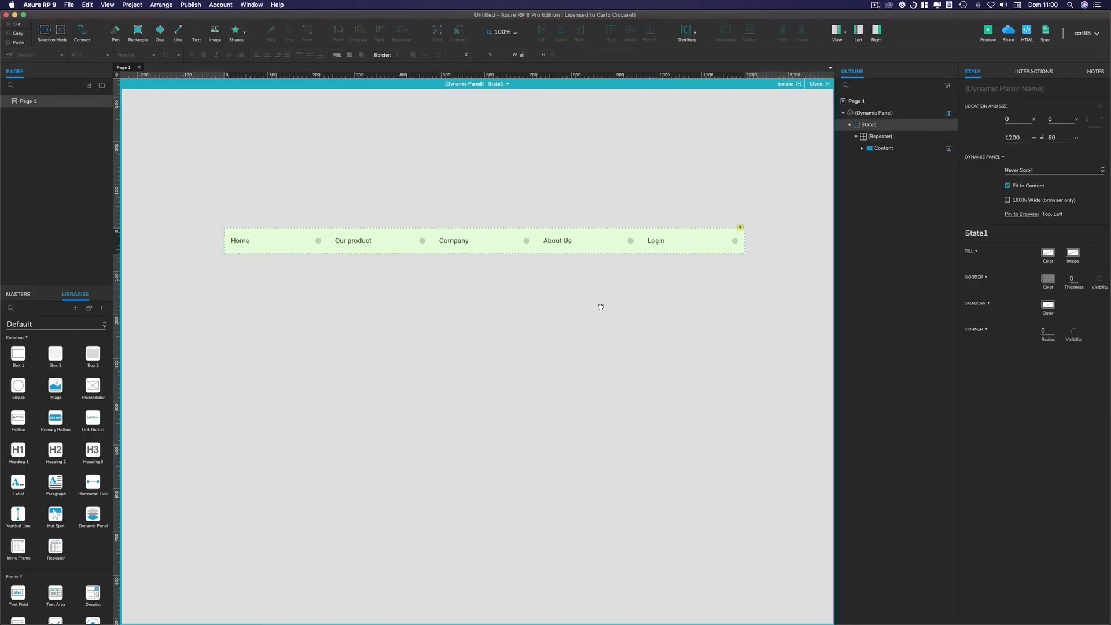
{"action": "left_click", "coordinate": [816, 83]}
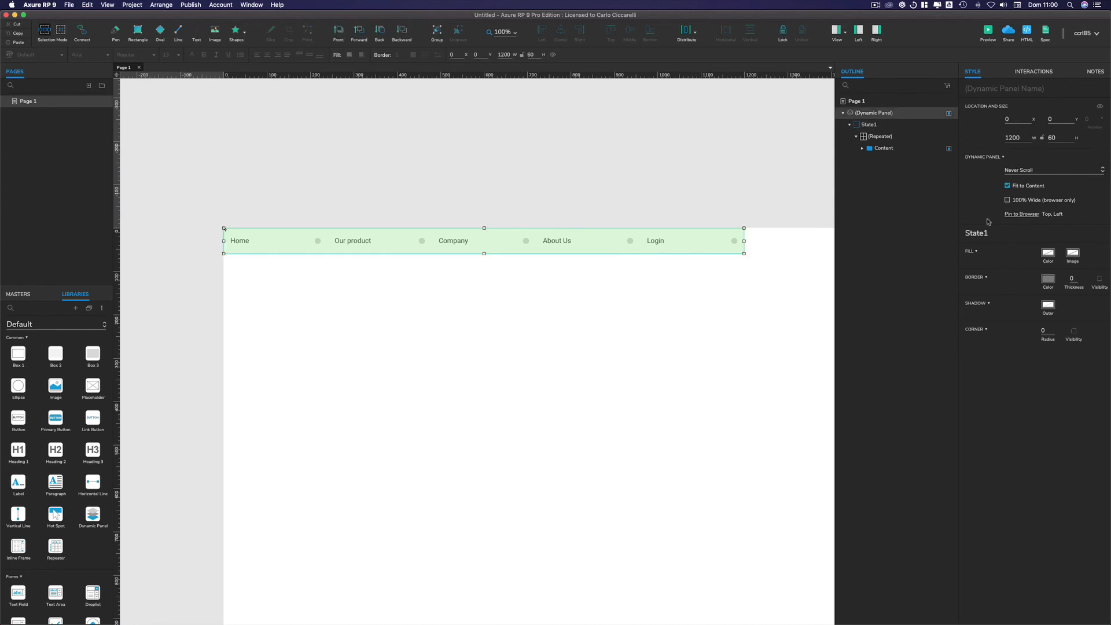
{"action": "left_click", "coordinate": [1032, 71]}
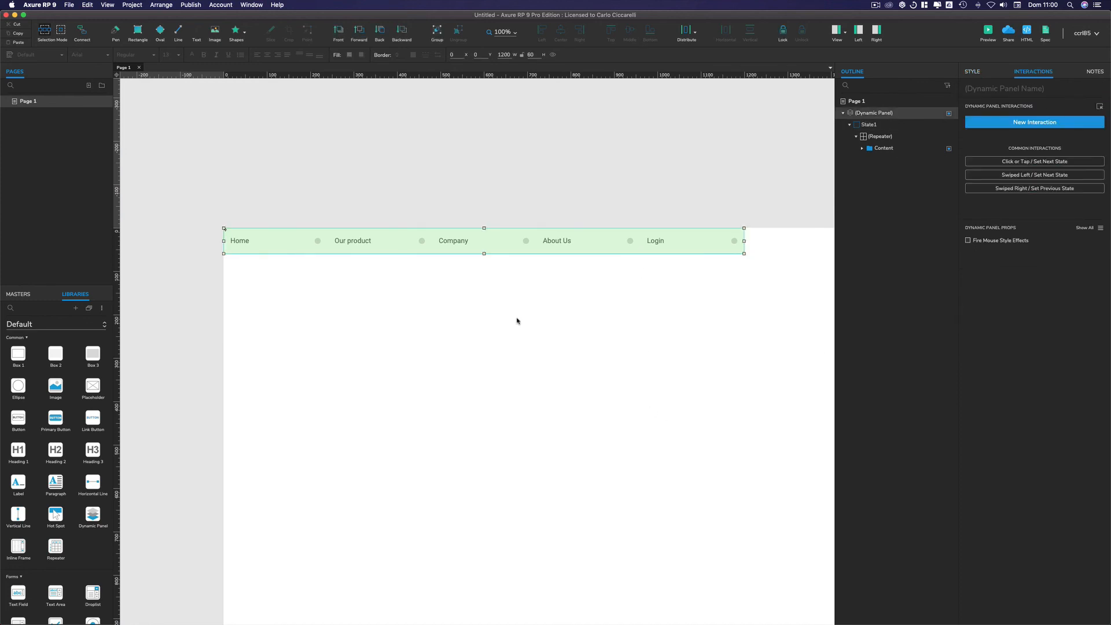
{"action": "mouse_move", "coordinate": [516, 322]}
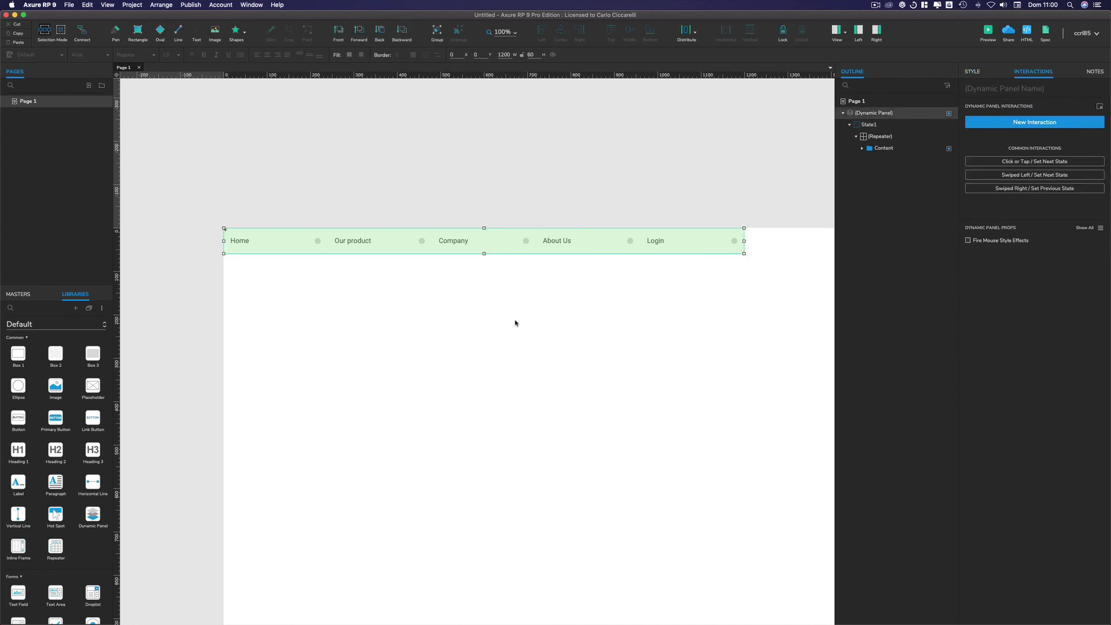